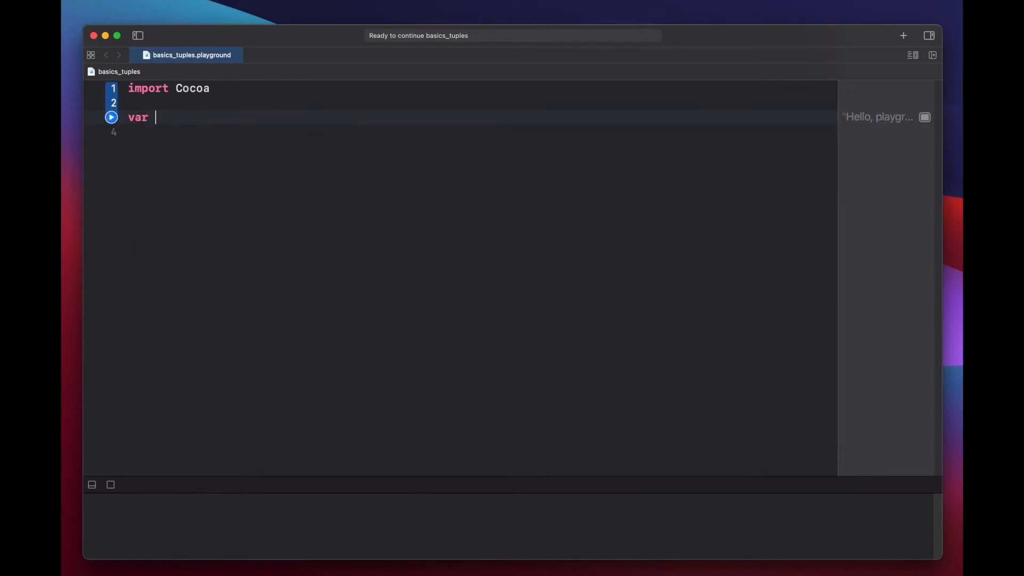
- Declare var chips: (String, Int) assigned ("Chips", 2)
text(chips: ()
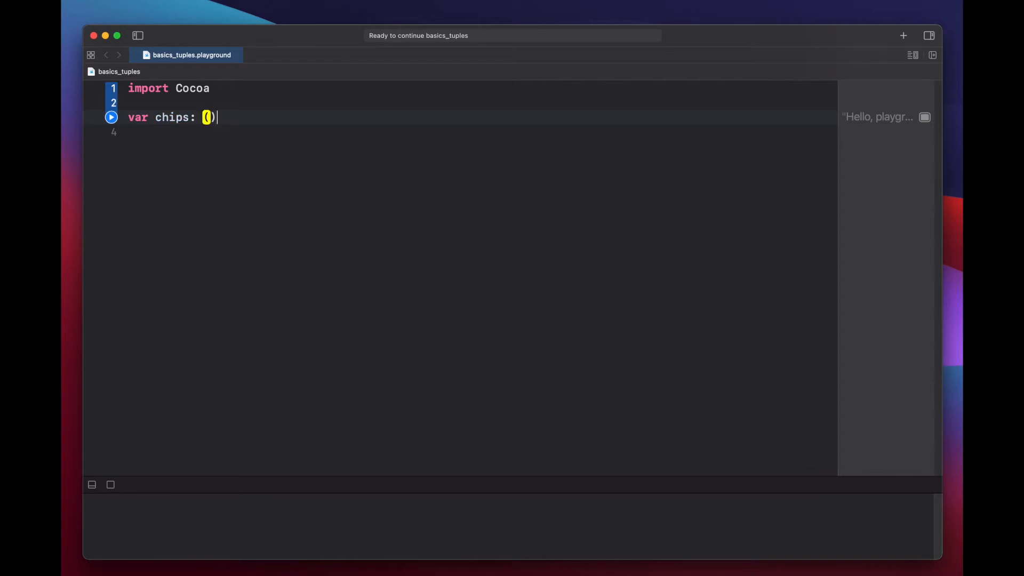
text(String, Int)
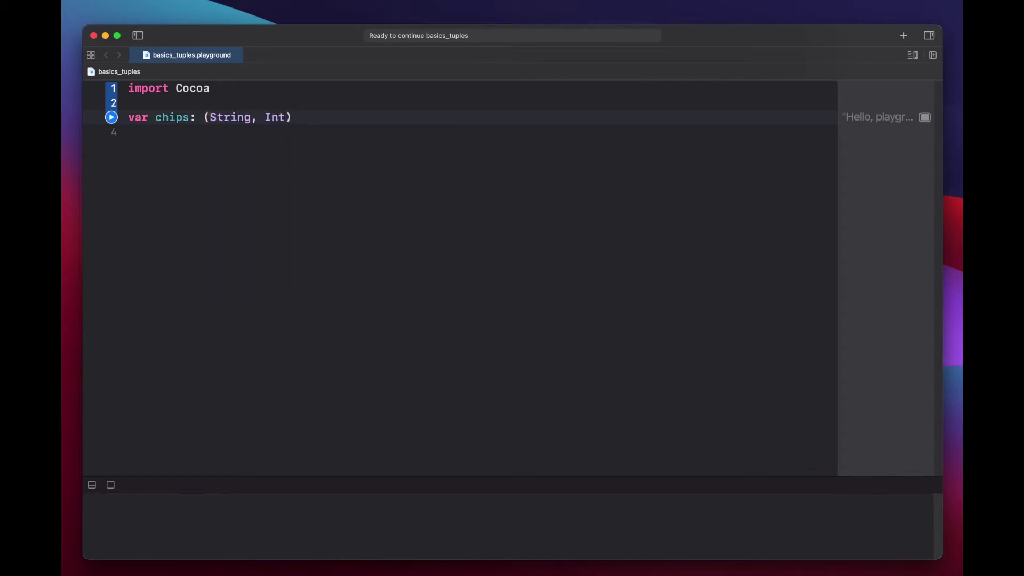
text(= (""))
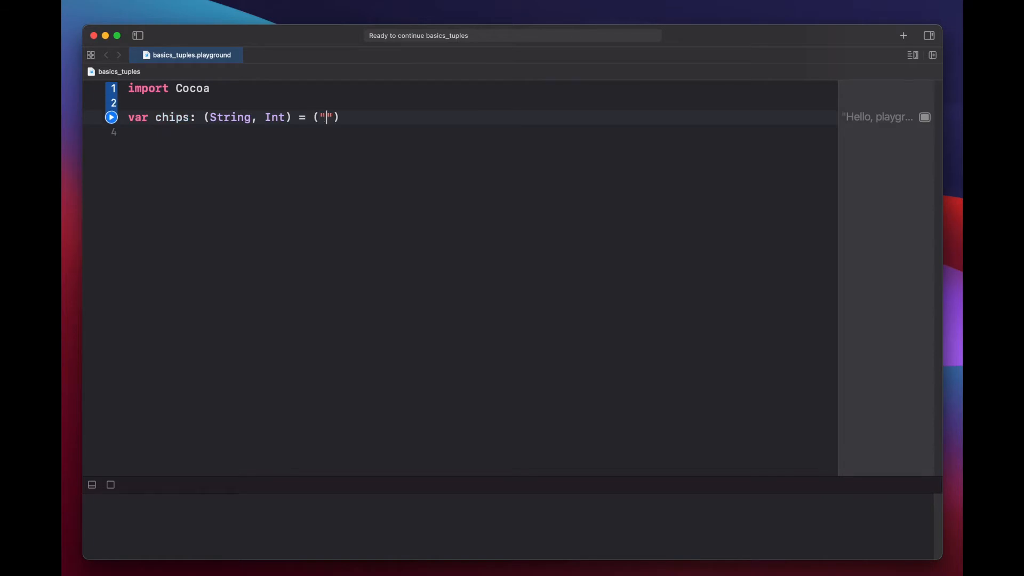
text(Chips)
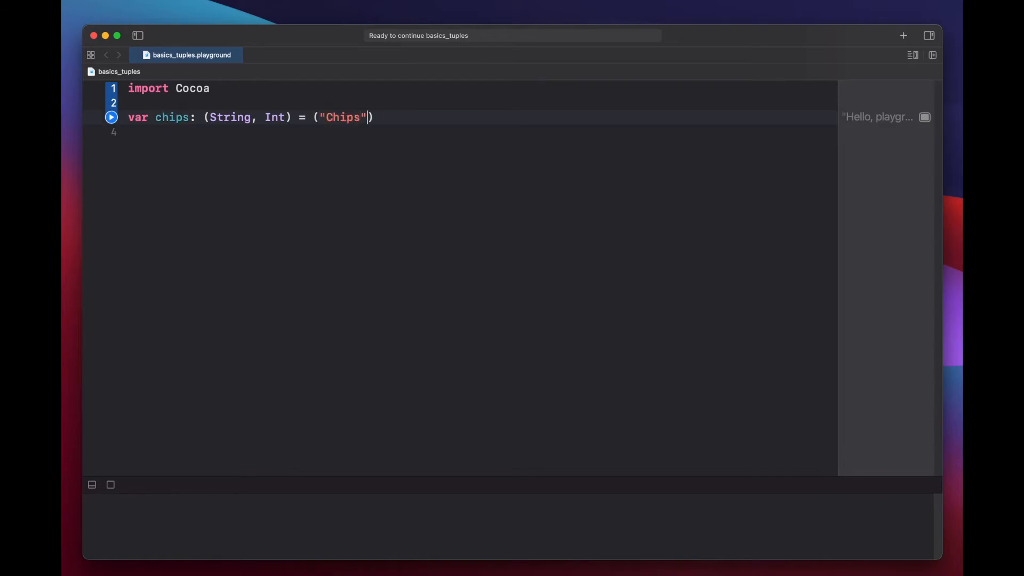
text(, 2)
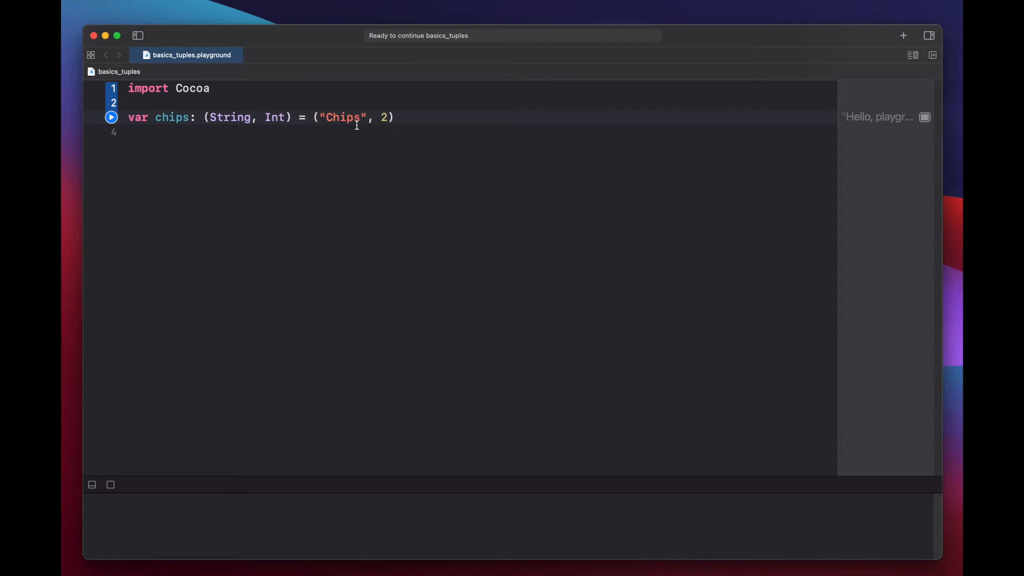
mouse_move(422, 130)
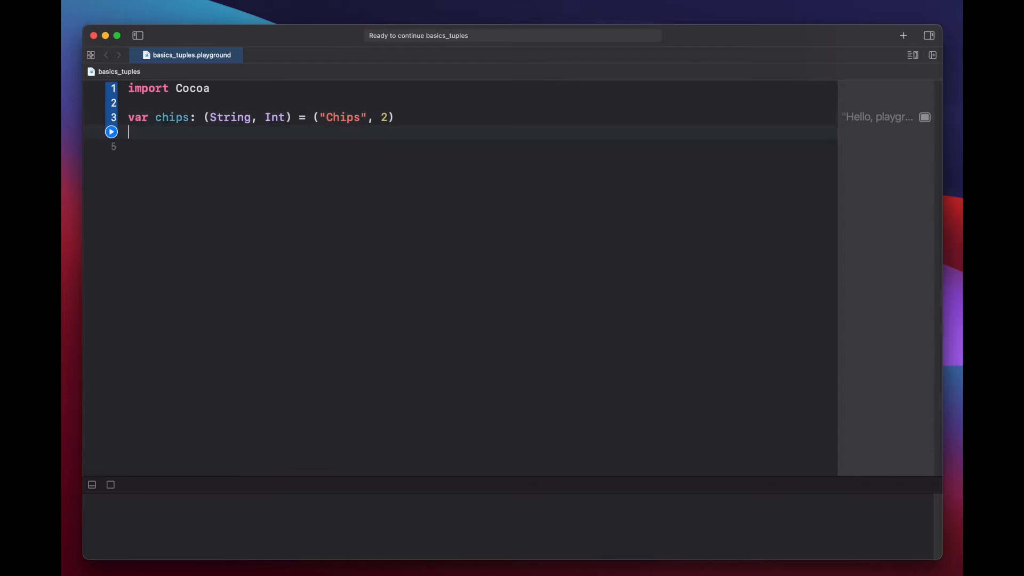
- Print chips.0 and run the playground so the console shows Chips
text(print(c)
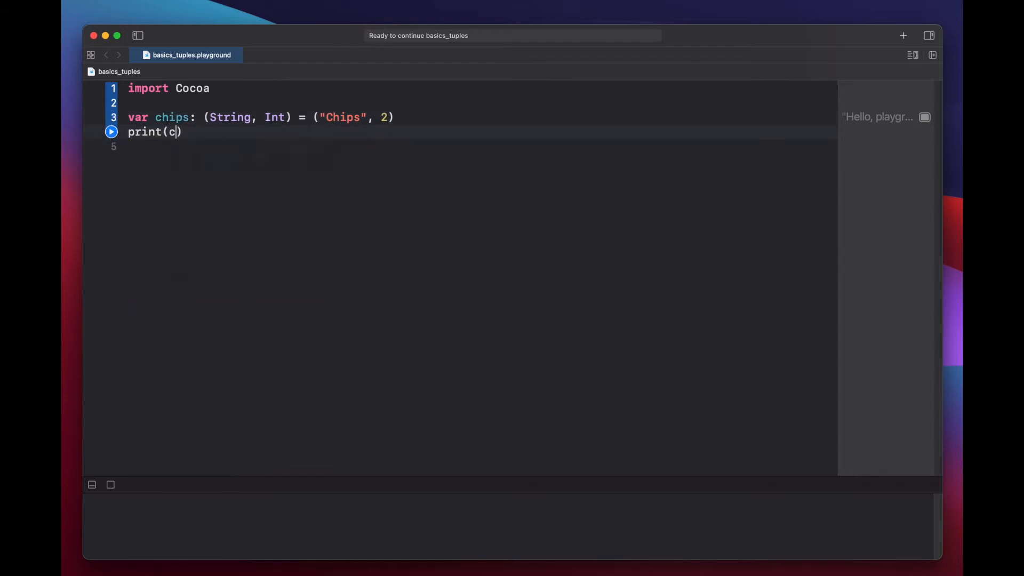
text(hips.0)
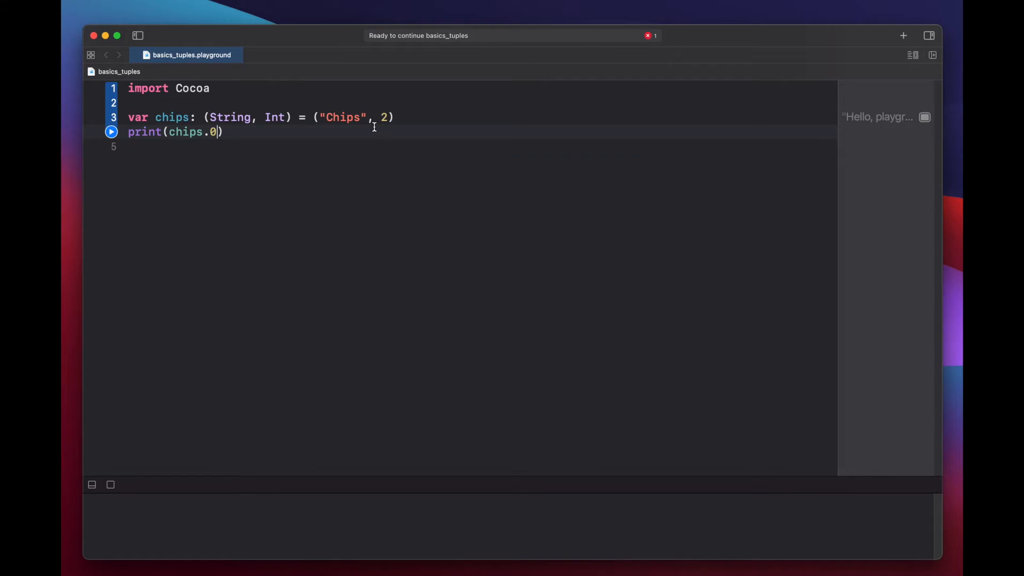
click(111, 132)
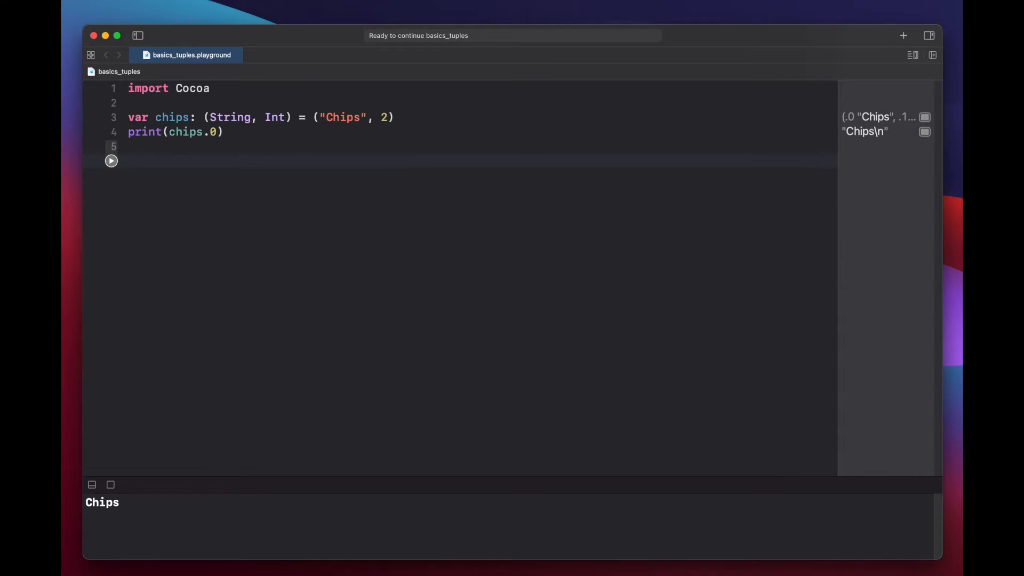
- Reassign chips to the named tuple (name: "Crisps", amount: 5)
text(chips =)
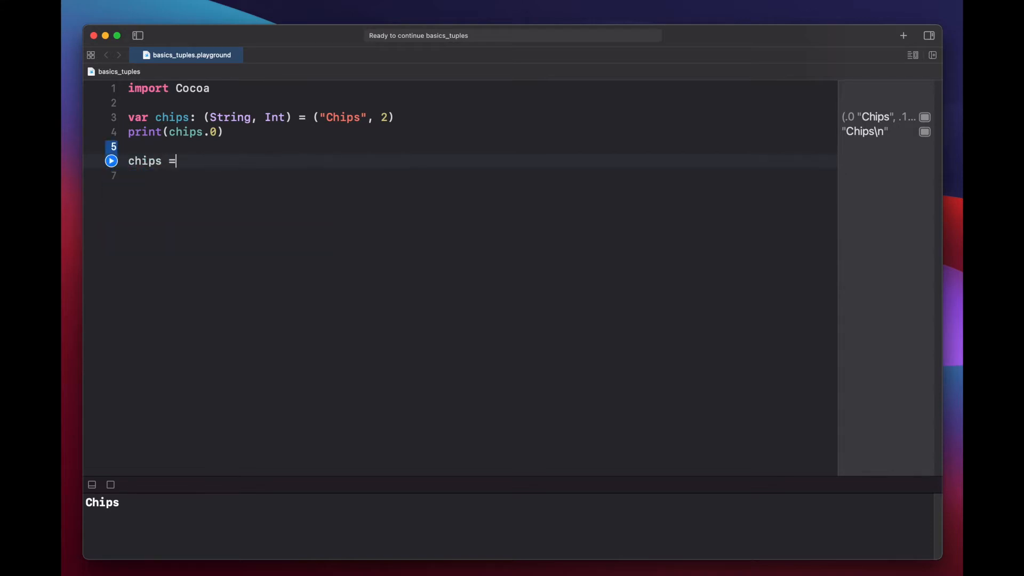
text(()
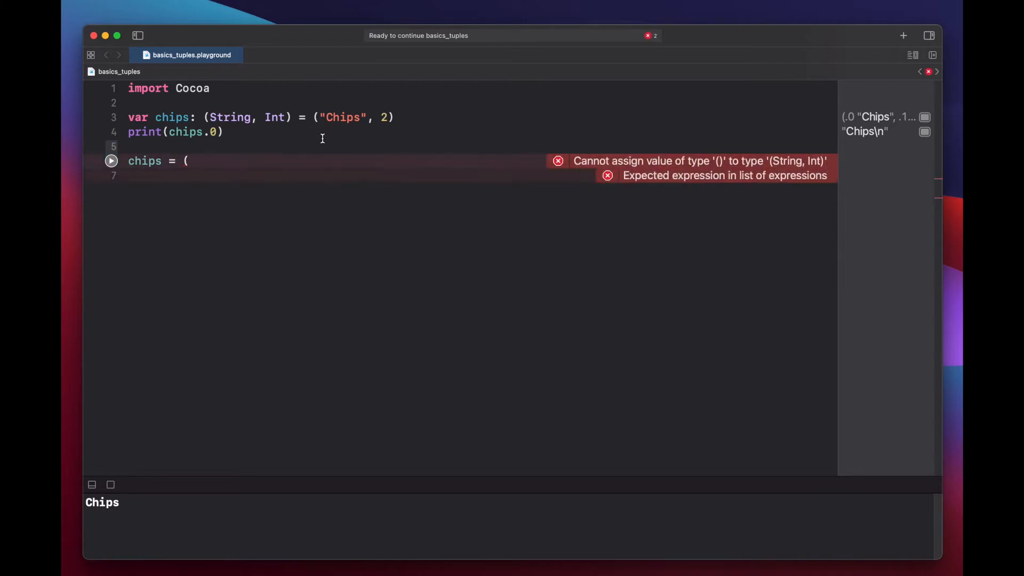
text(name:)
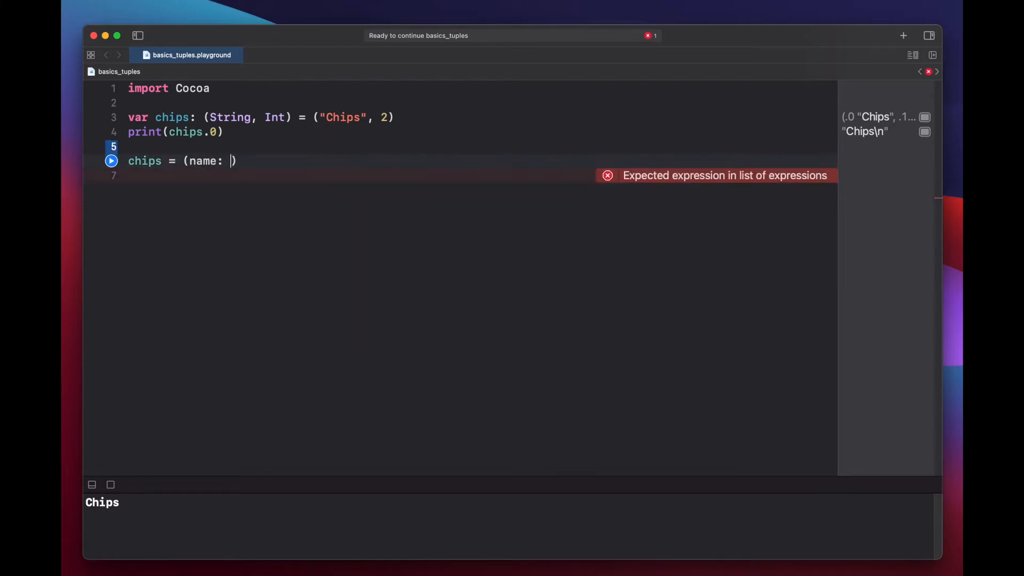
text("Crisps",)
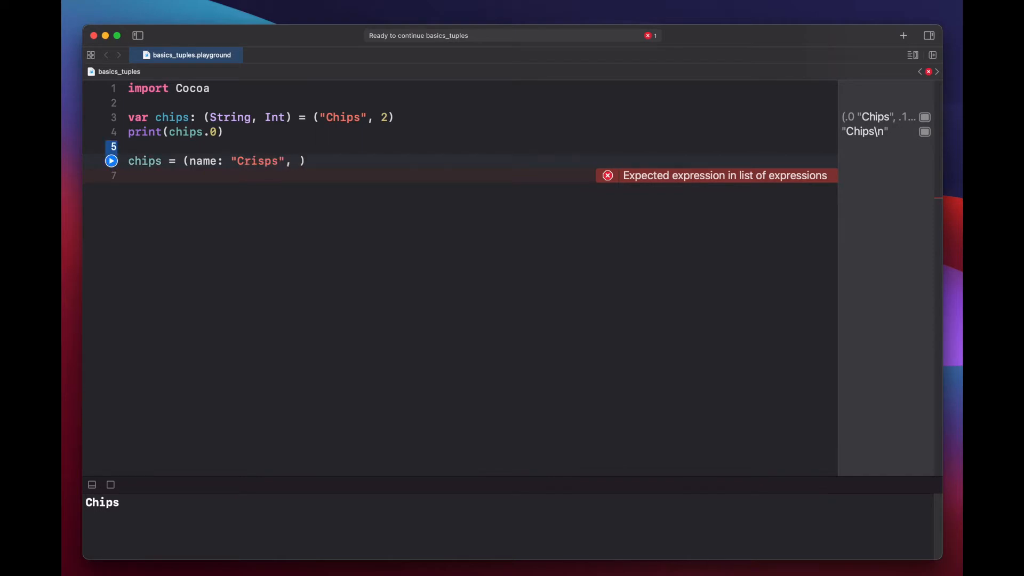
text(amount: 5)
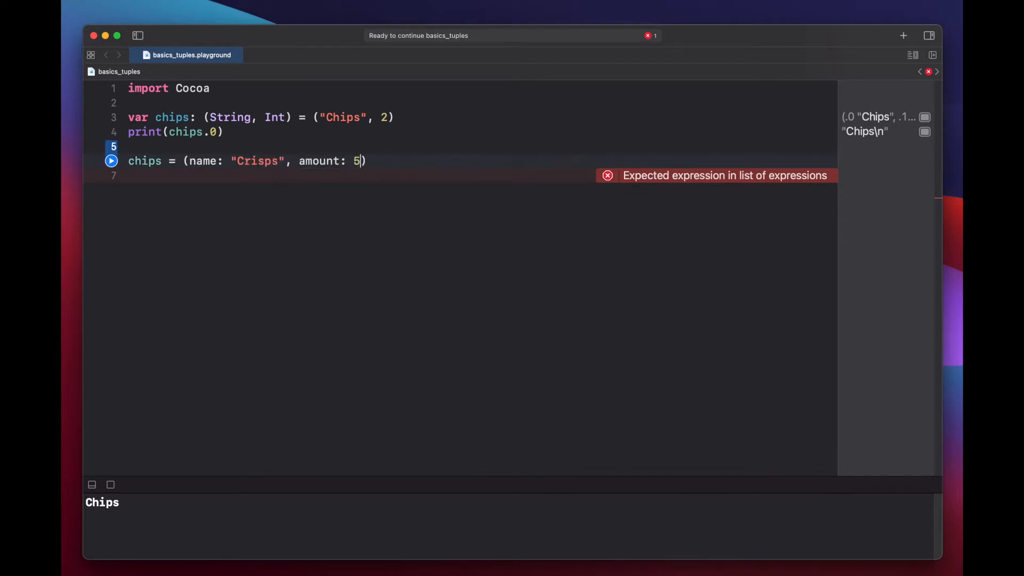
text())
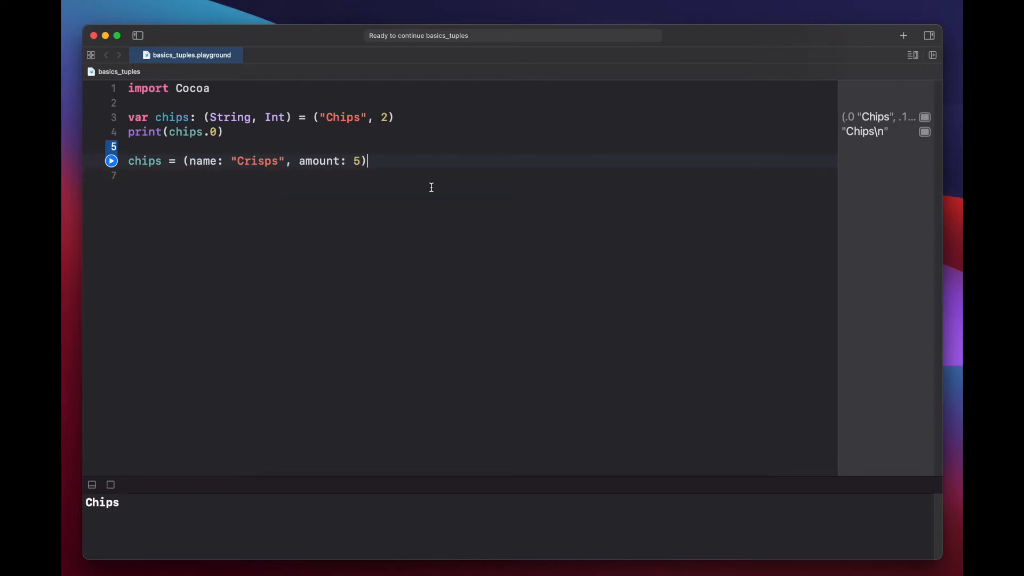
- Print chips.1 so the console shows 5
text(print()
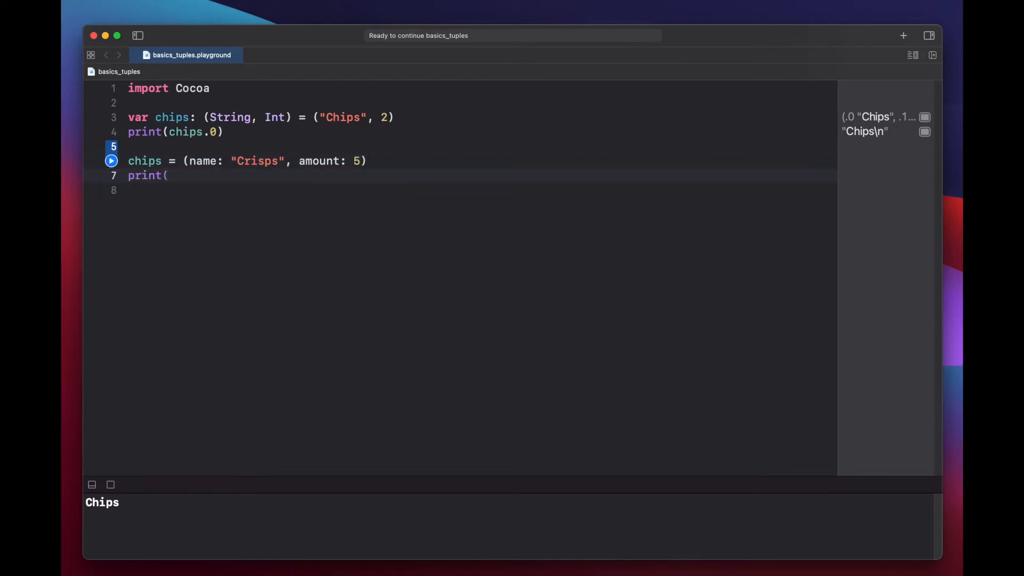
text(chips))
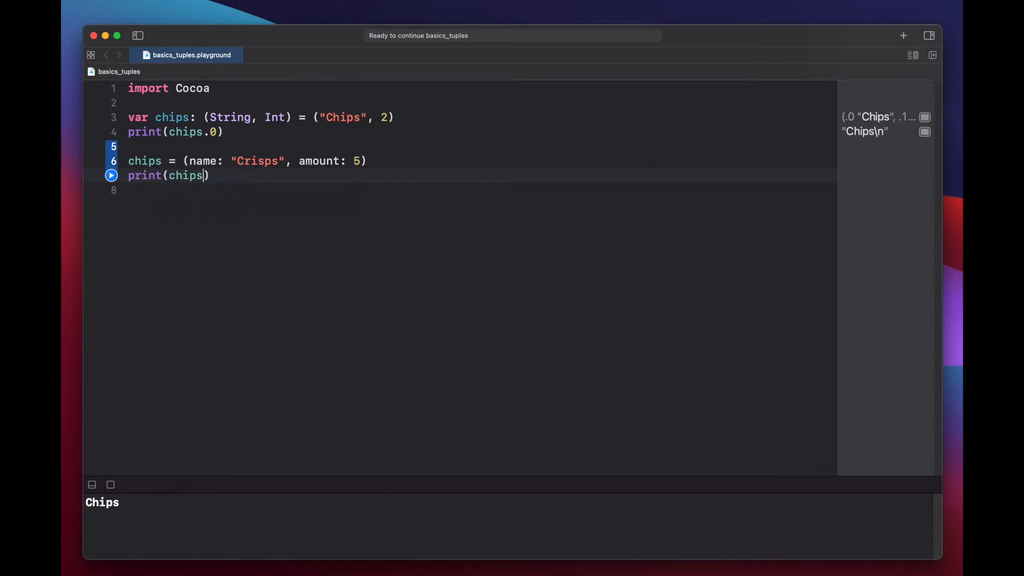
text(.)
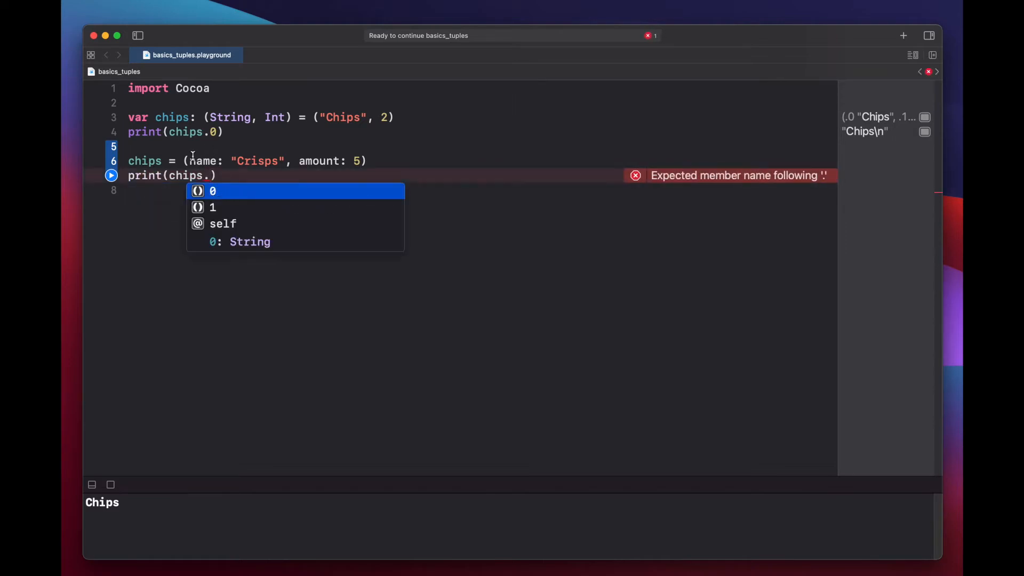
text(1)
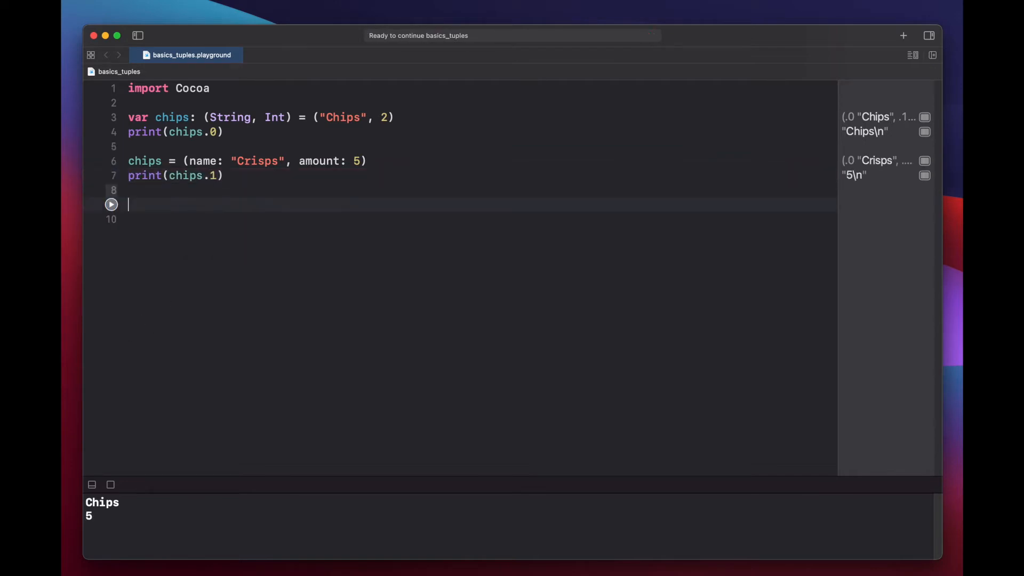
- Declare let salad with the labeled tuple type (name: String, amount: Int)
text(let)
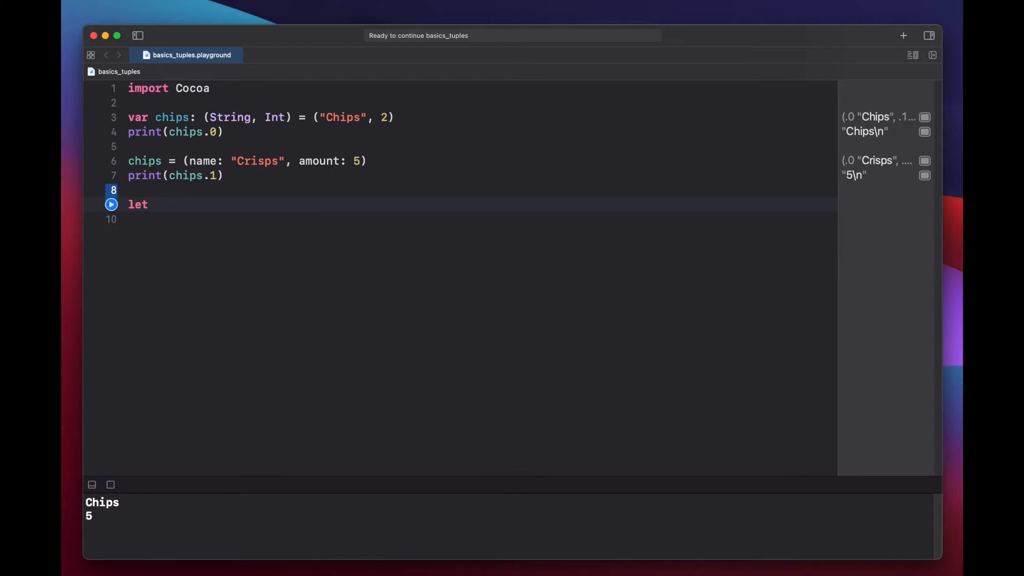
text(salad:)
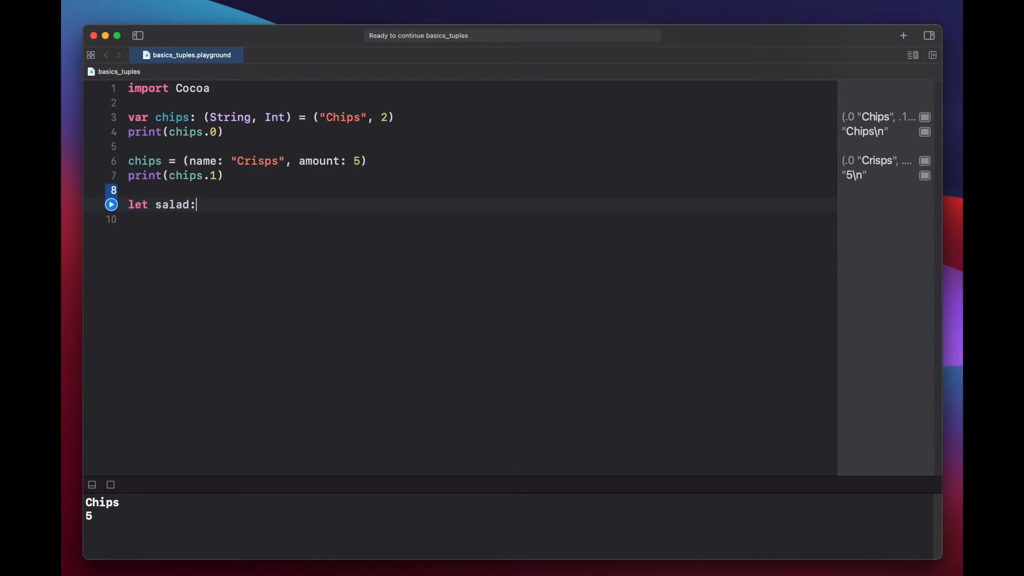
text(()
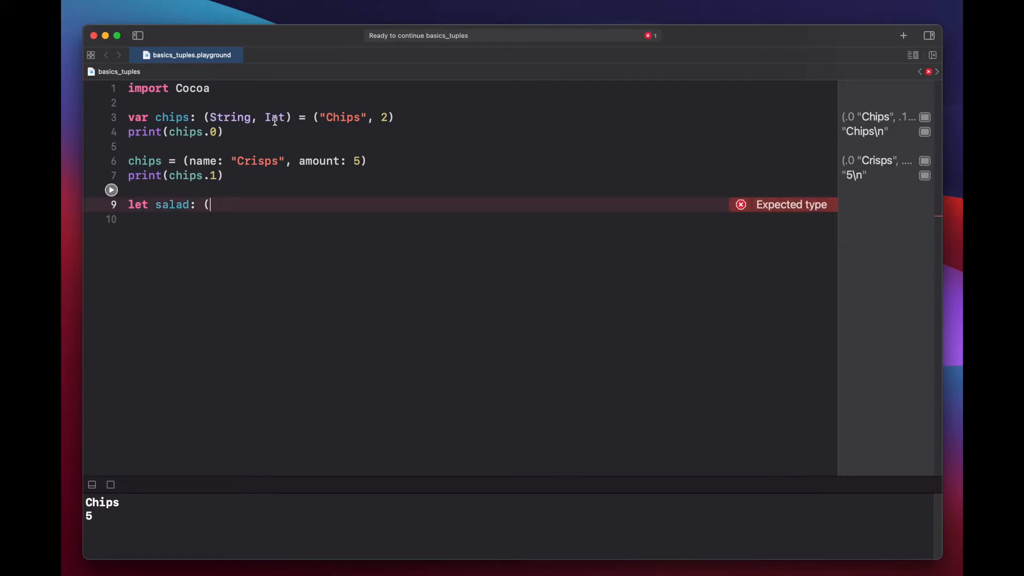
text(name:))
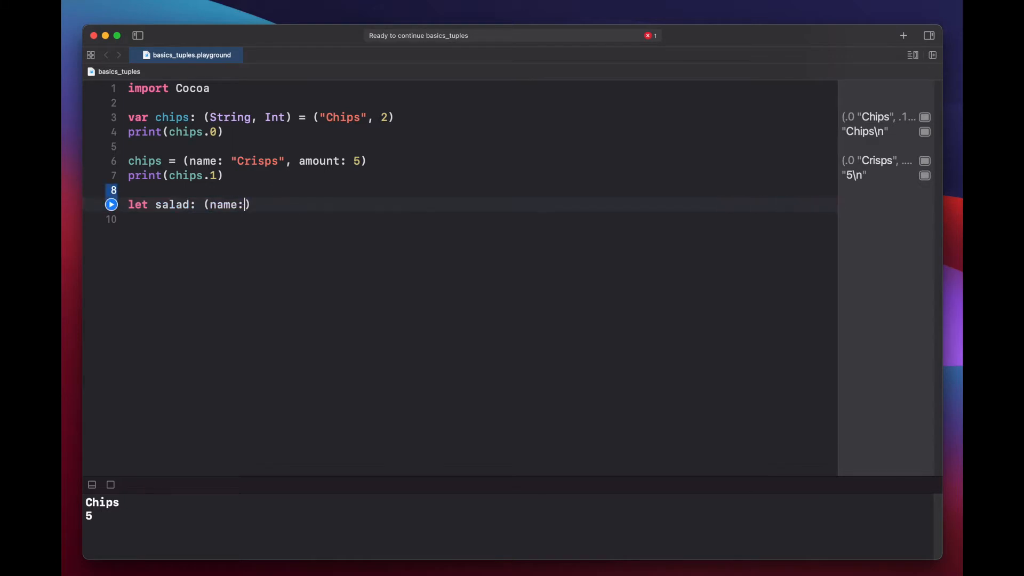
text(String,)
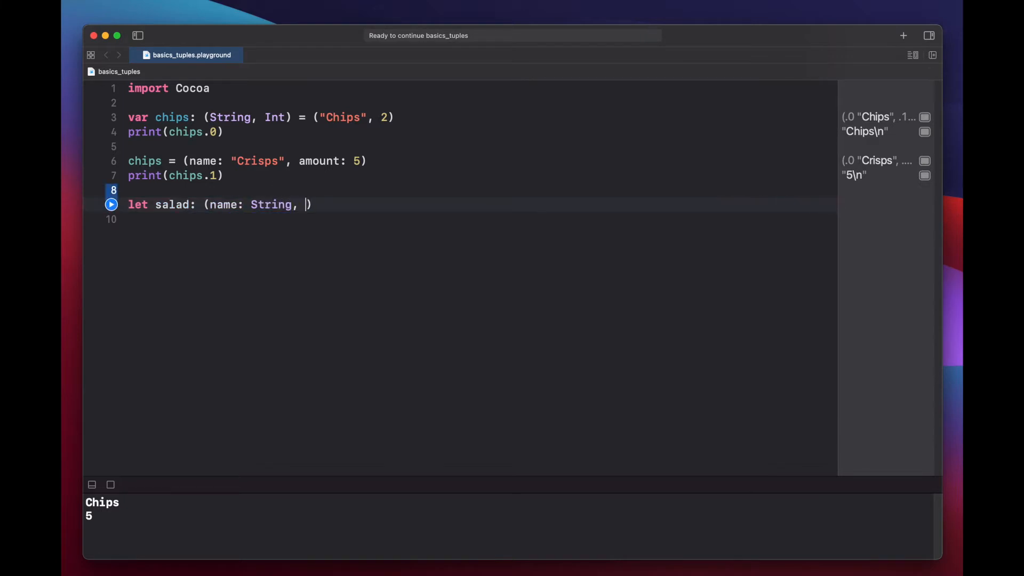
text(amount:)
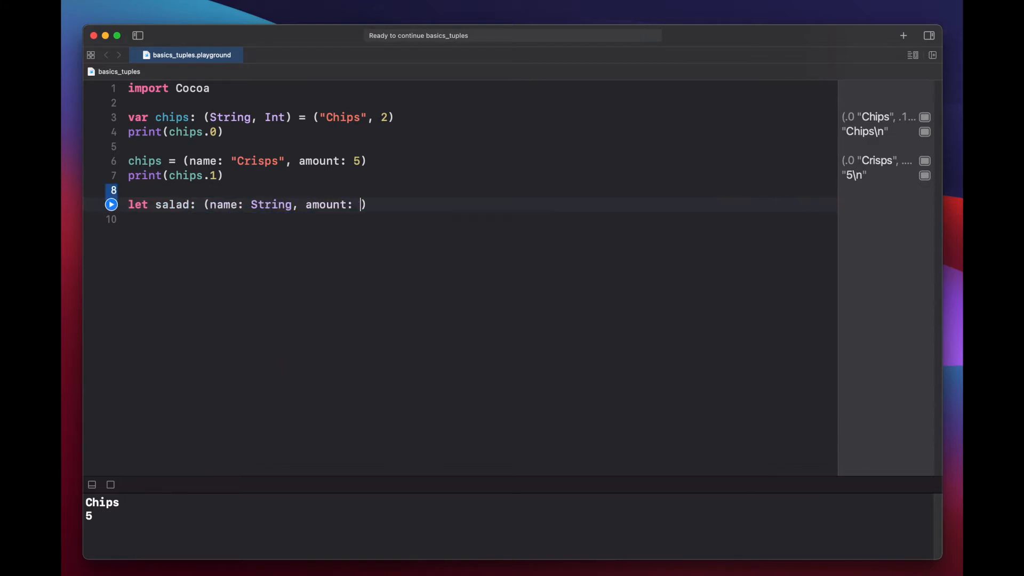
text(Int)
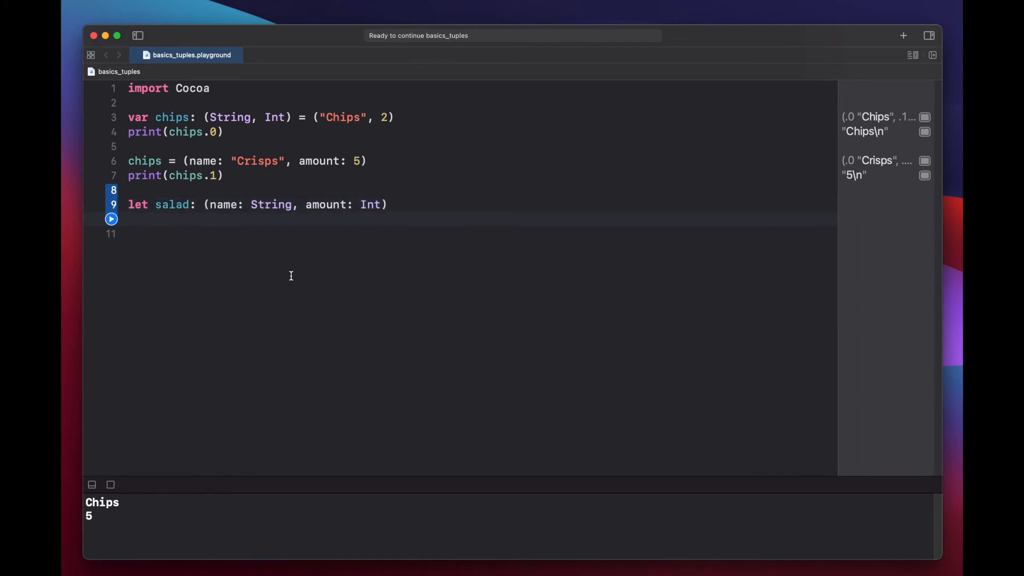
- Assign salad the tuple (name: "Salad", 3)
text(salad)
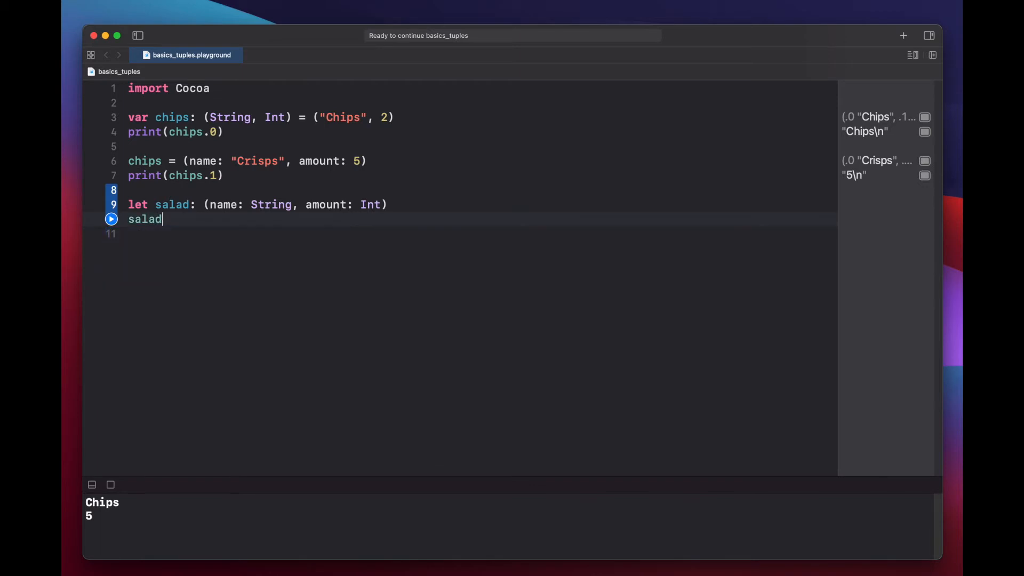
text(=)
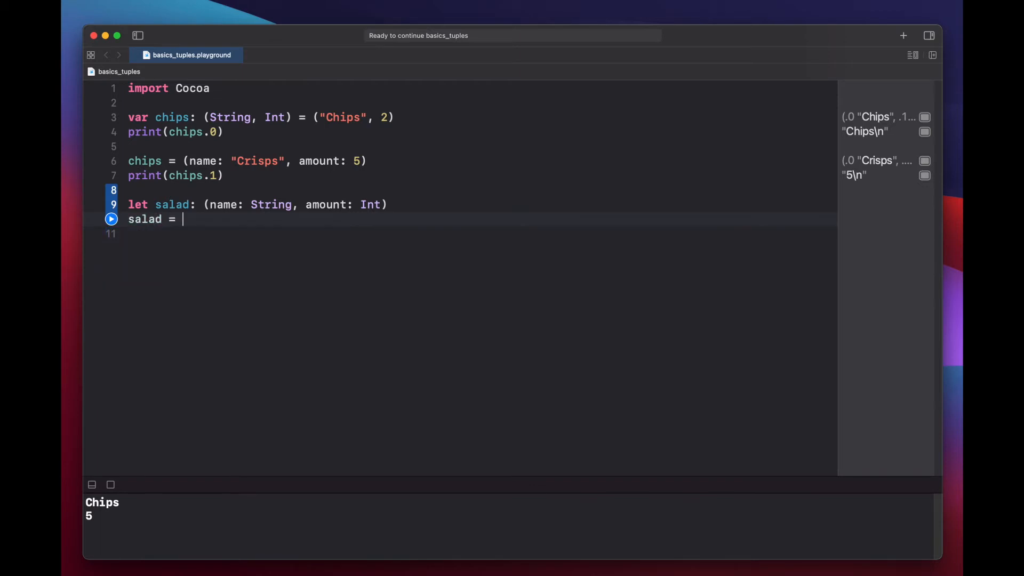
text(()
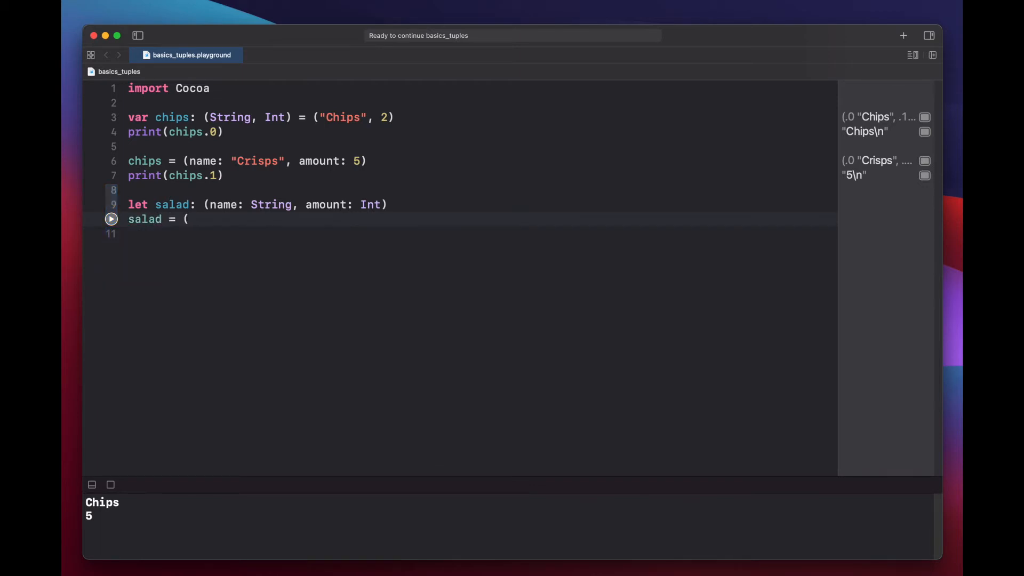
text(name: "S)
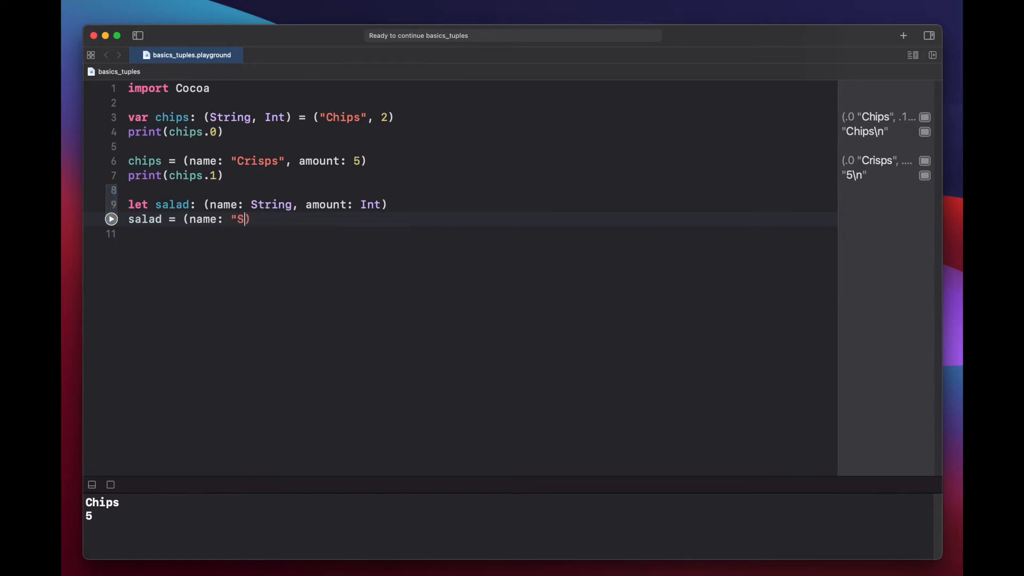
text(alad",)
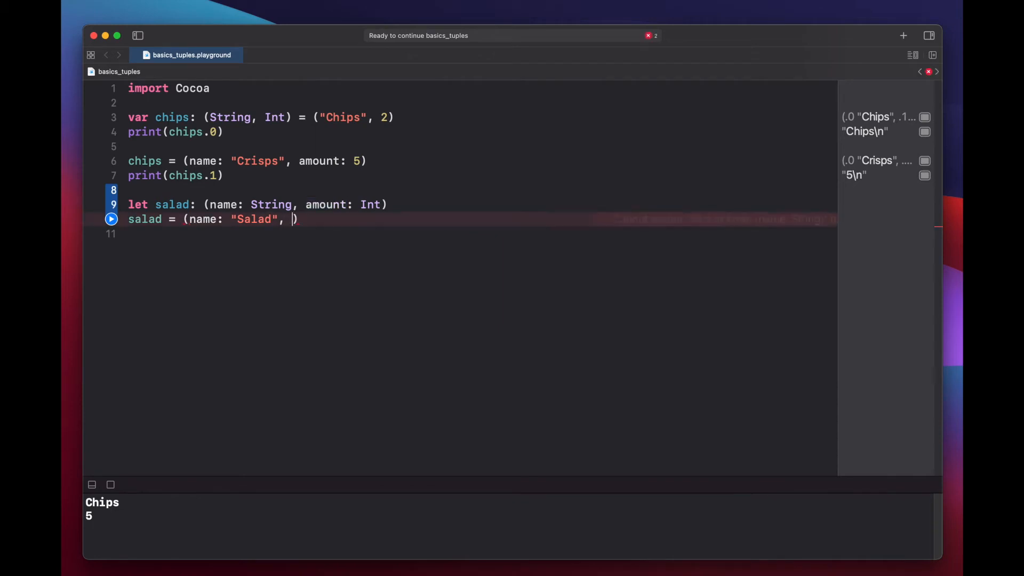
text(3)
click(480, 233)
text(p)
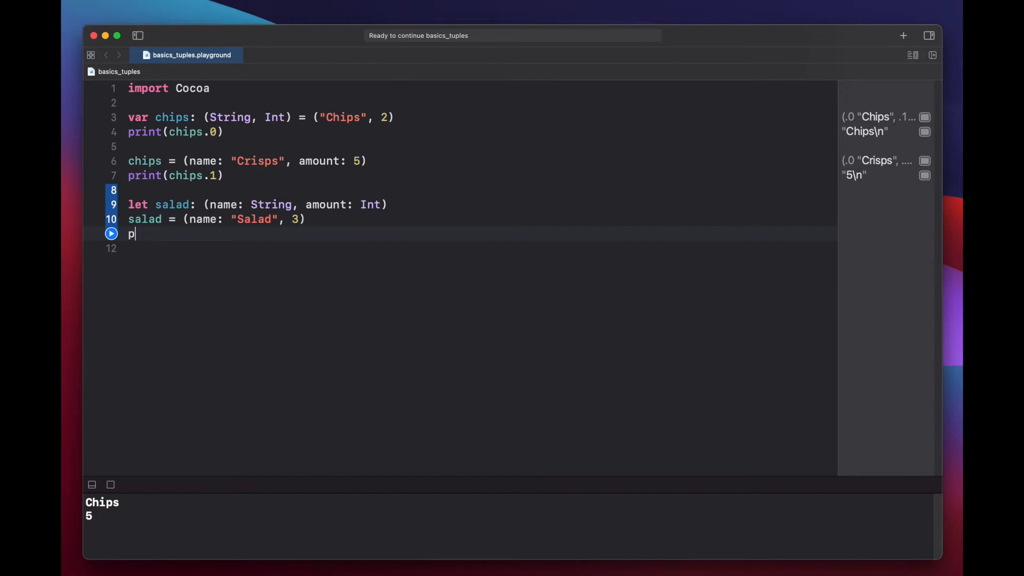
- Print salad.amount and run the line so the console shows 3
text(rint(salad)
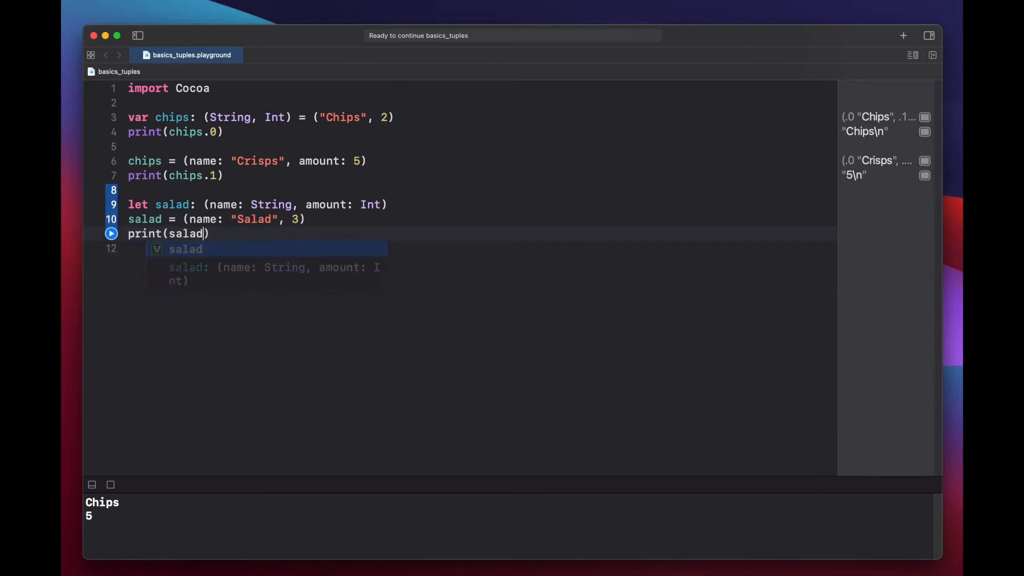
text(.)
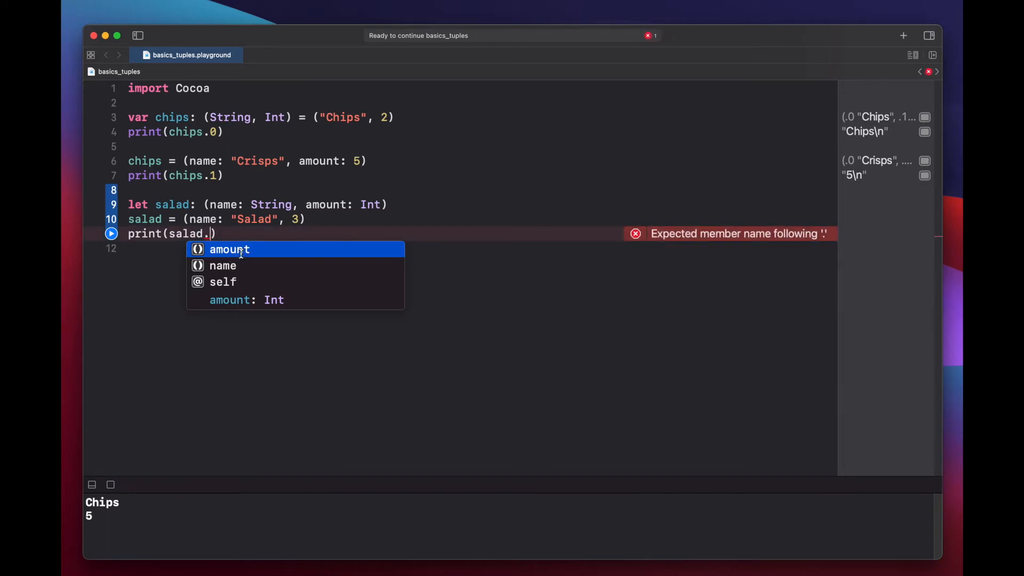
click(229, 250)
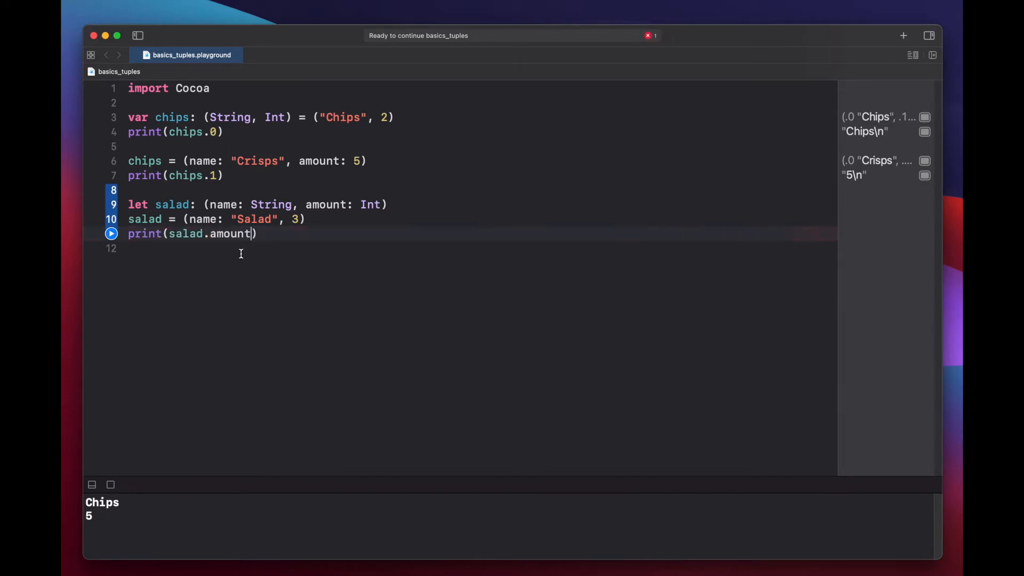
click(111, 234)
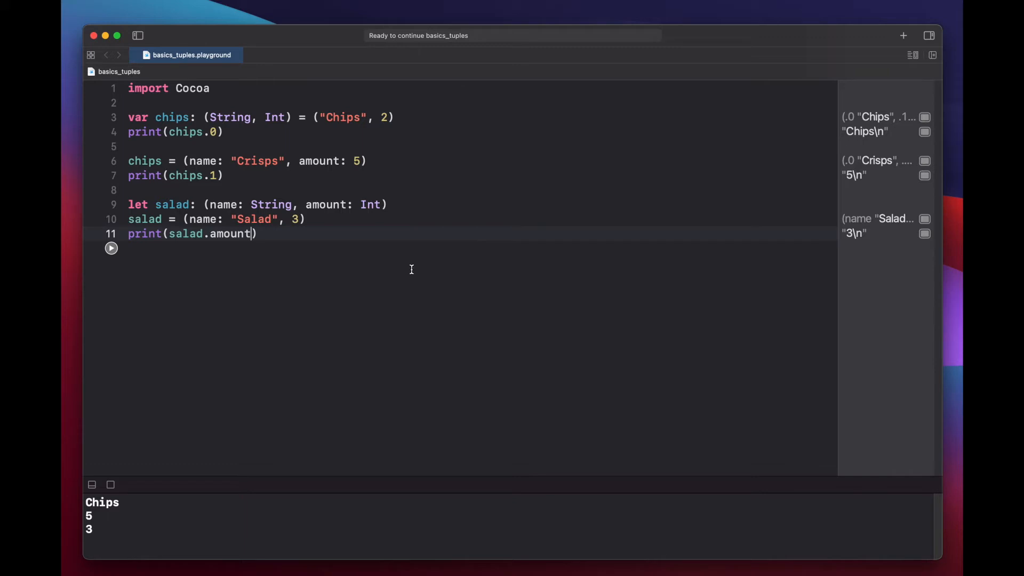
mouse_move(373, 244)
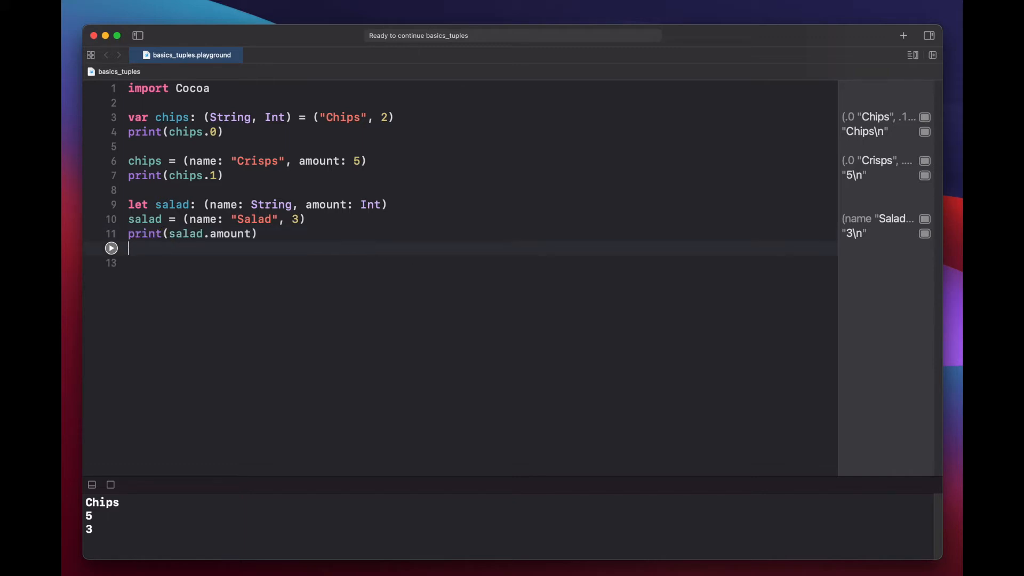
- Add a line printing salad.0 so the console shows Salad
text(print(salad.0)
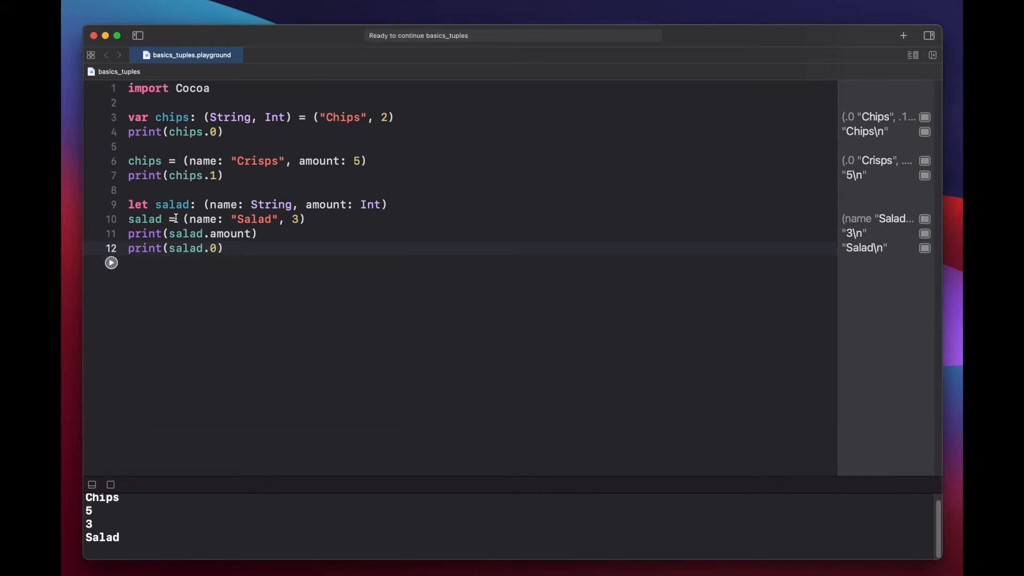
mouse_move(472, 540)
text(var)
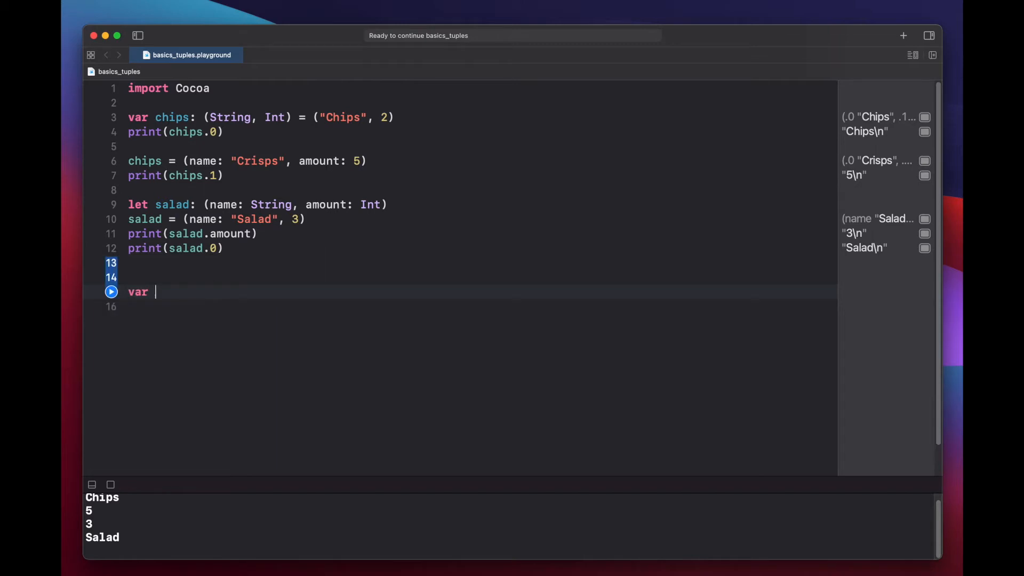
- Declare quad as tuple (name: String, amount: Int, price: Double, function: () -> Void), members on separate lines
text(quad =)
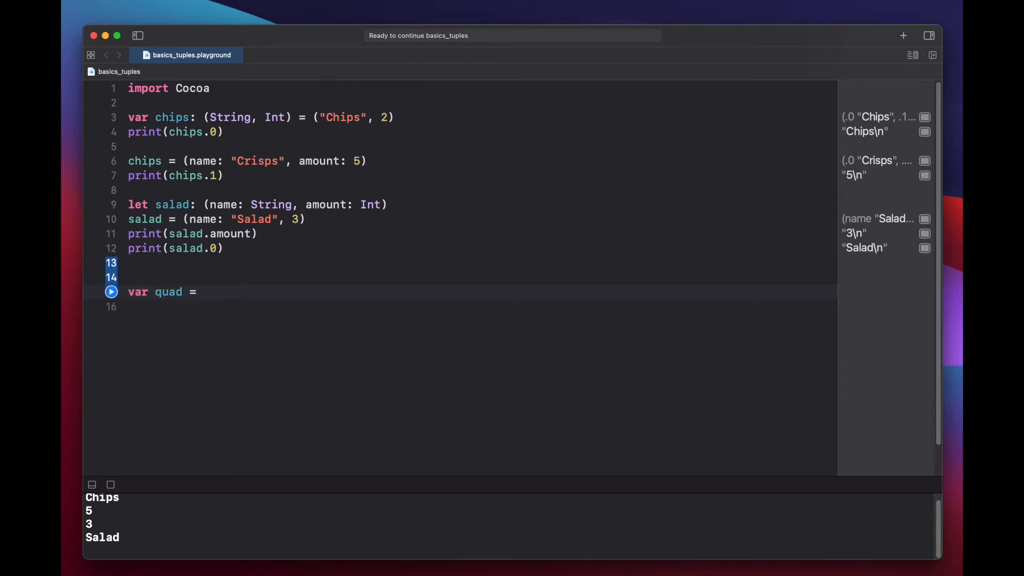
text((name: String,)
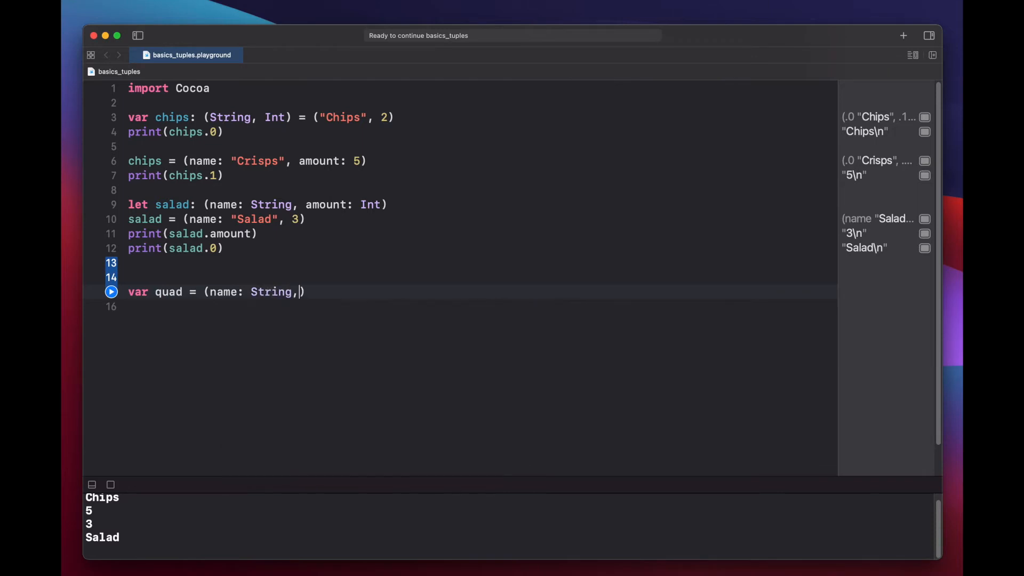
text(amount: Int, p)
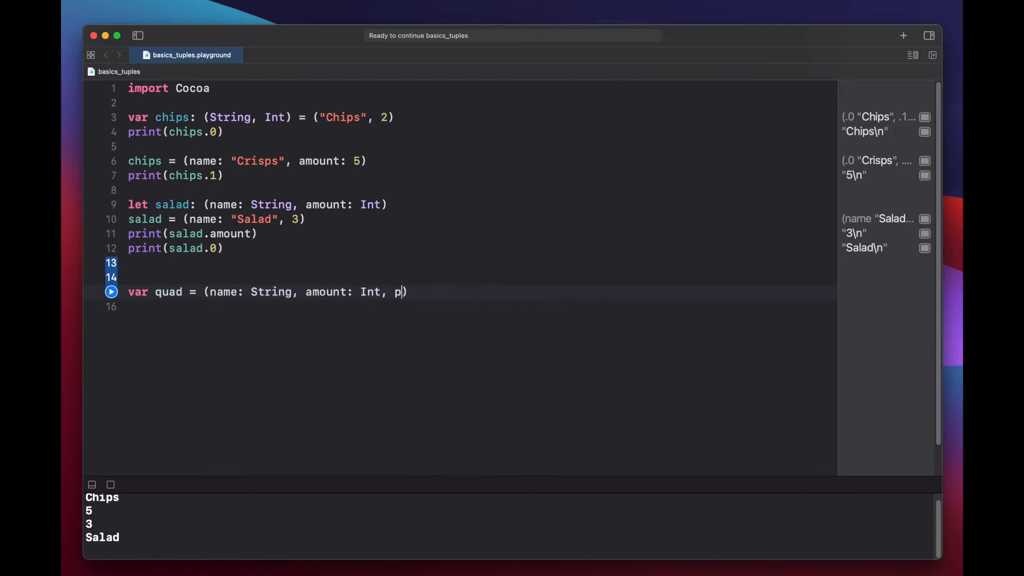
text(rice: Double,)
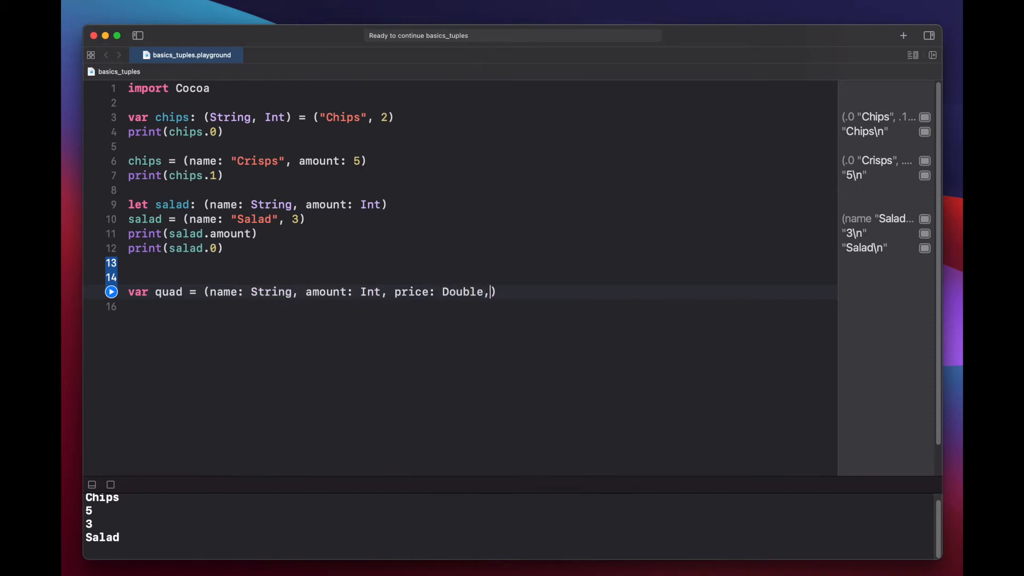
text(functio)
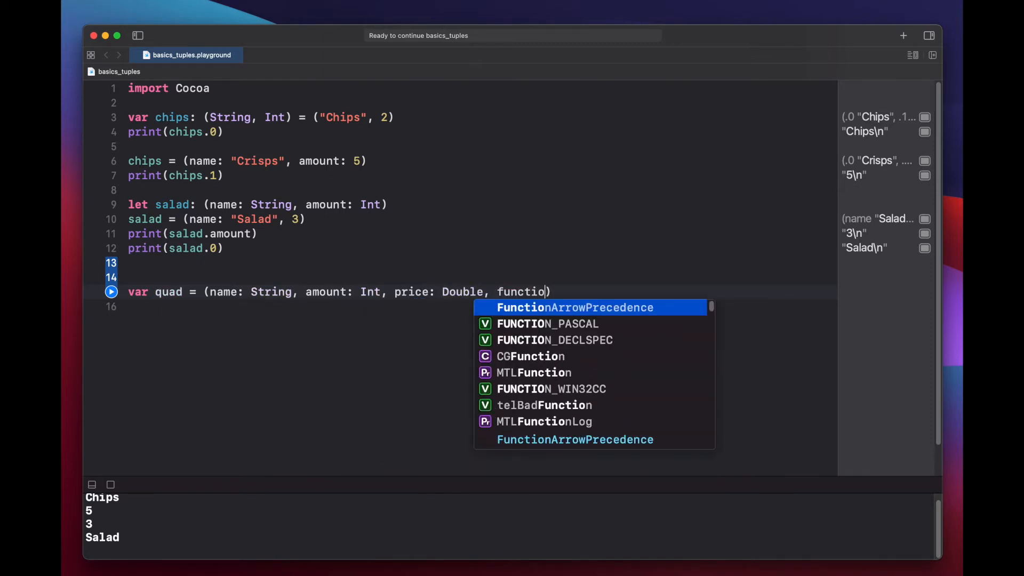
text(n: ()
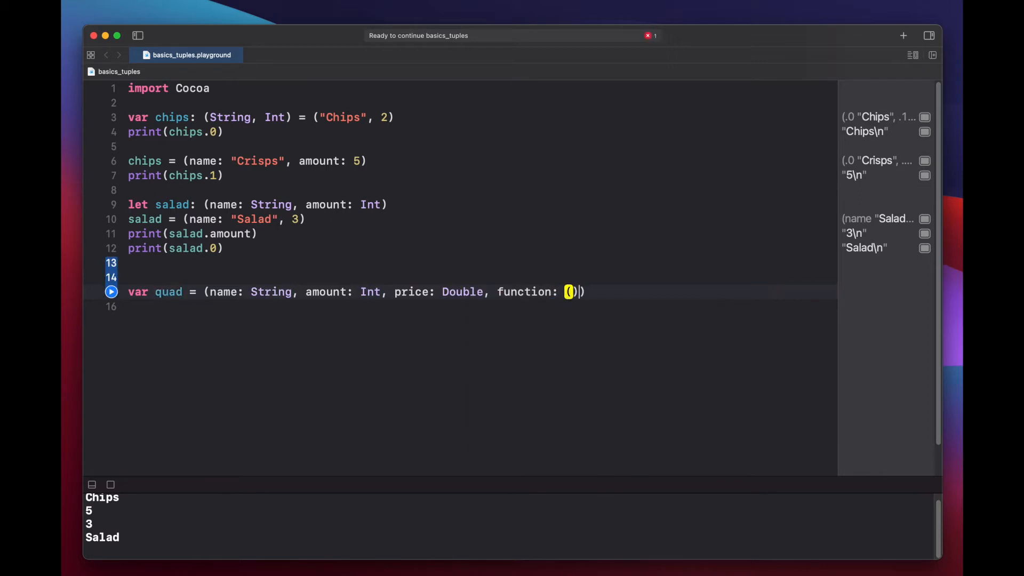
text(-> Void)
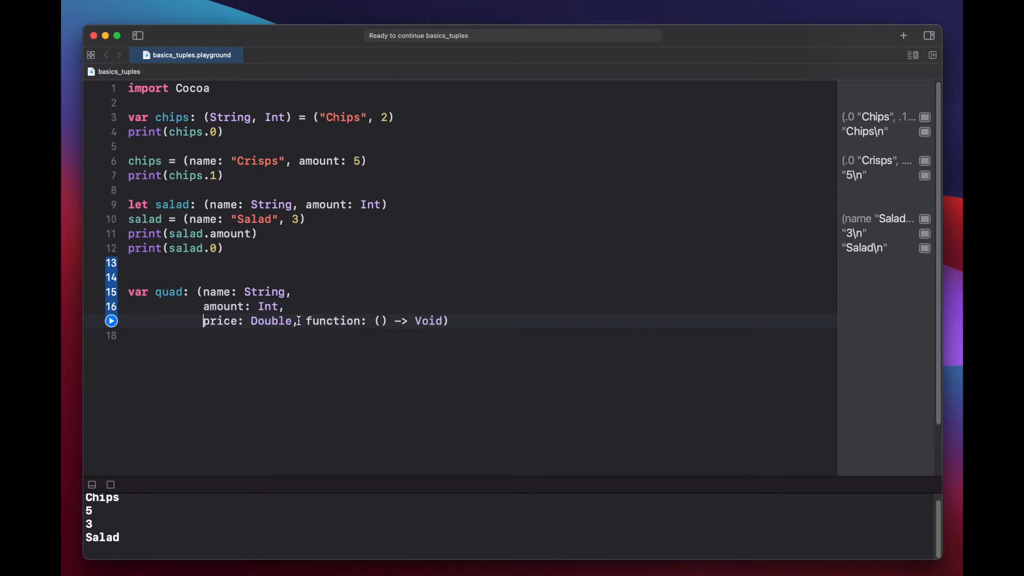
key(enter)
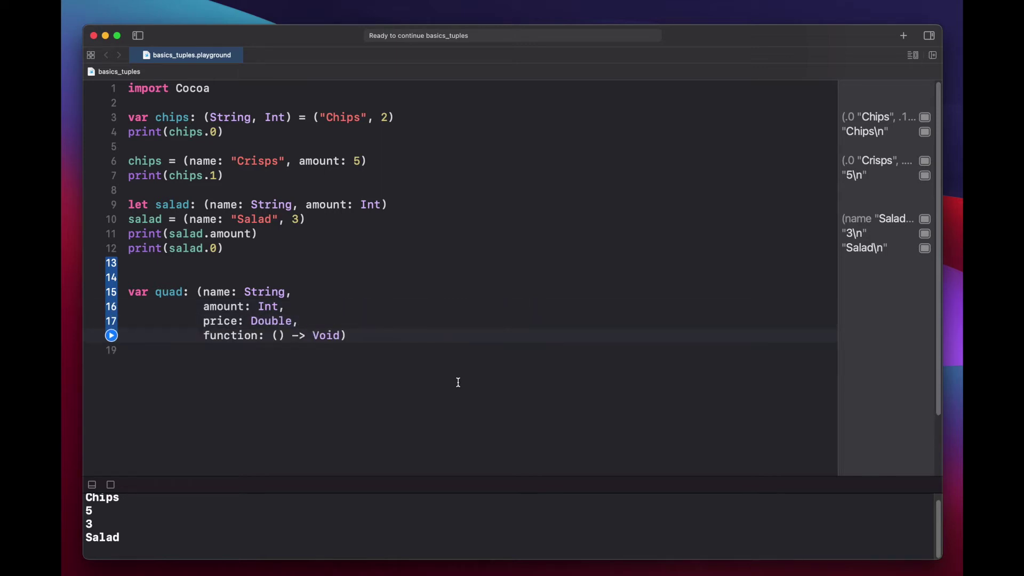
mouse_move(418, 342)
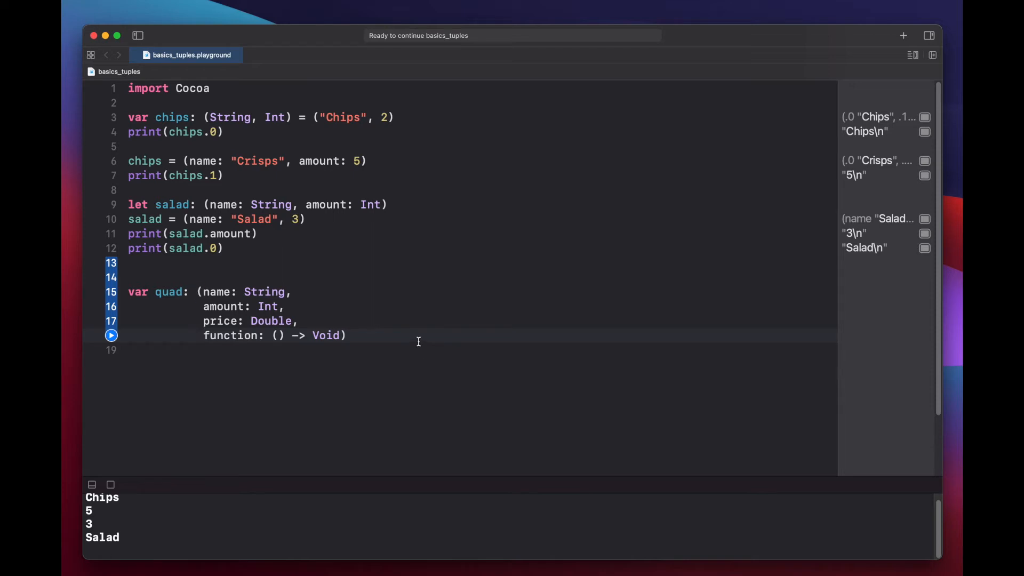
- Assign quad = ("First", 1, 1.23, { print("Function inside a tuple") })
text(quad = ()
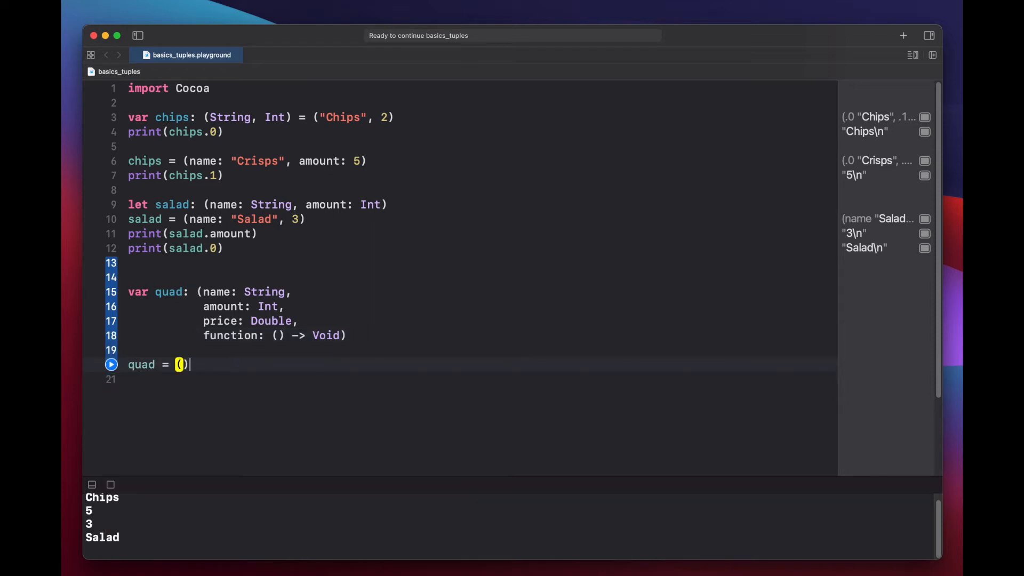
text(")
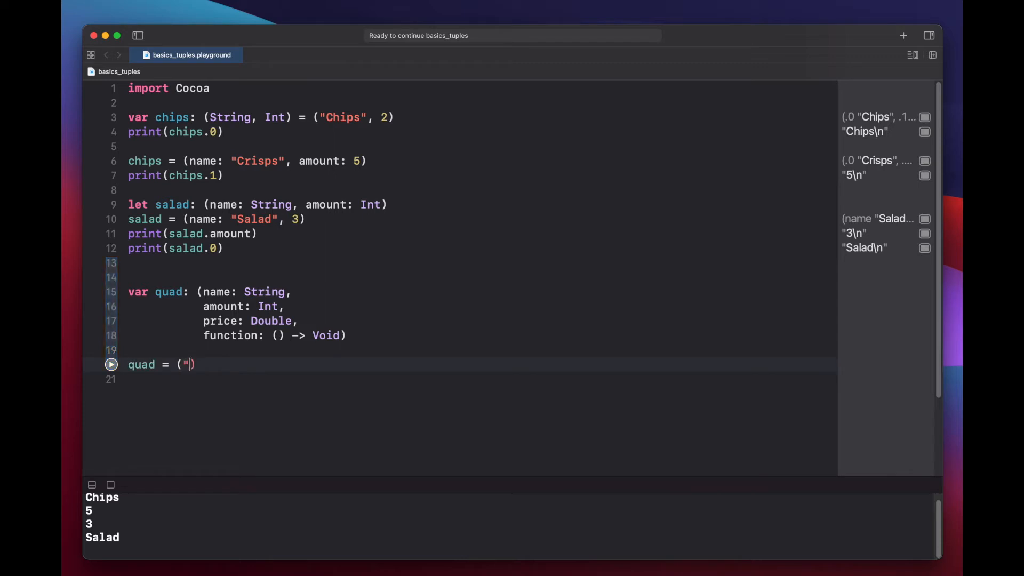
text(First",)
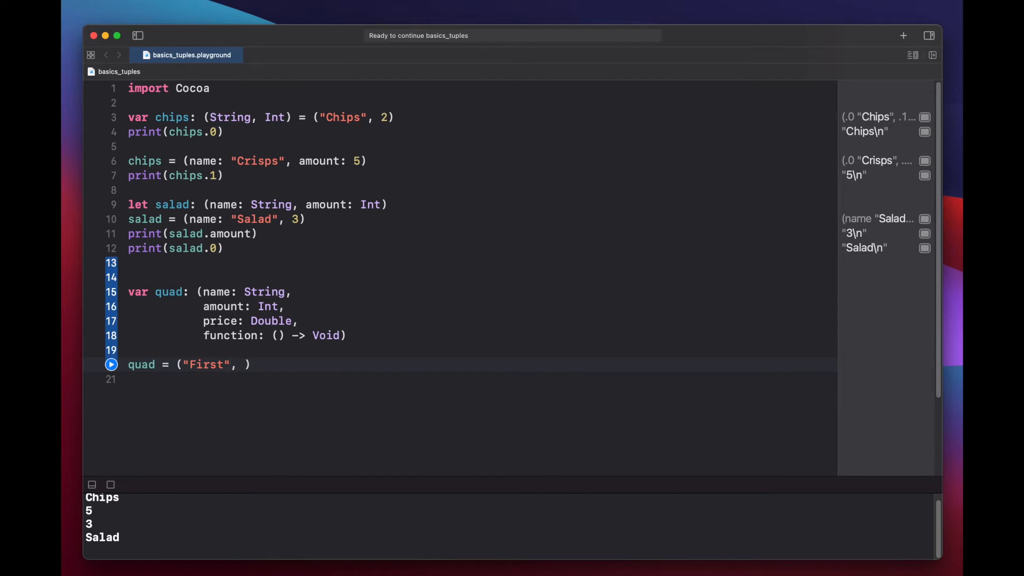
text(1,)
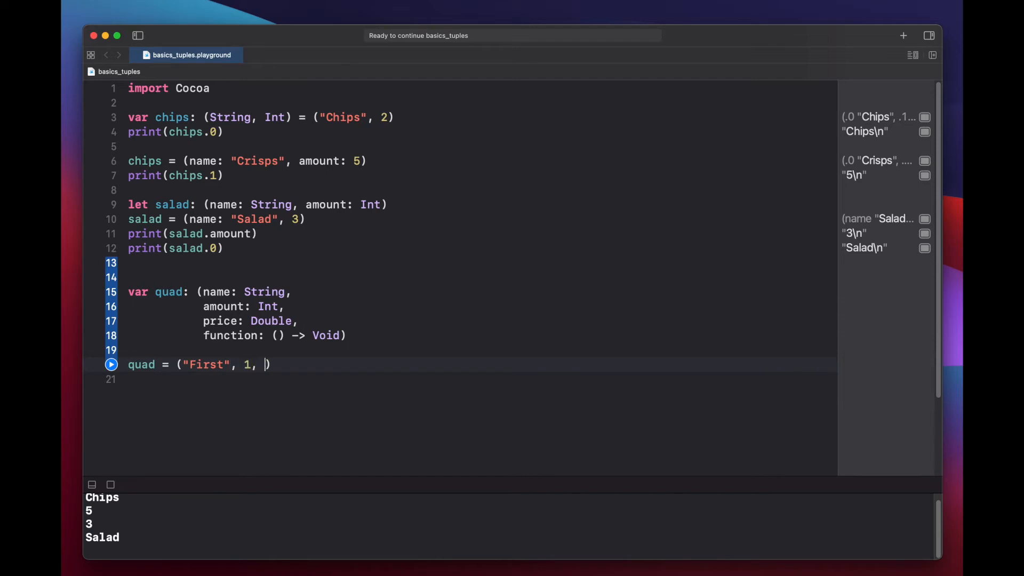
text(1.23)
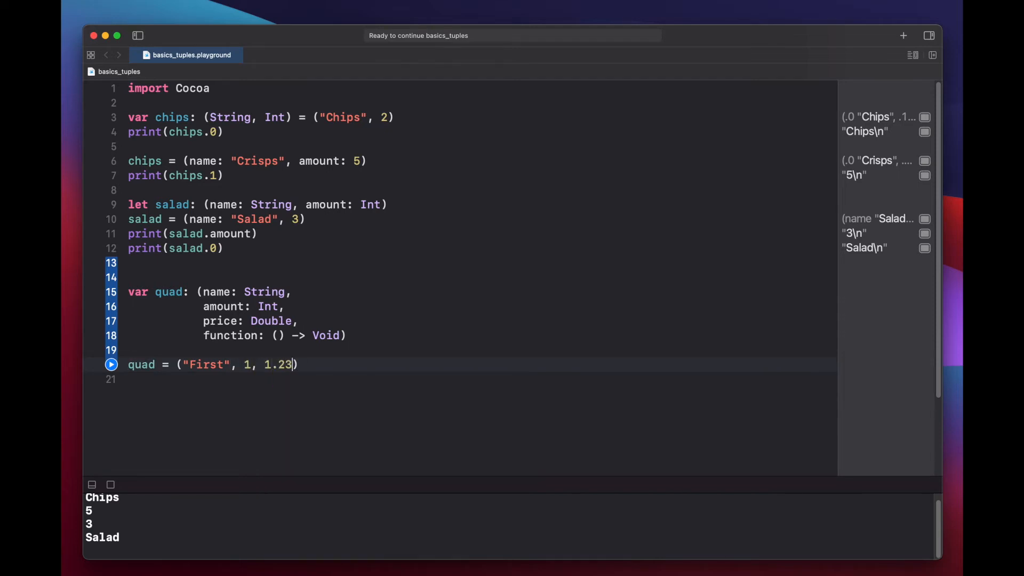
text(,)
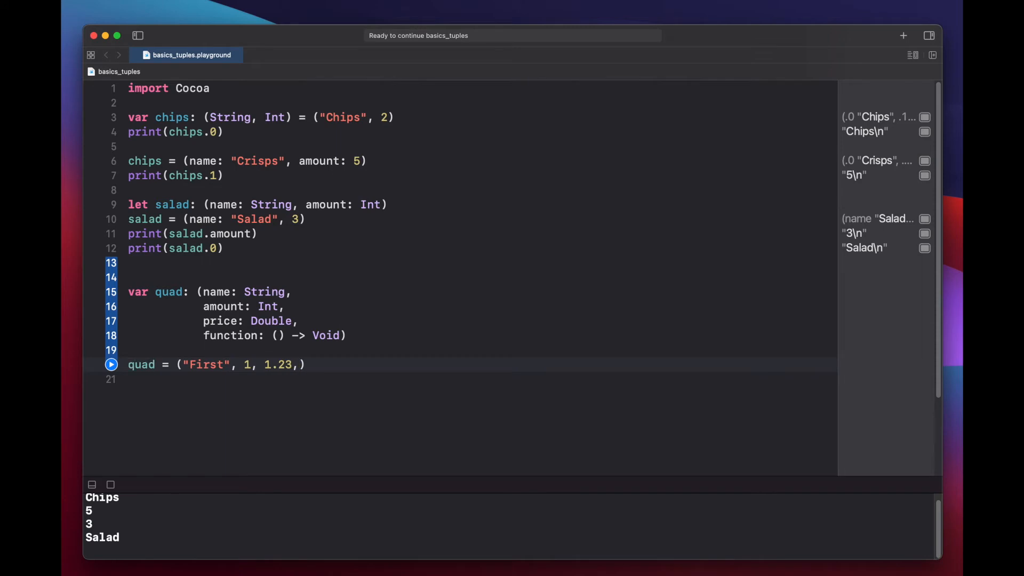
text({ })
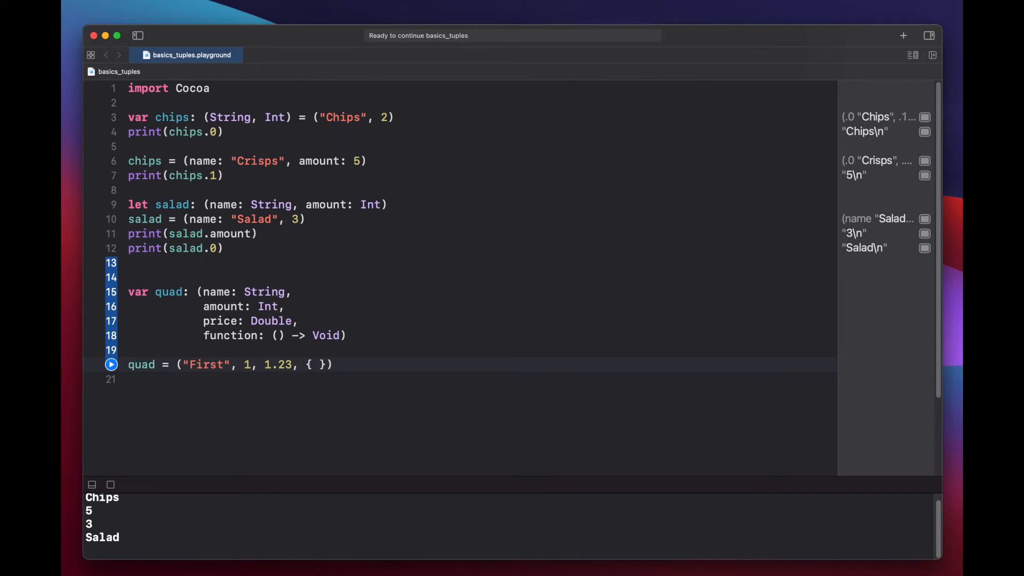
text(print())
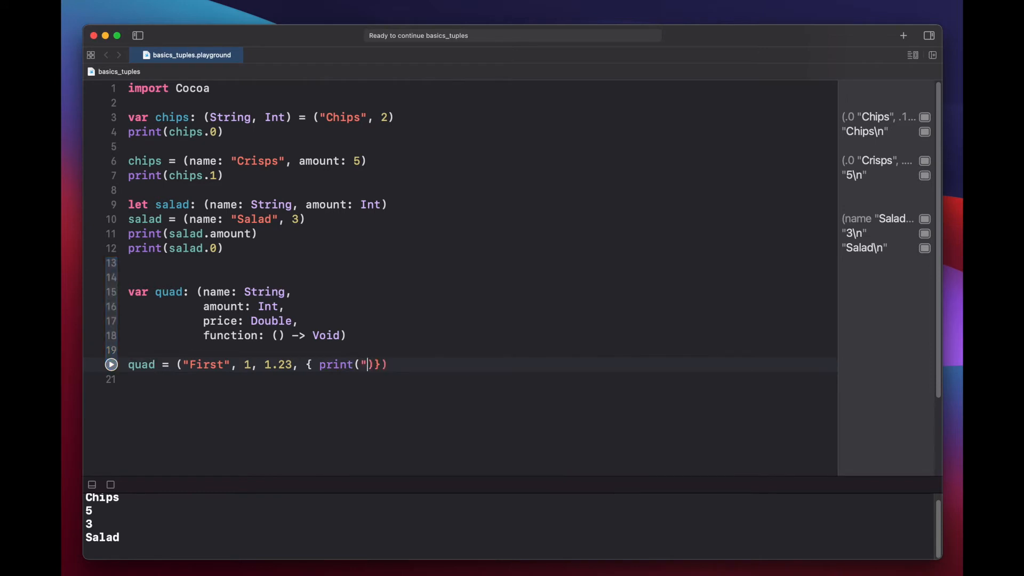
text(Function inside a tuple)
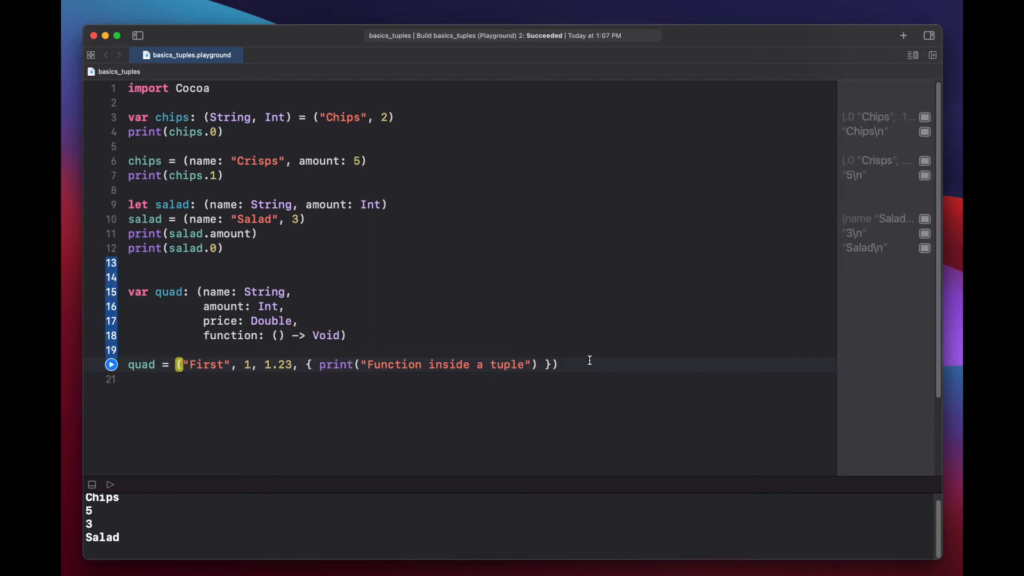
- Print quad.function, choosing function from autocomplete, so the console shows (Function)
text(quad)
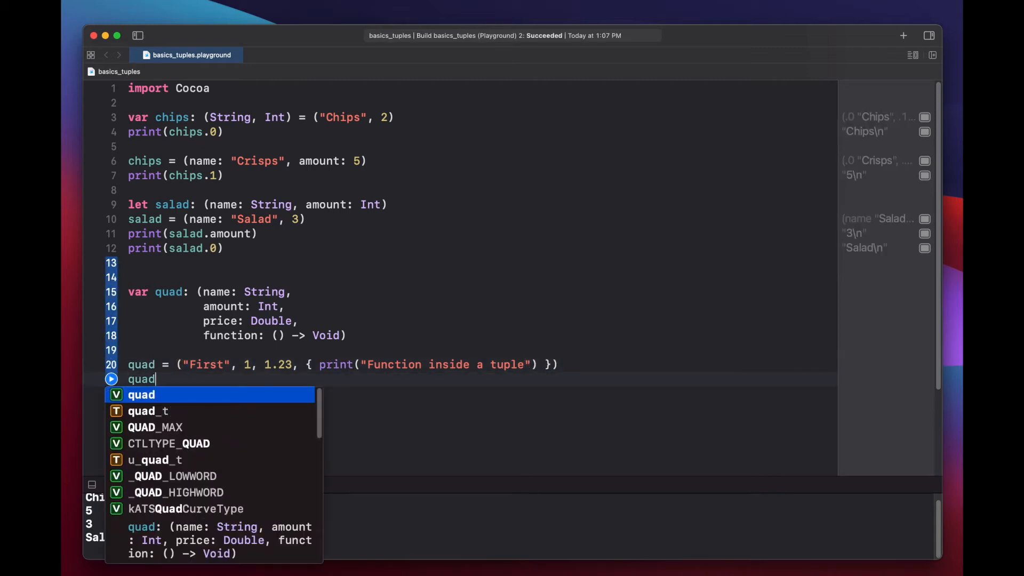
text(.)
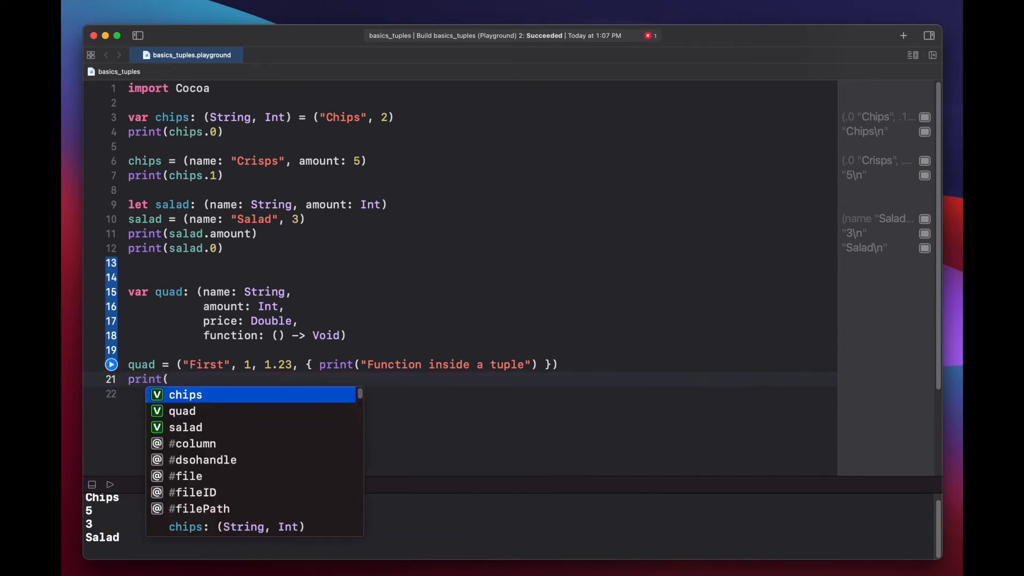
text(quad.))
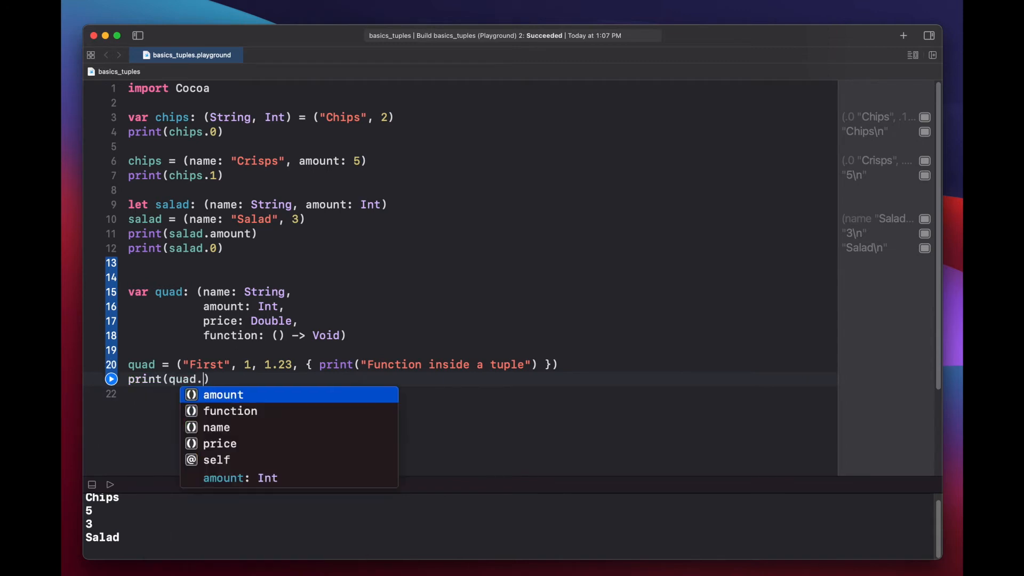
click(229, 411)
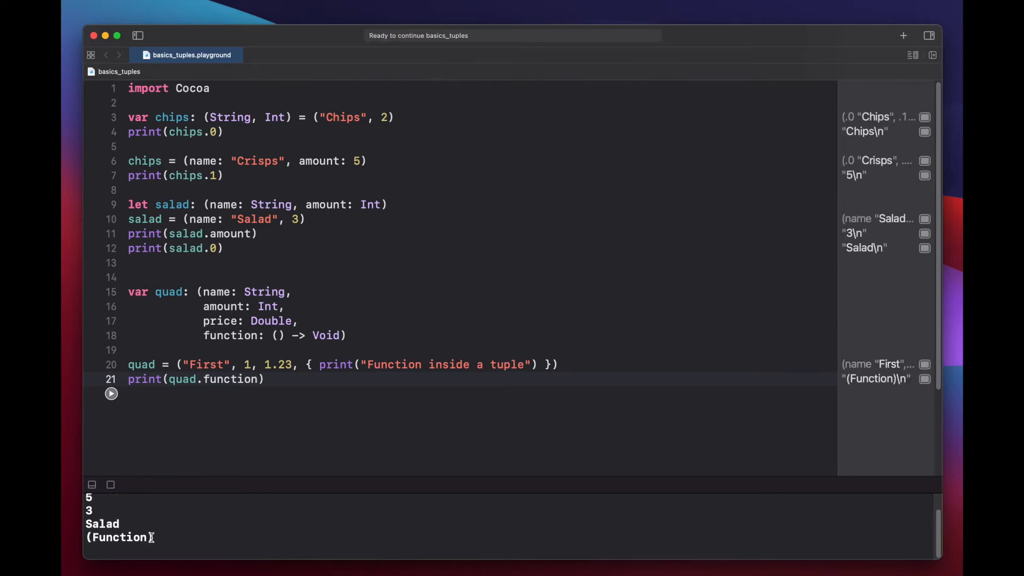
mouse_move(360, 405)
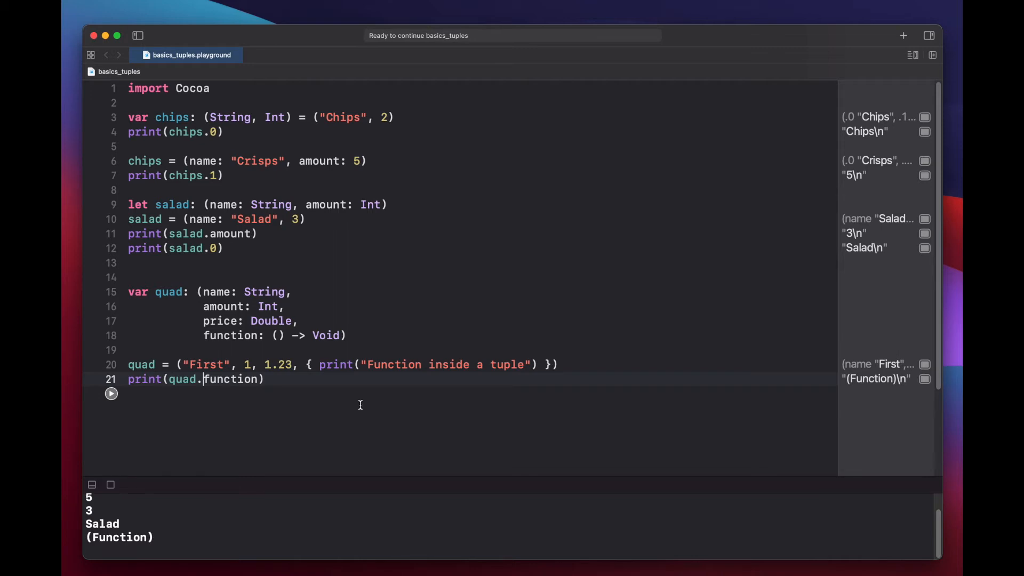
mouse_move(372, 388)
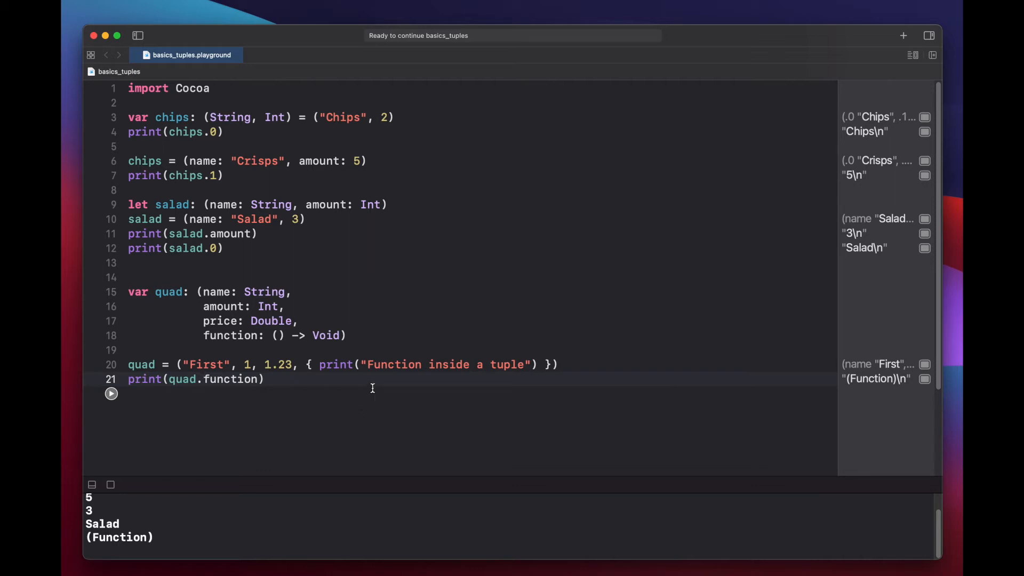
- Print type(of: quad.function) and run it so the console shows () -> ()
text(print)
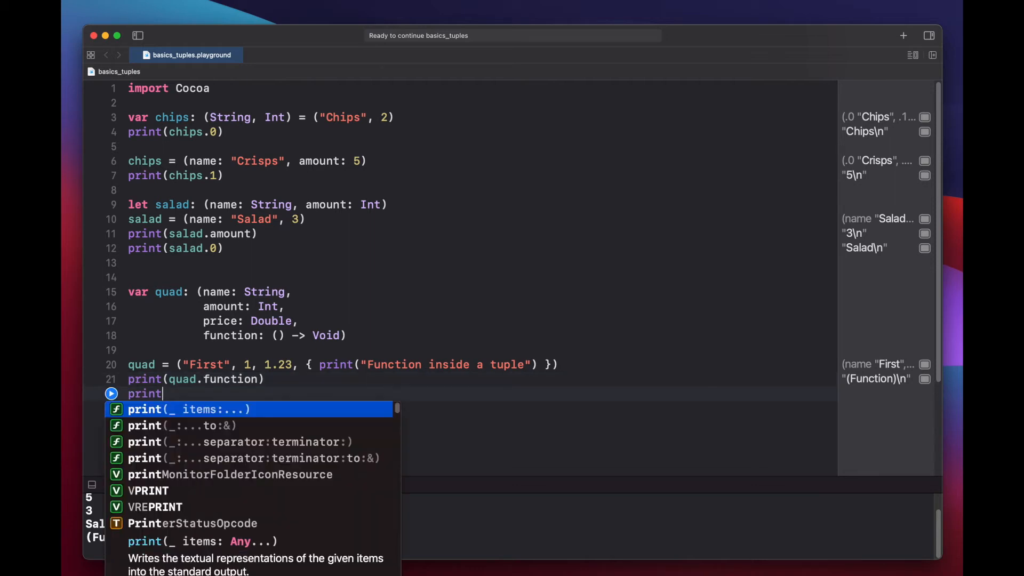
text((type(of: quad)
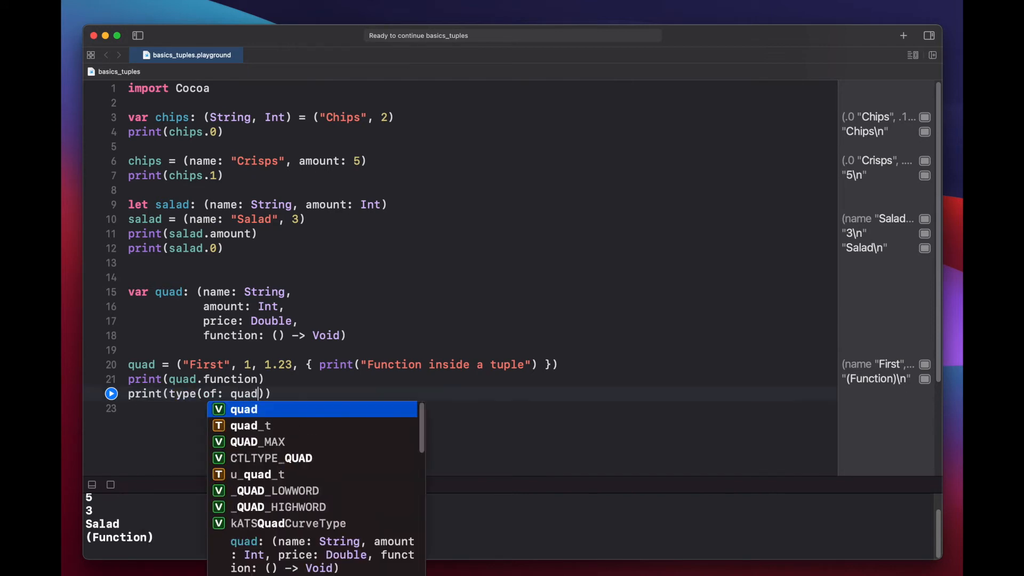
text(.function)
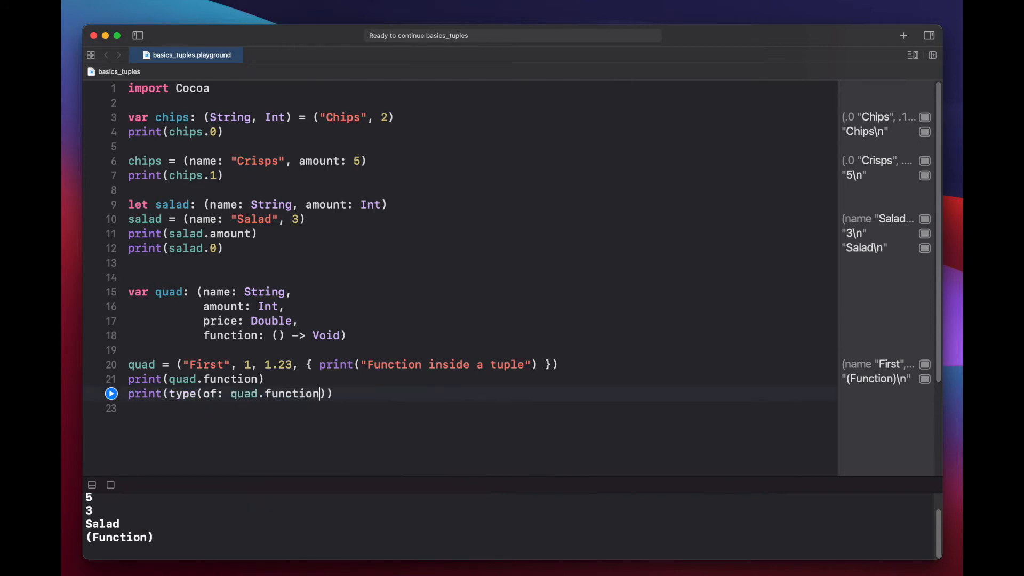
click(111, 393)
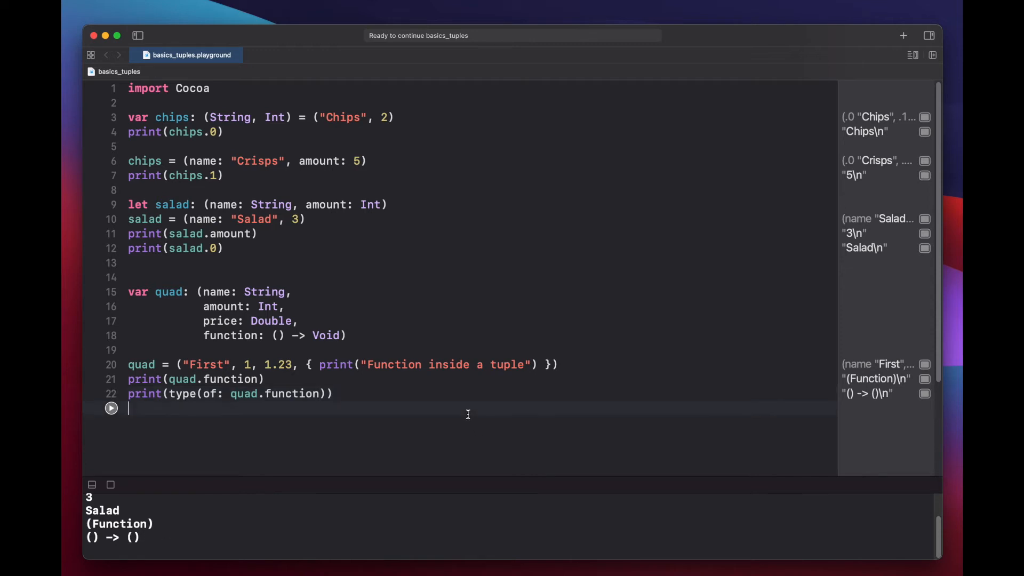
- Call quad.function() and run it, printing Function inside a tuple in the console
text(quad.function()
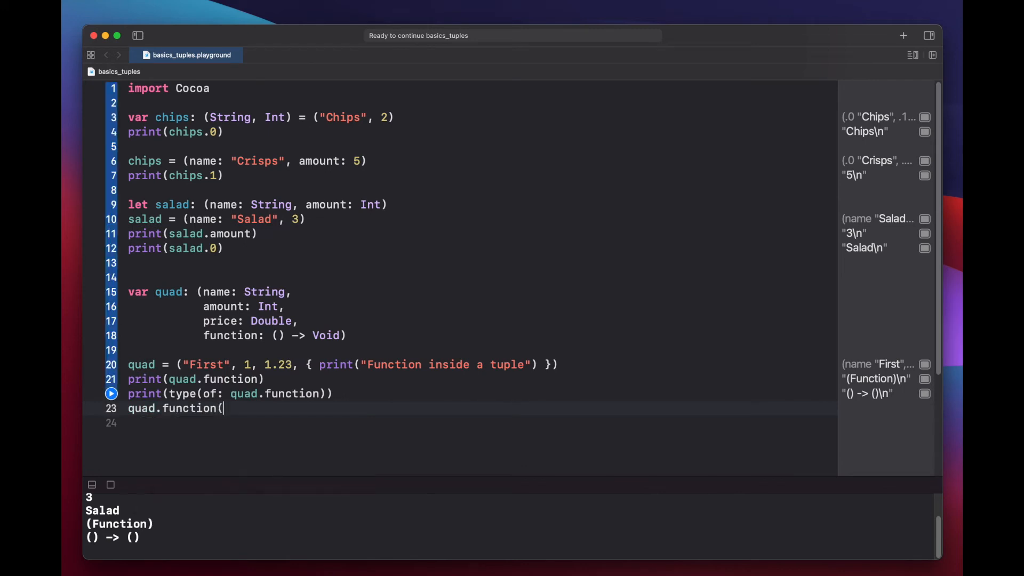
text())
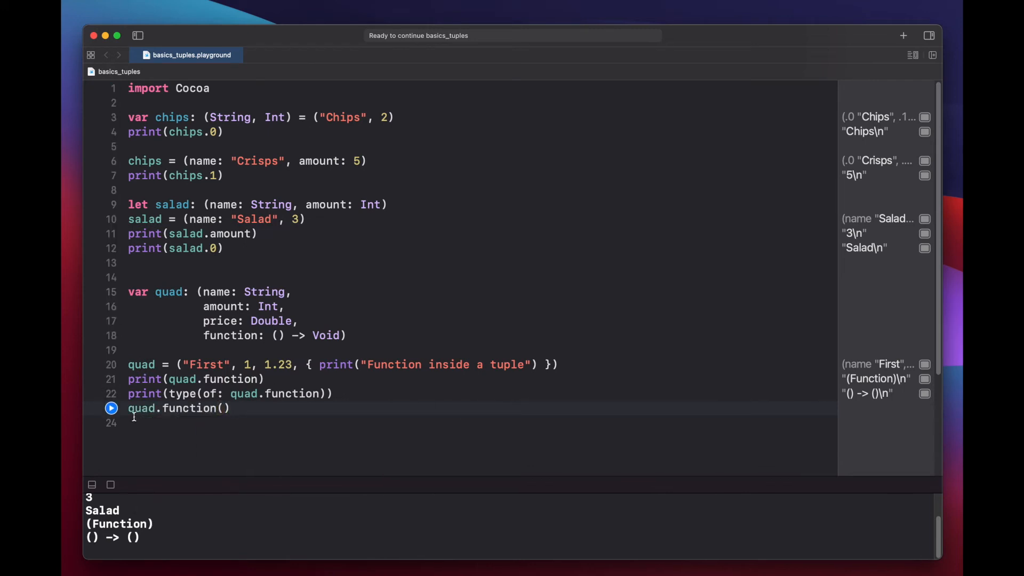
click(110, 407)
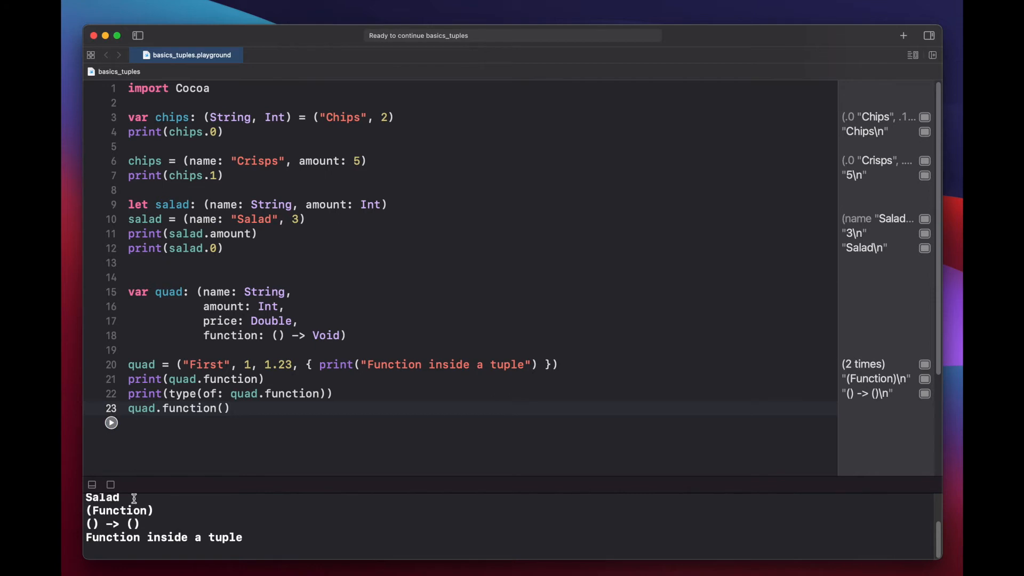
triple_click(160, 536)
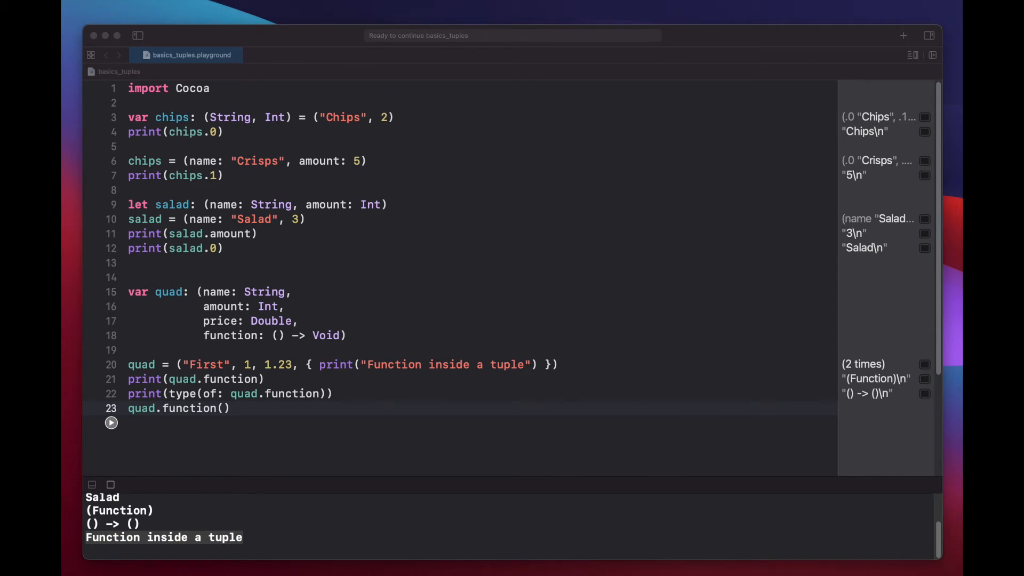
mouse_move(340, 417)
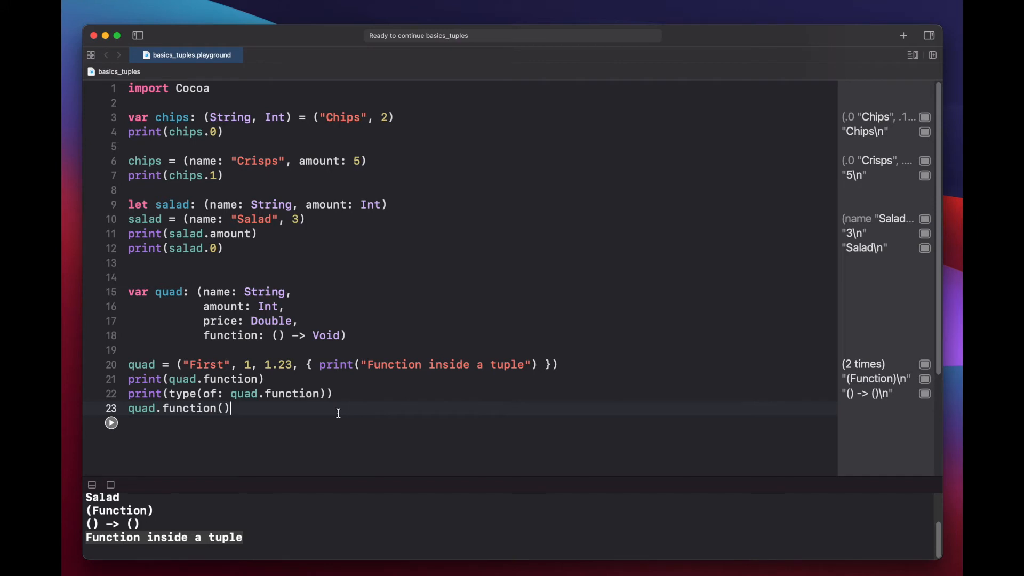
- Write fillMyWallet(name: String, price: Double, amount: Int) returning (name: String, value: Double)
text(func fill)
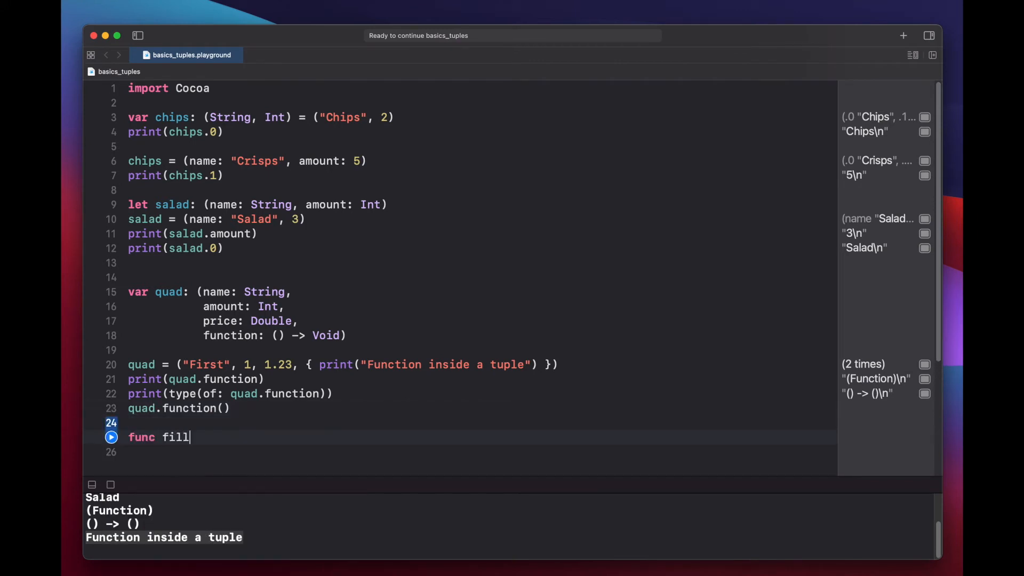
text(MyWallet()
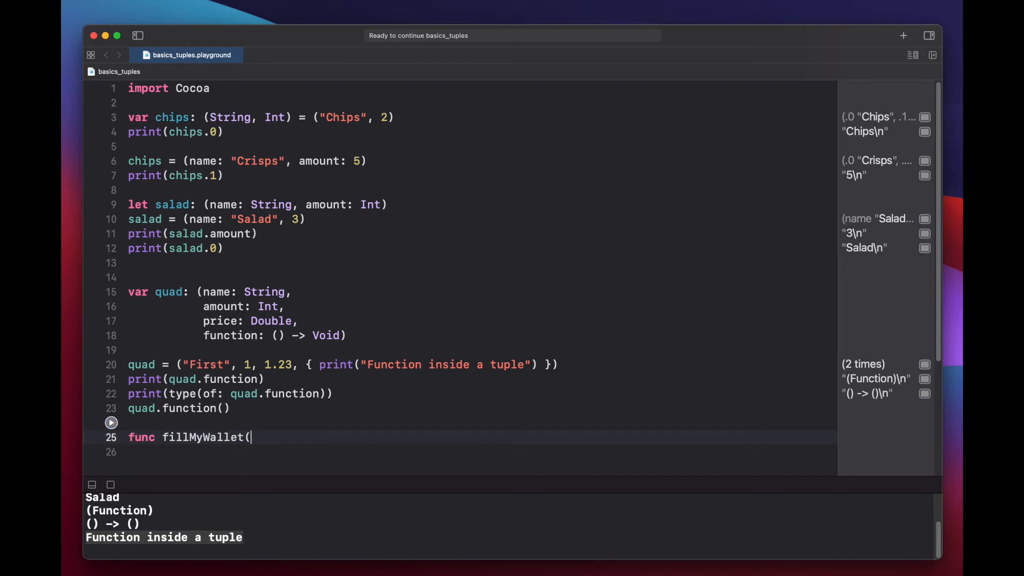
text(name:))
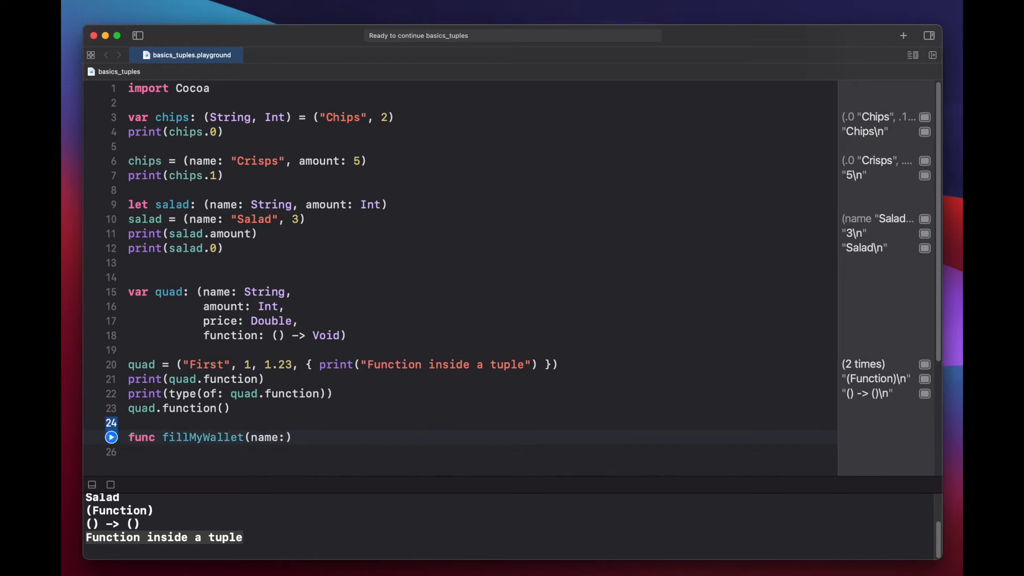
text(String,)
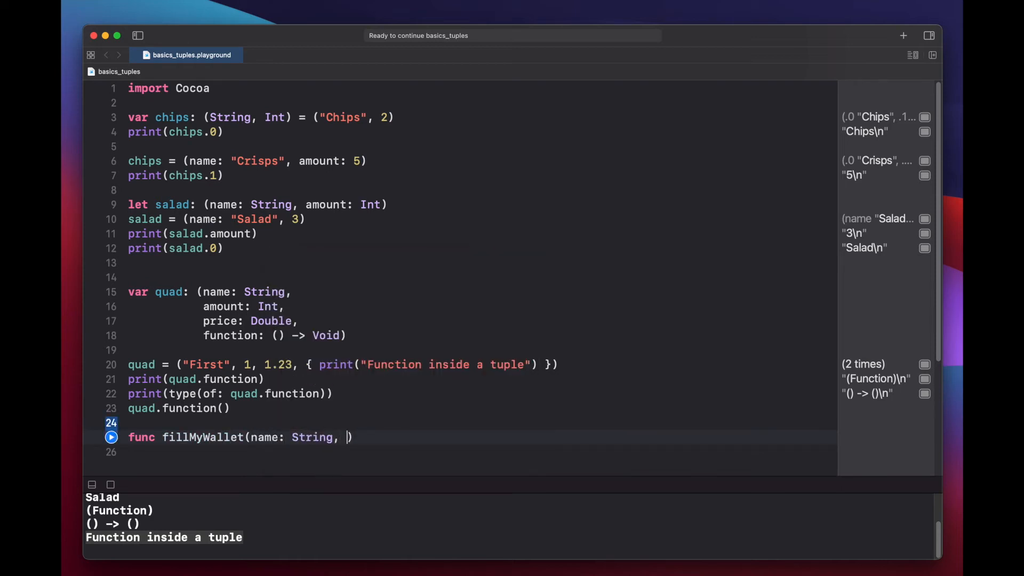
text(price:Double)
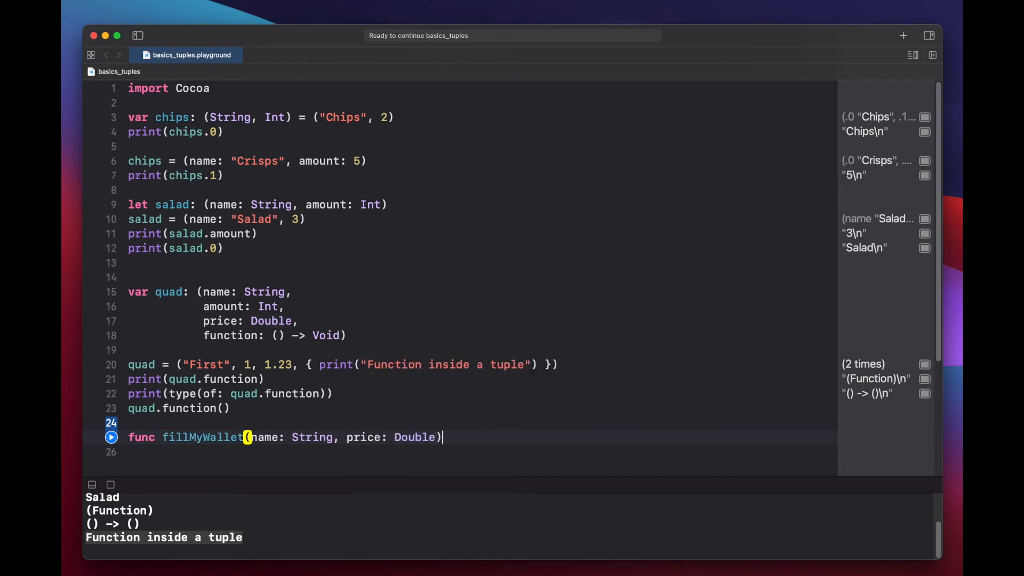
text(, am)
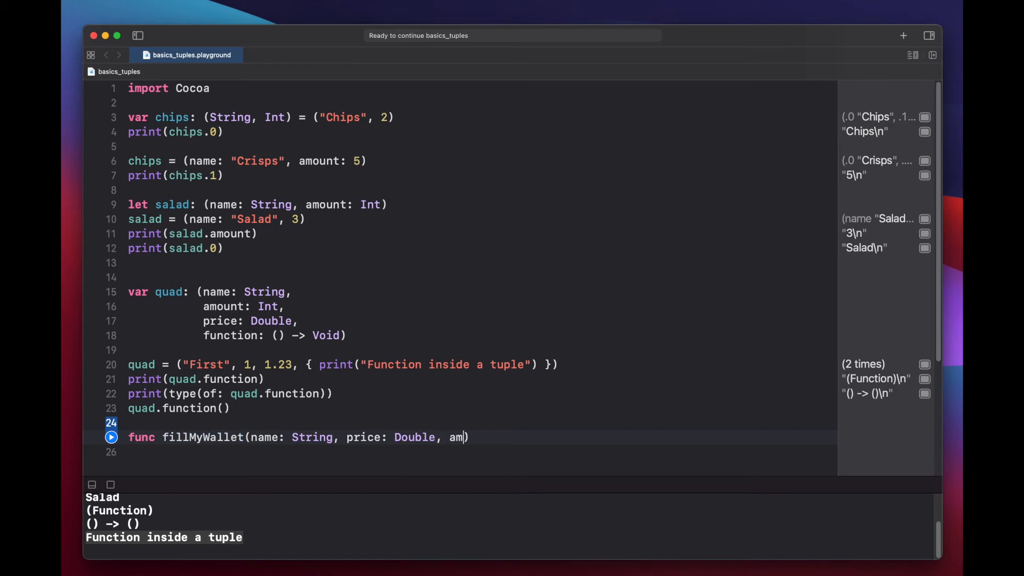
text(ount: Int)
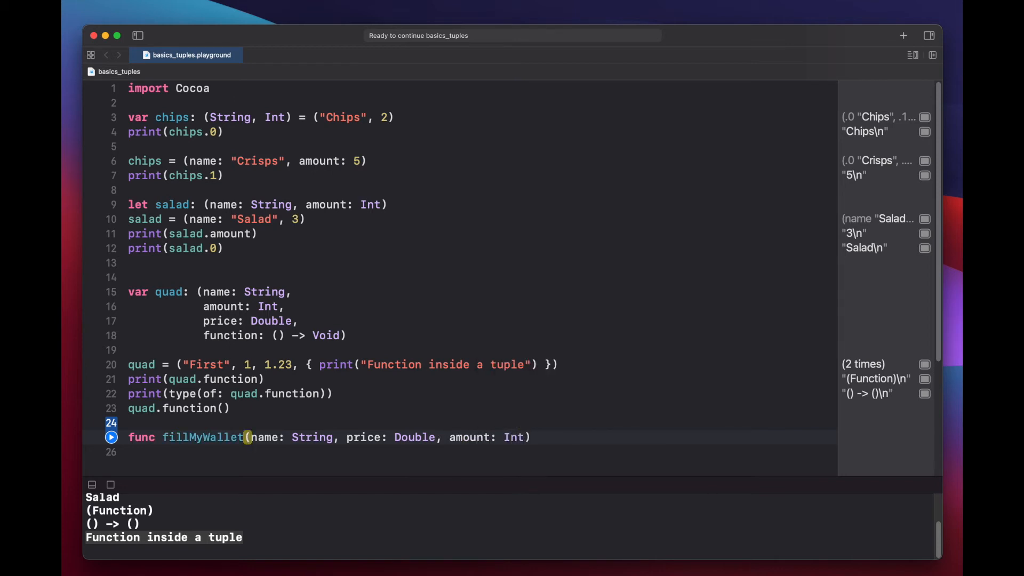
text(->)
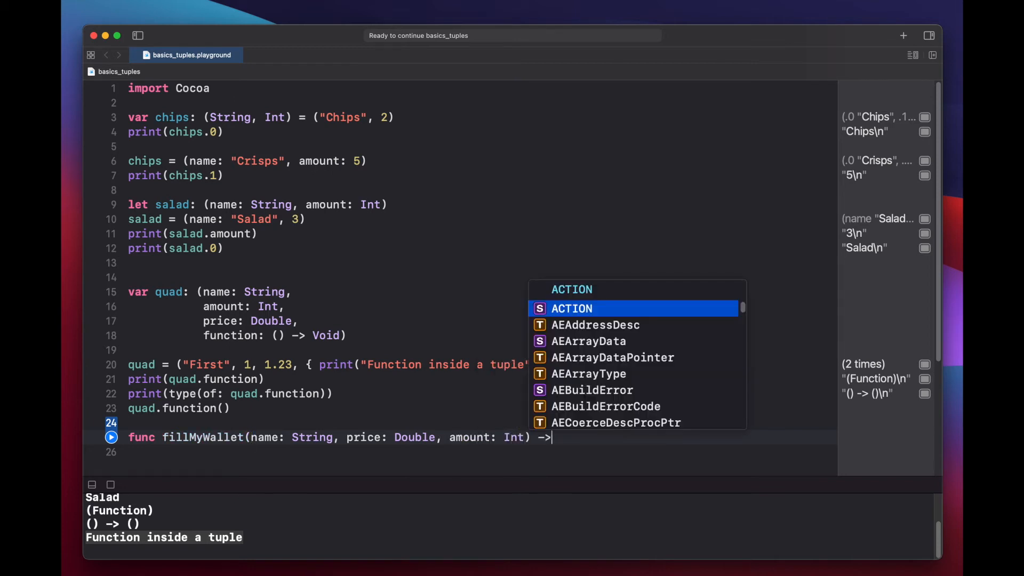
text(()
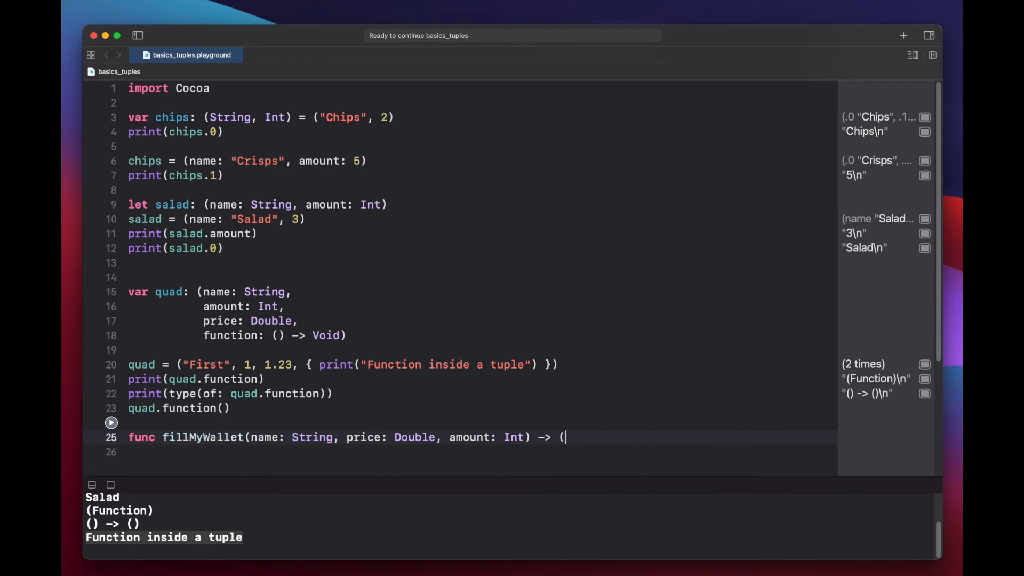
text((name: String, value: Double)
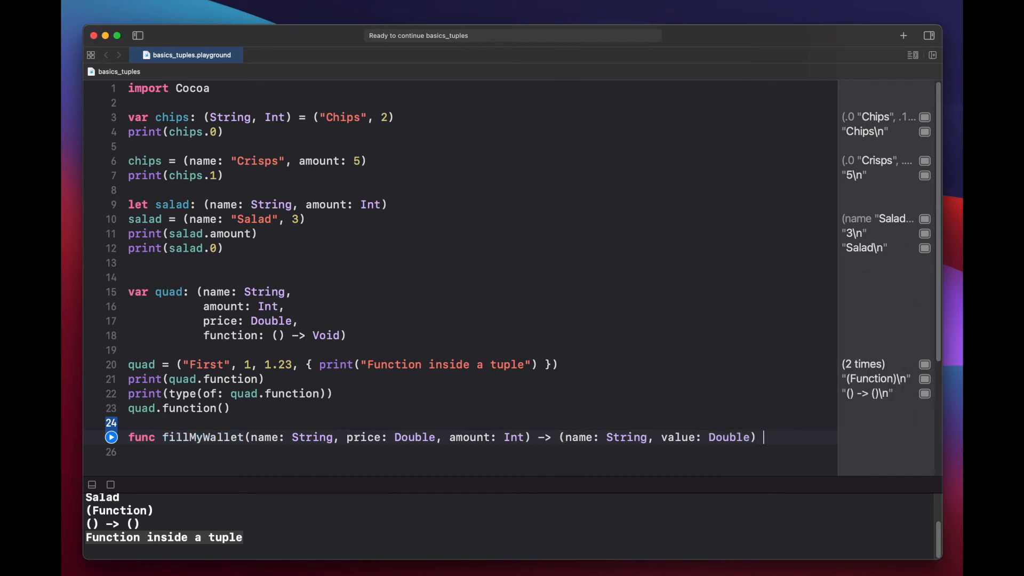
- Give fillMyWallet the body return (name, price * Double(amount))
text({)
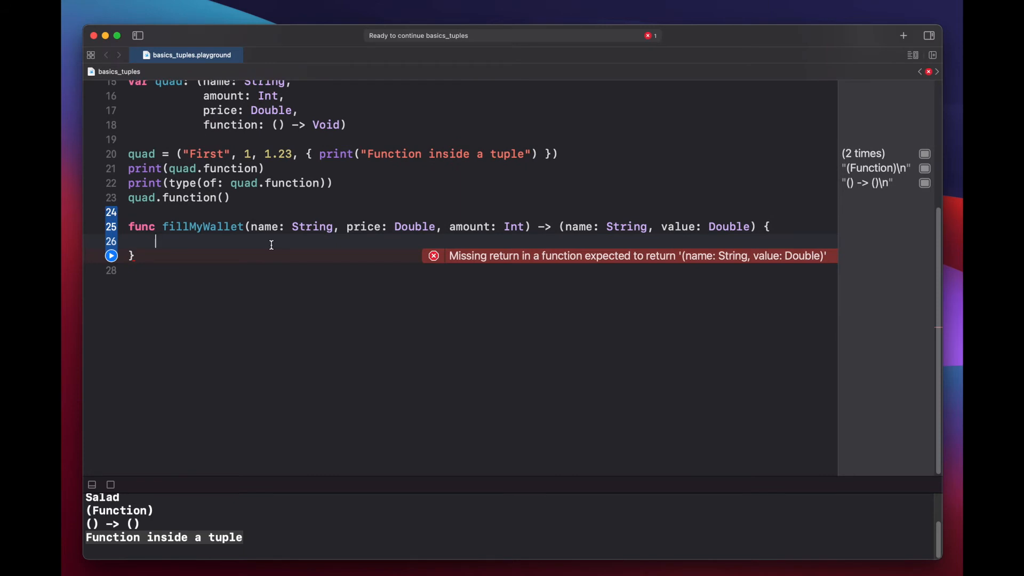
text(reutnr ()
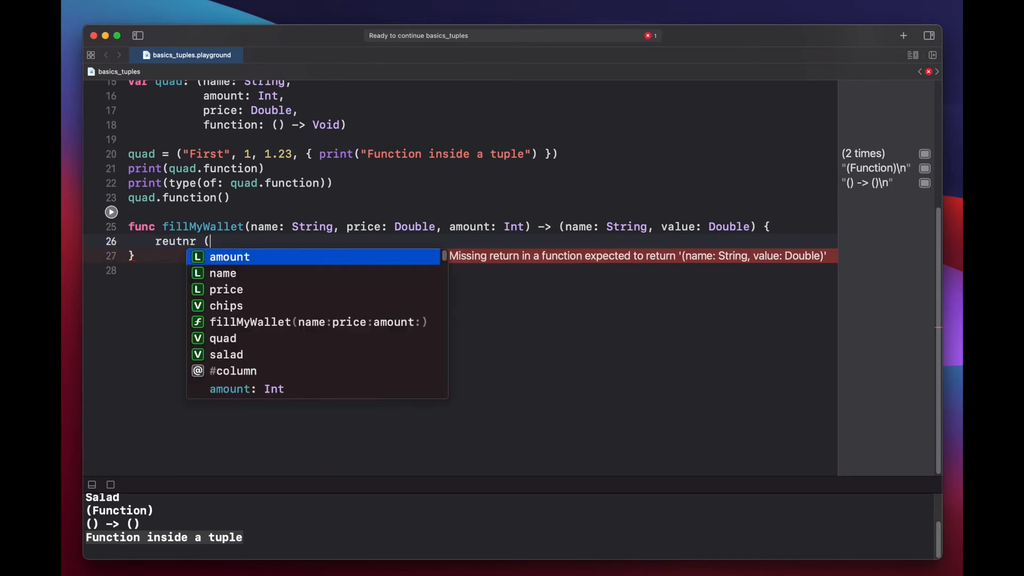
text(name, p)
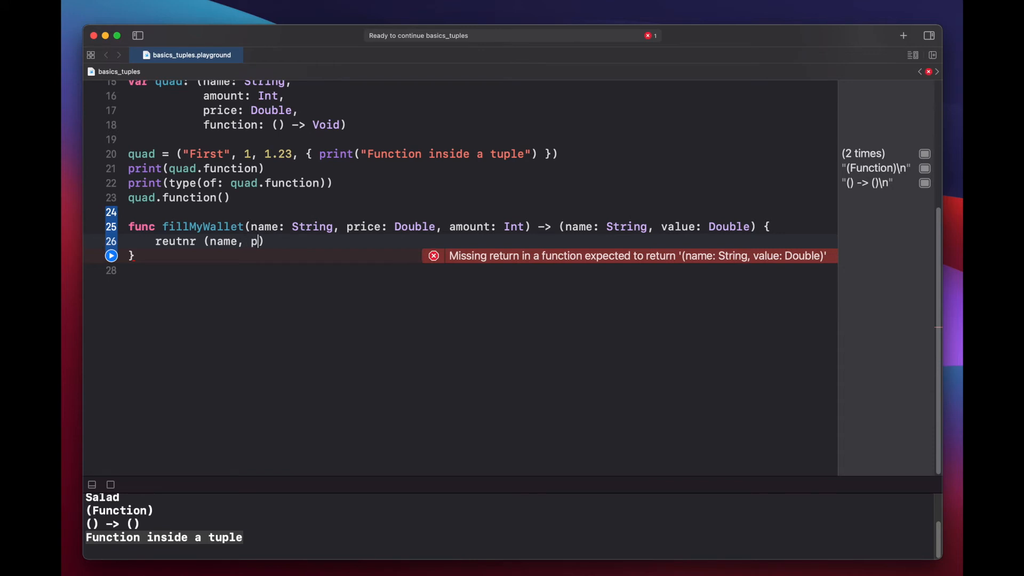
text(rice *)
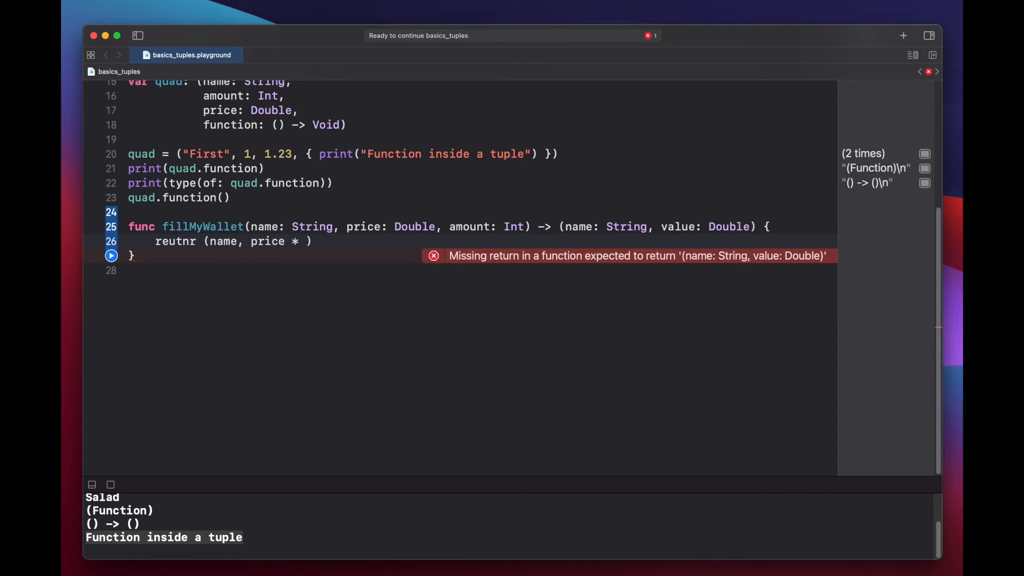
text(amount)
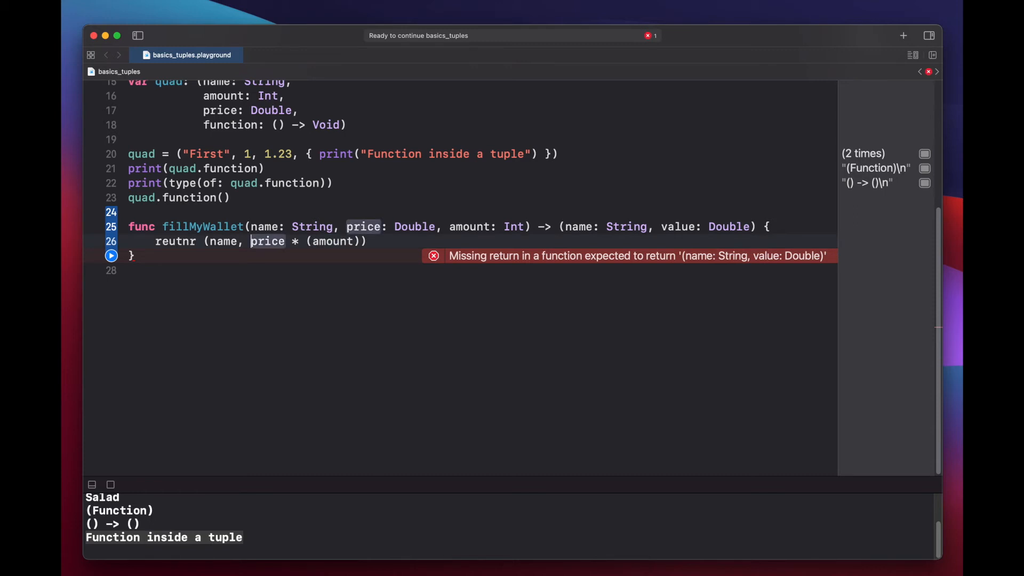
text(Doub)
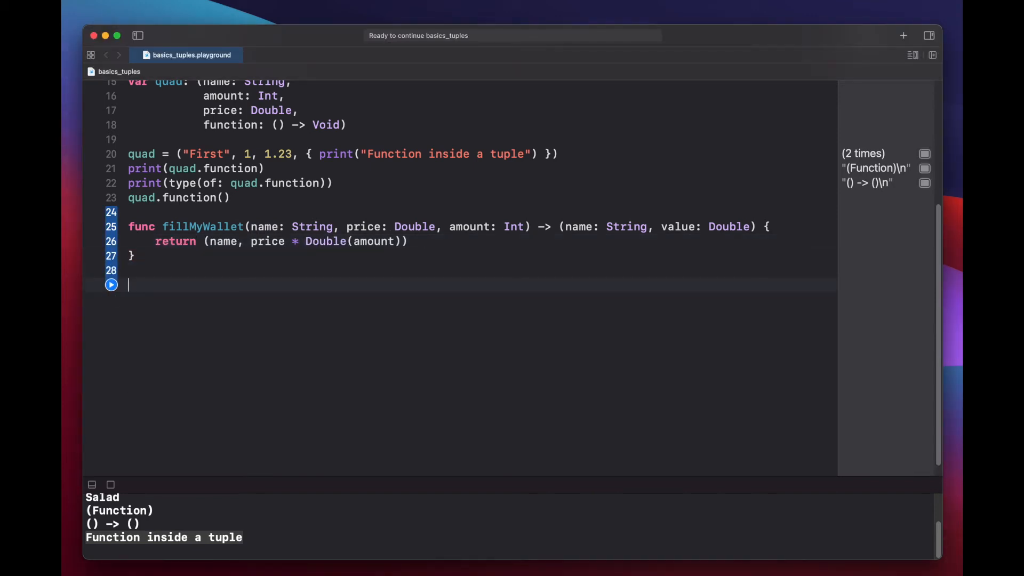
- Declare cheeseWallet = fillMyWallet with a cheese-wedge and coin emoji name from the Character Viewer
text(let)
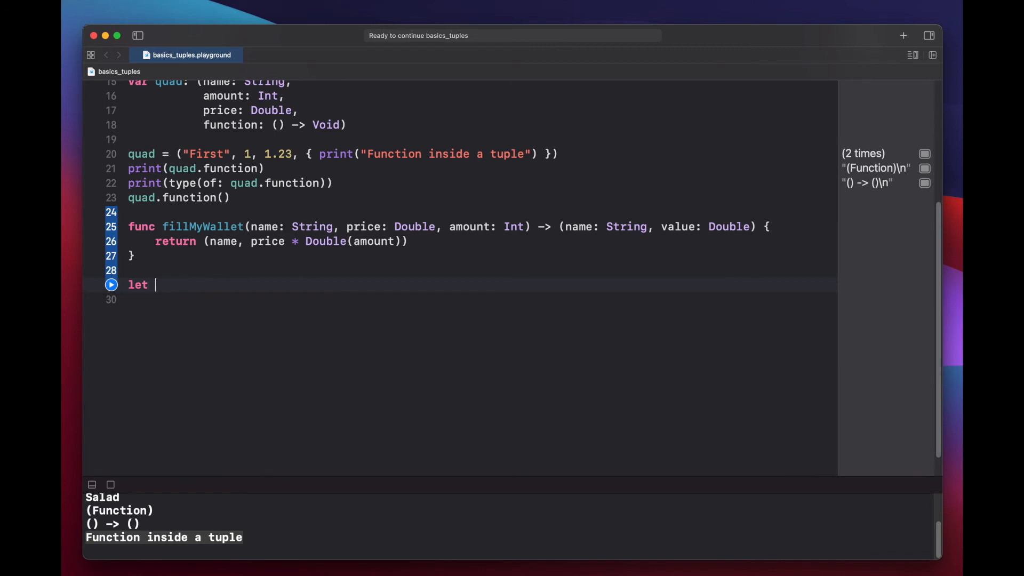
text(cheeseWallet)
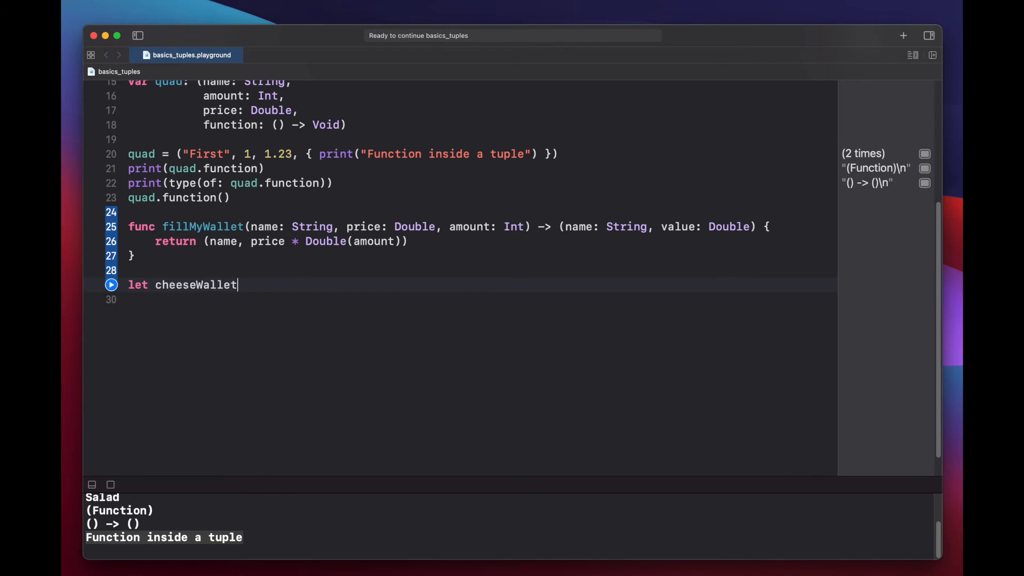
text(= fillMyWallet(name: String, price: Double, amount: Int)
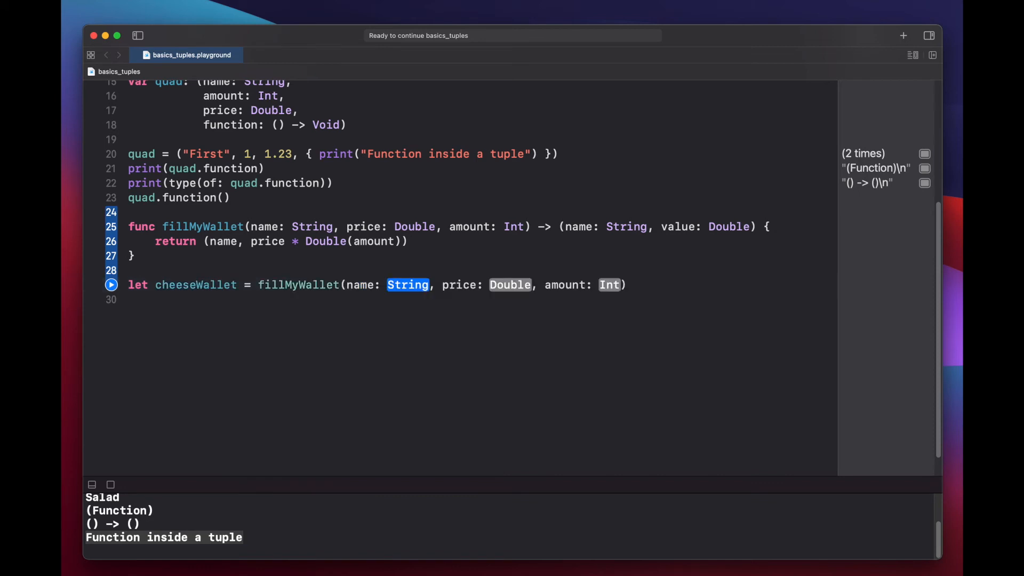
text("")
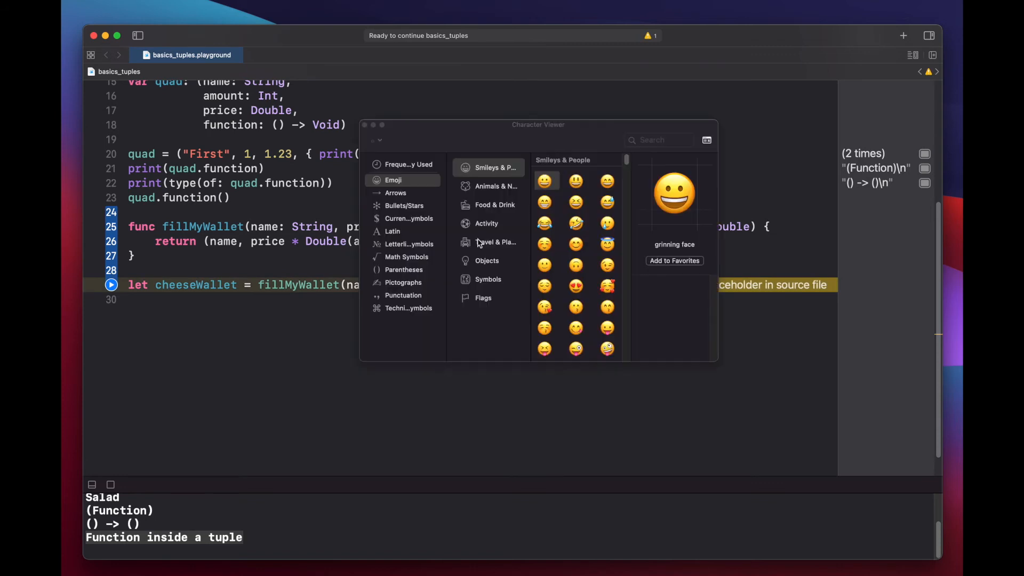
text(cheese)
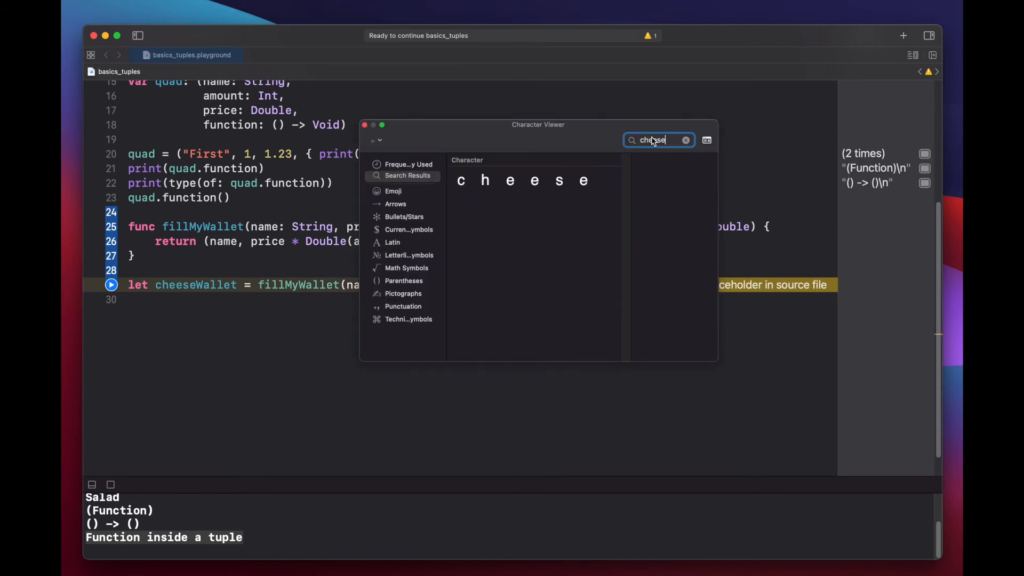
click(461, 223)
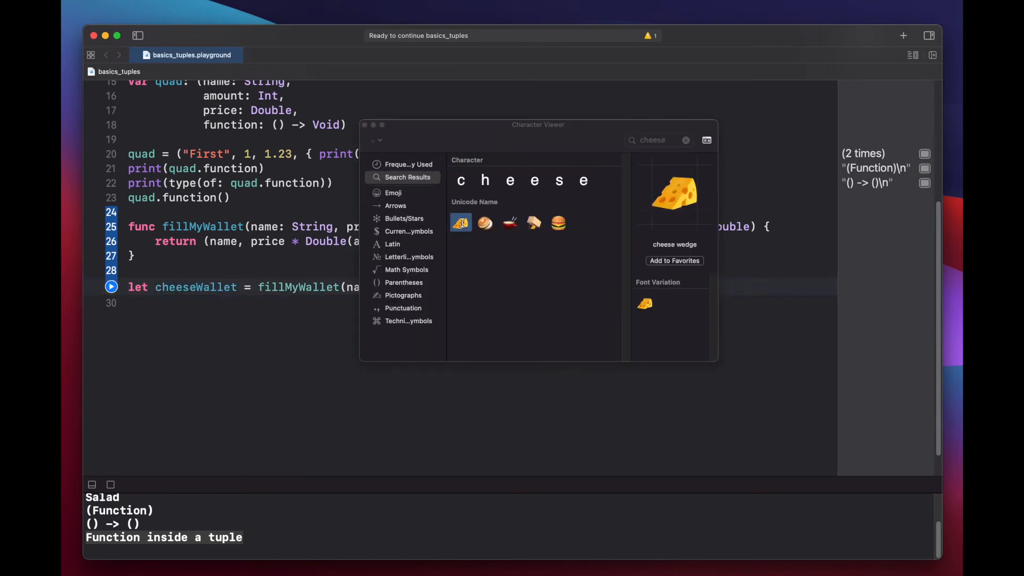
text(co)
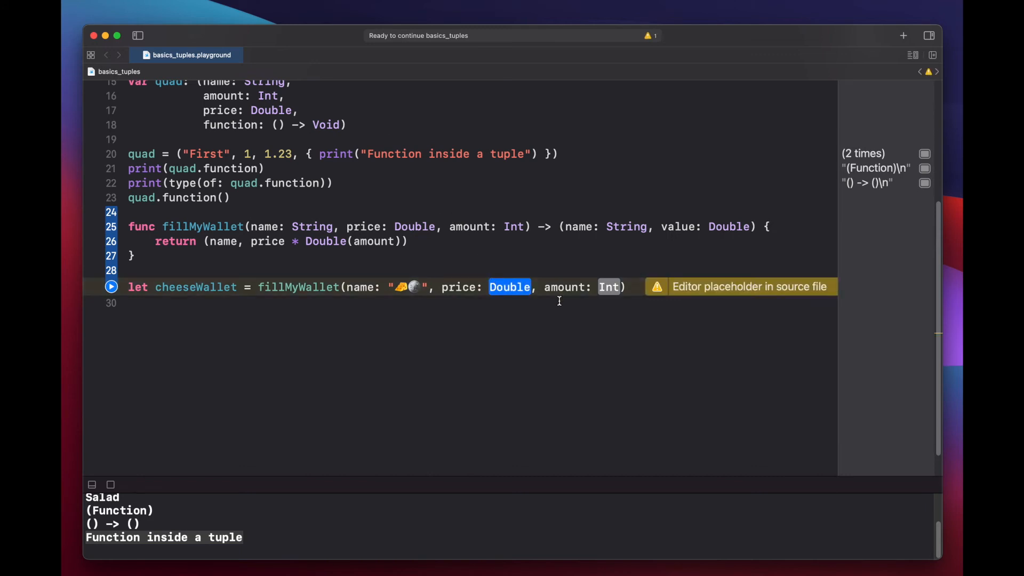
- Fill in the cheeseWallet price .002 and amount 5000
text(.002)
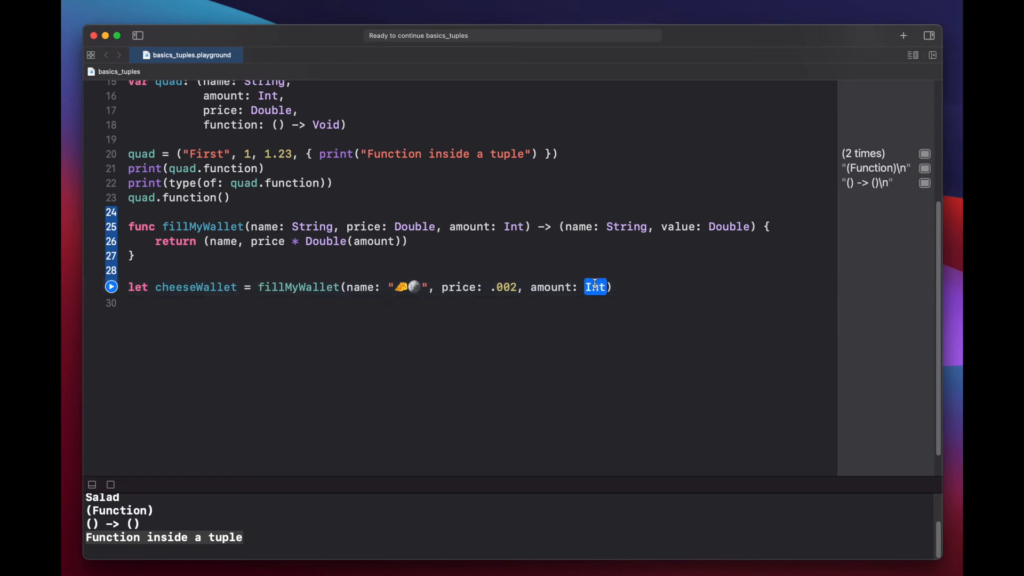
text(5000)
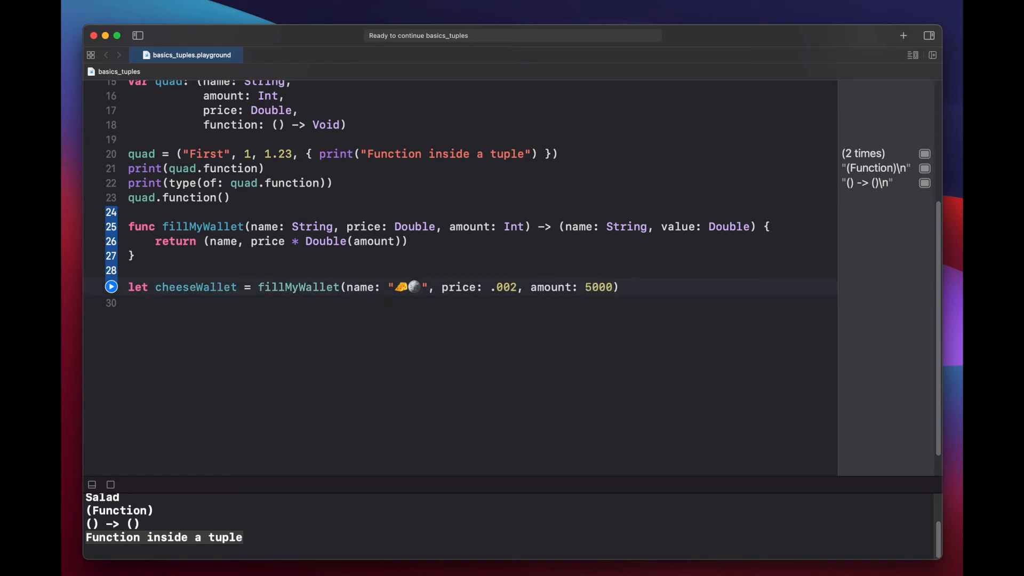
text(0)
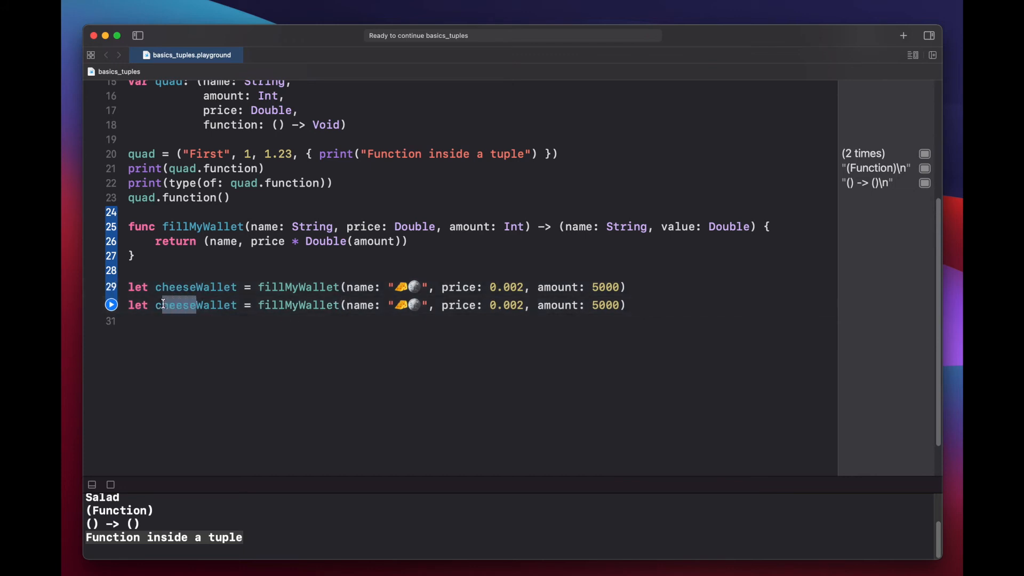
- Rename the duplicates to ghostWallet (10.02, 1000) and saladWallet (3.102, 1500)
text(ghostWallet)
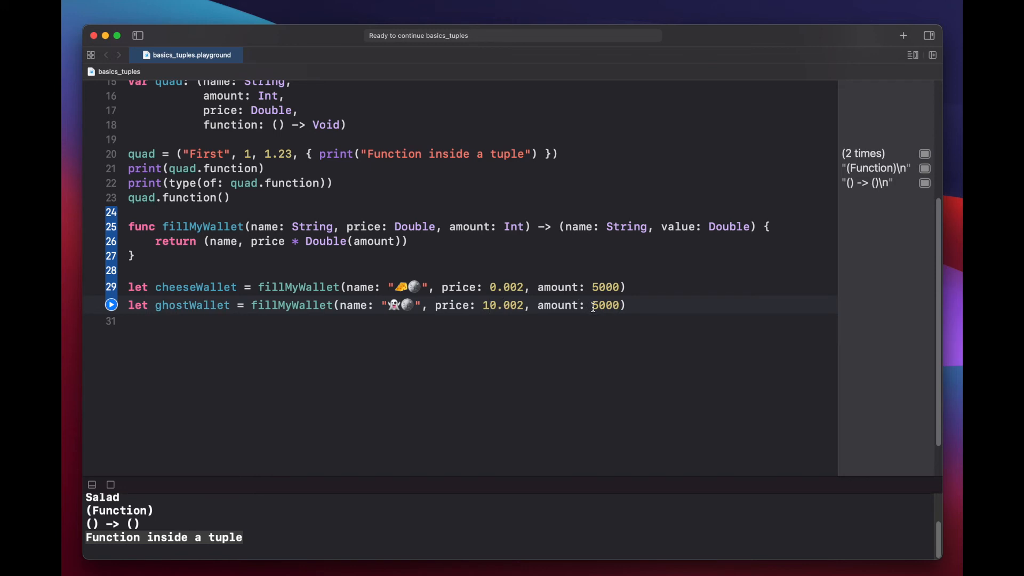
mouse_move(607, 305)
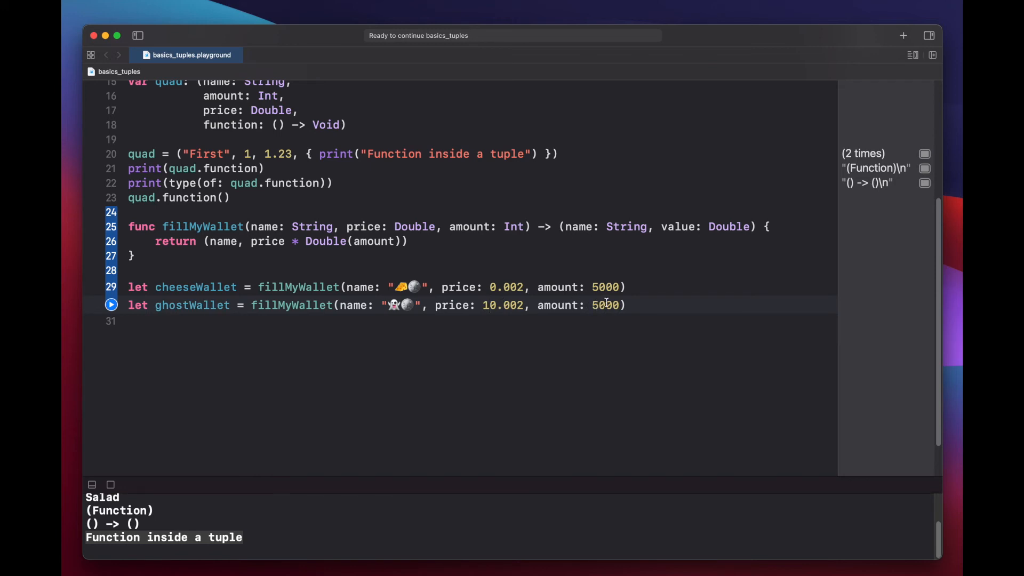
text(1000)
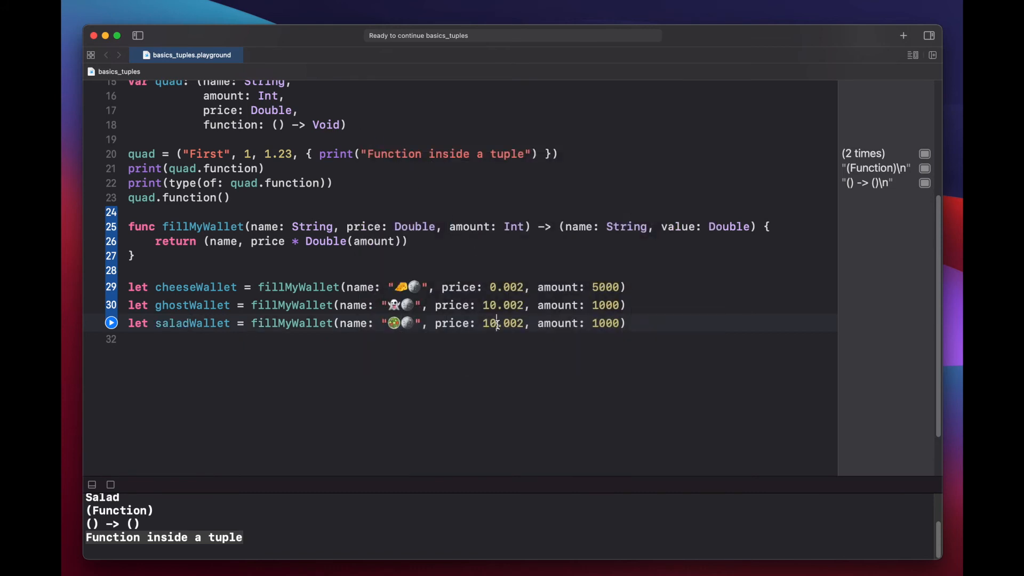
text(3.00)
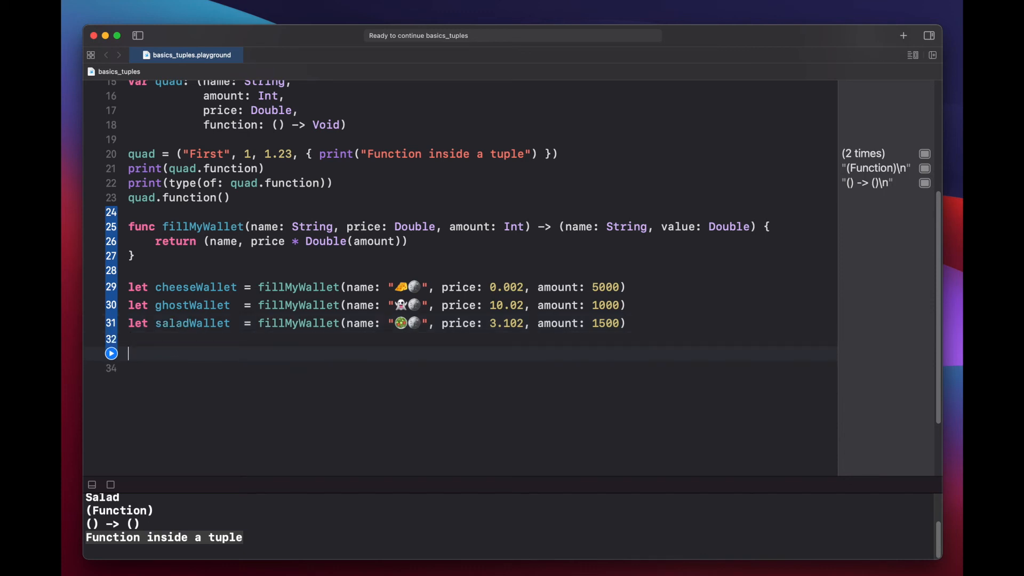
- Declare myWallet = (cheeseWallet, ghostWallet, saladWallet) using autocompleted names
text(let my)
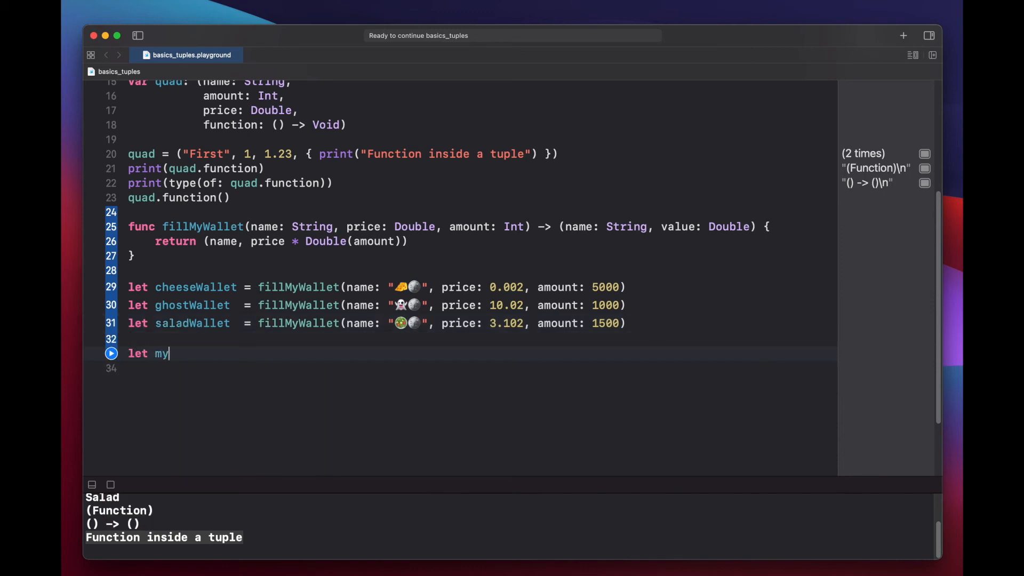
text(Wallet =)
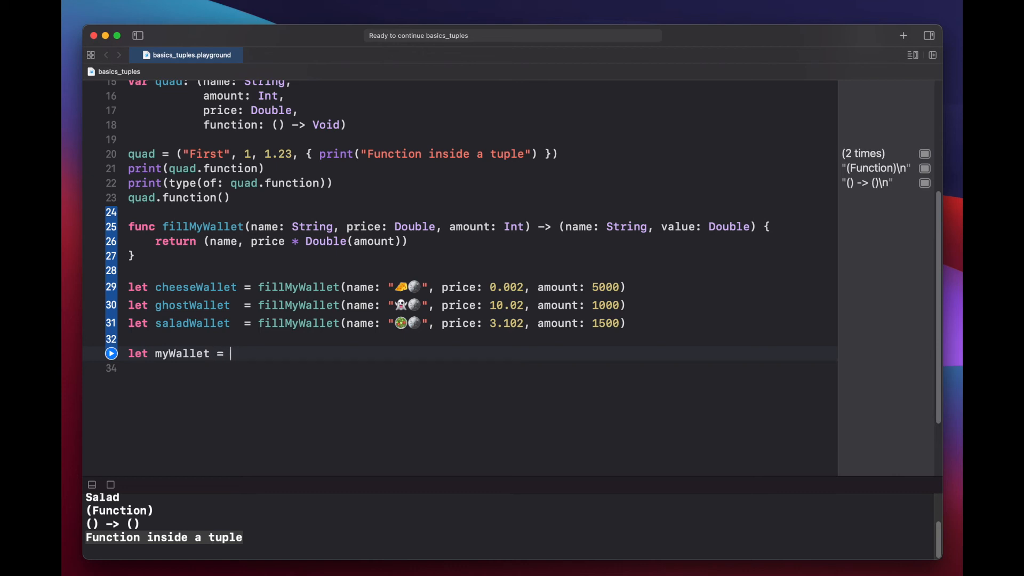
text(()
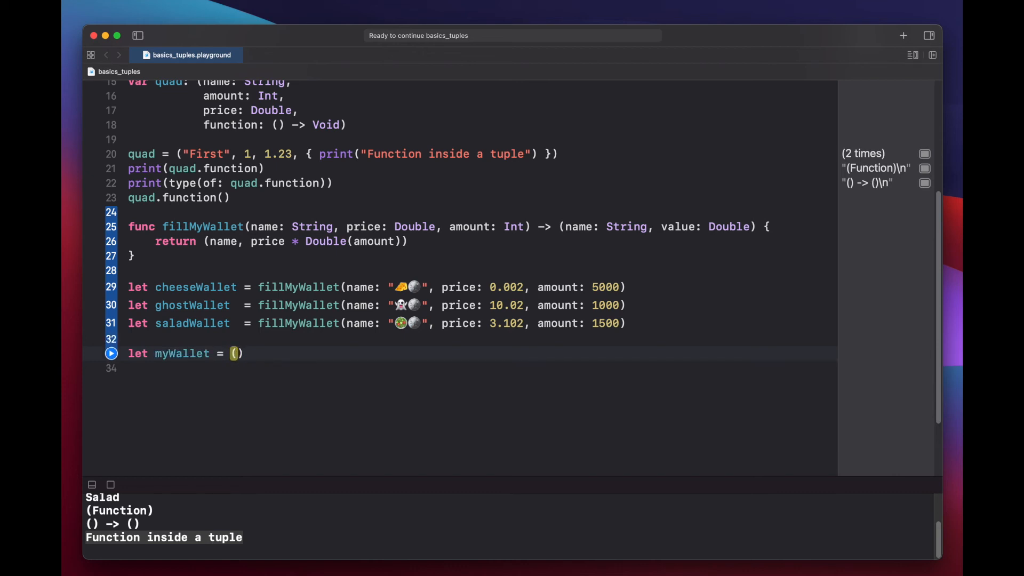
text(cheese)
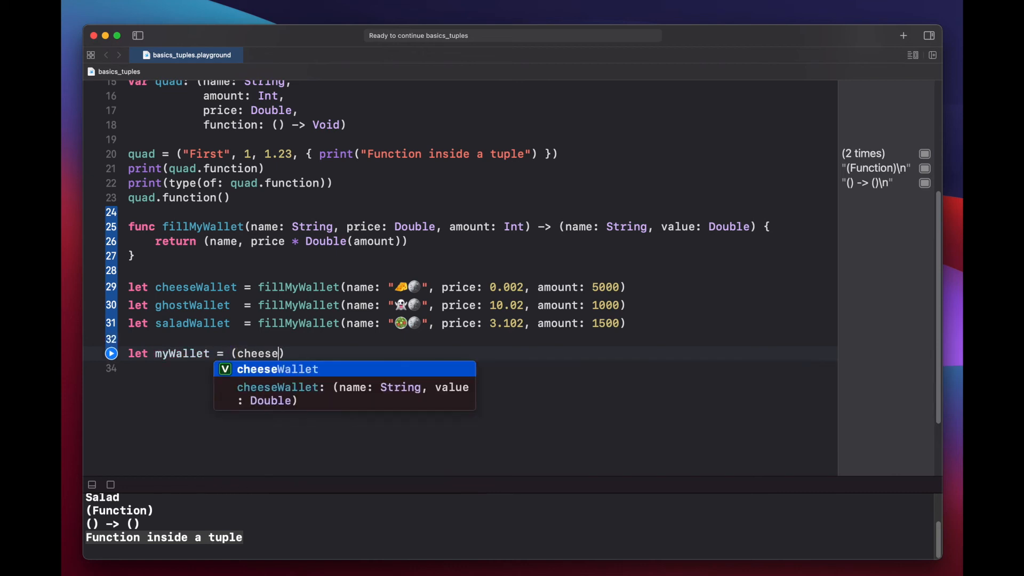
text(Wallet, ghostWallet,)
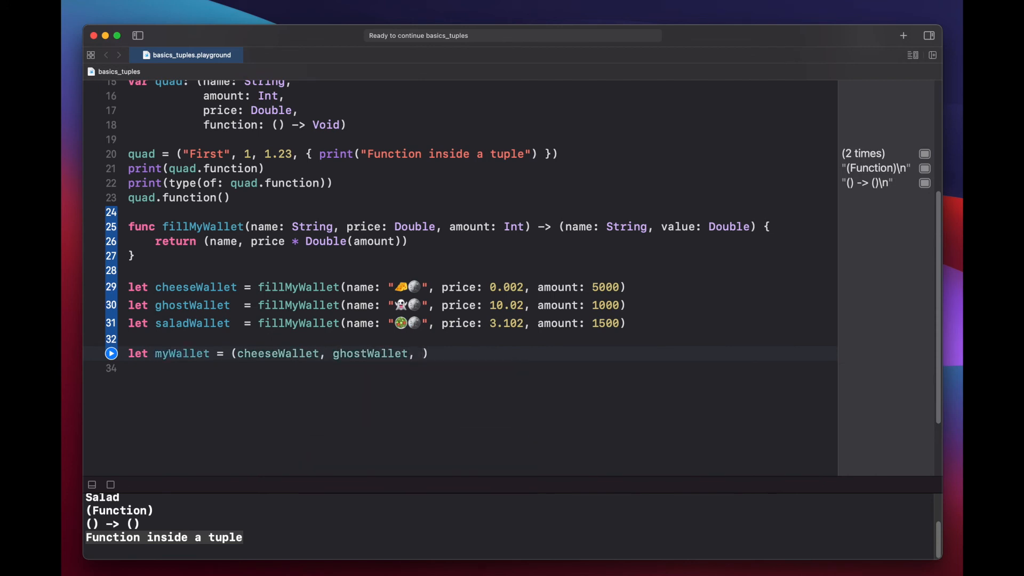
text(saladWallet)
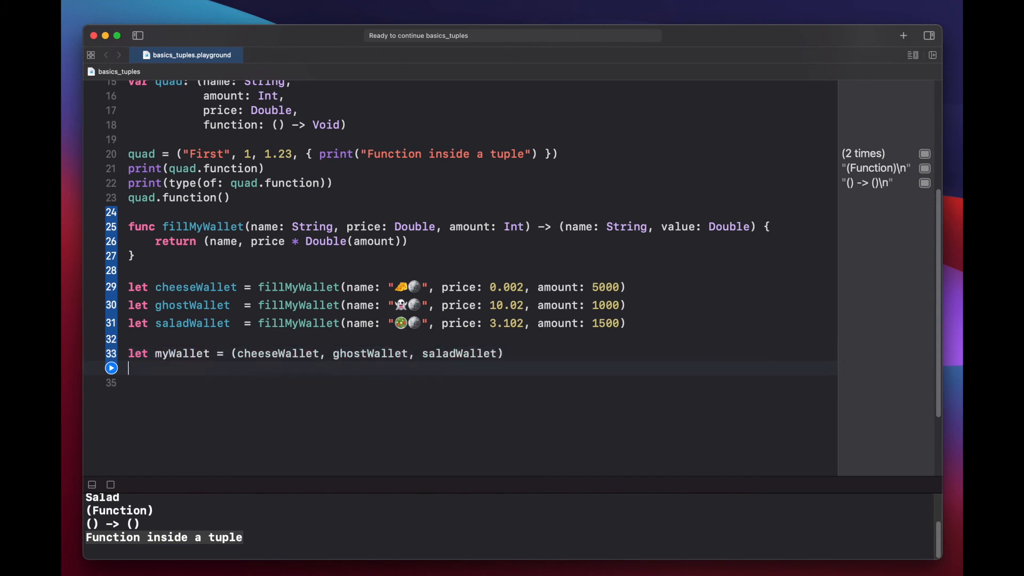
text(print()
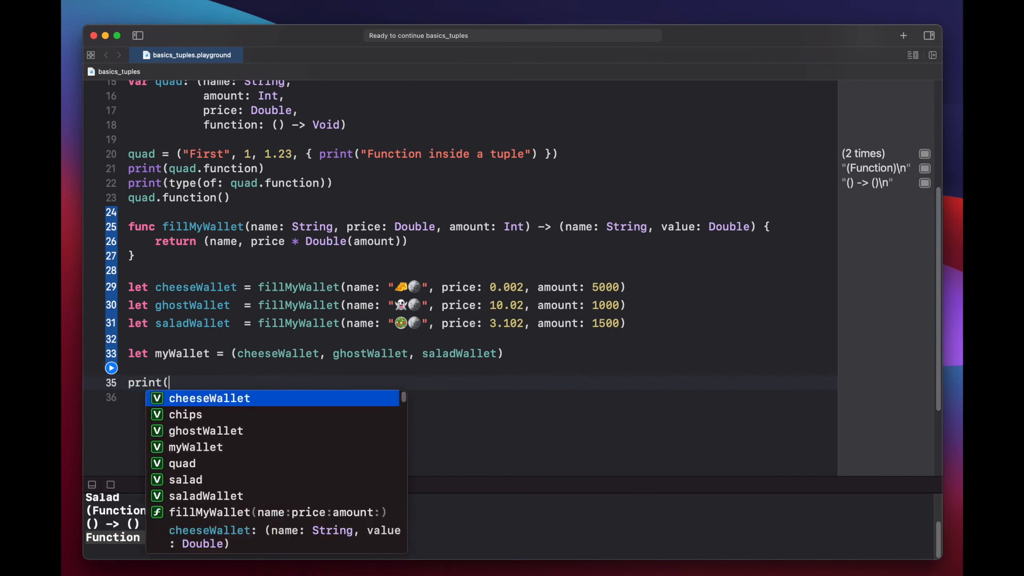
- Print the label name: followed by the interpolated \(myWallet.2.name)
text(myWallet.)
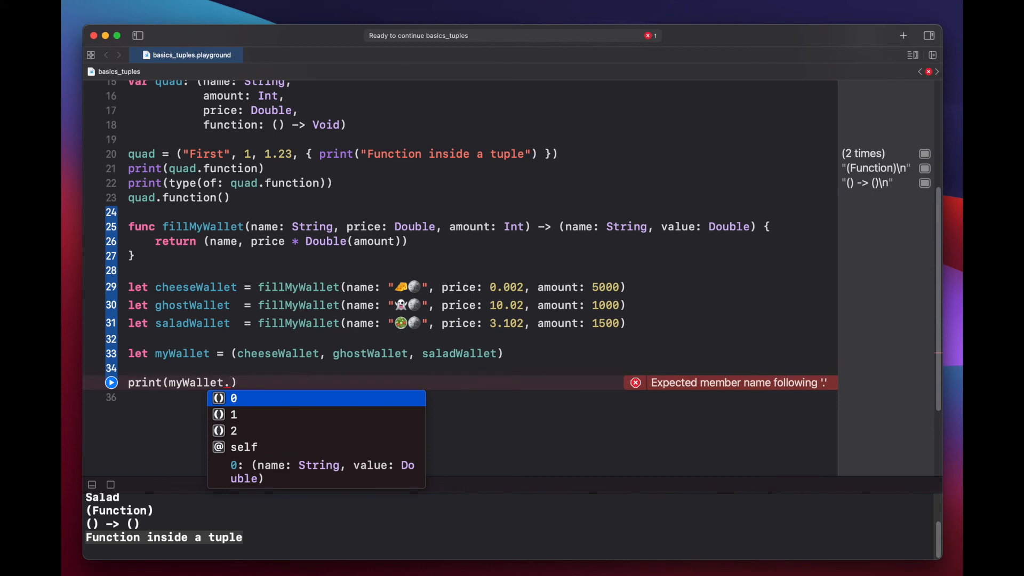
key(Down)
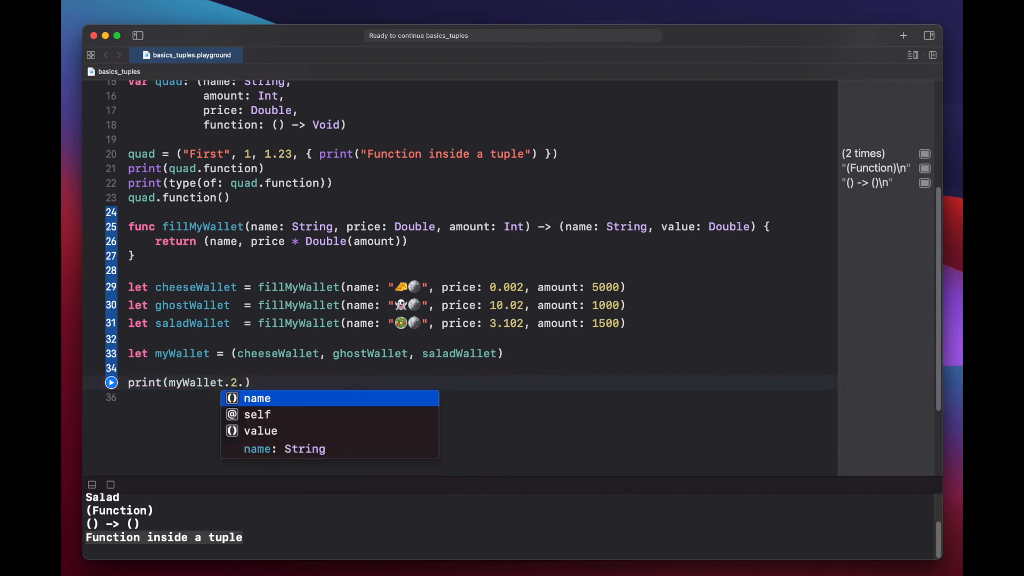
click(257, 399)
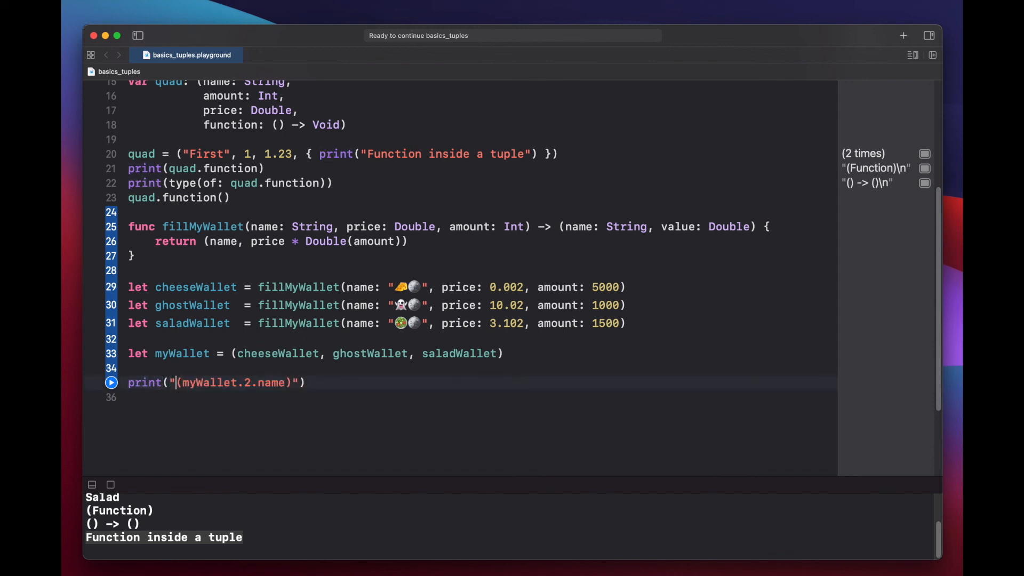
text(\)
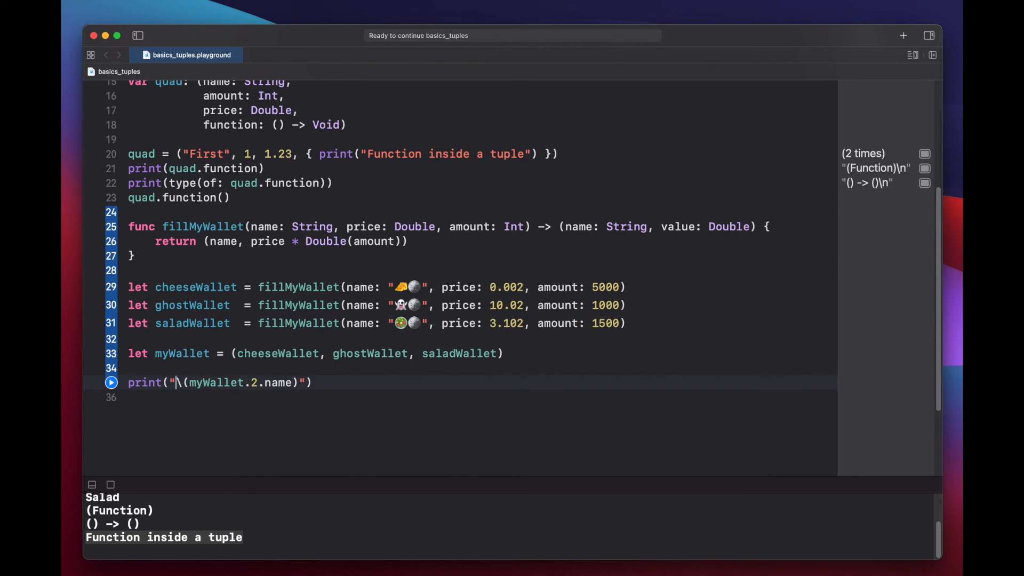
text(name:)
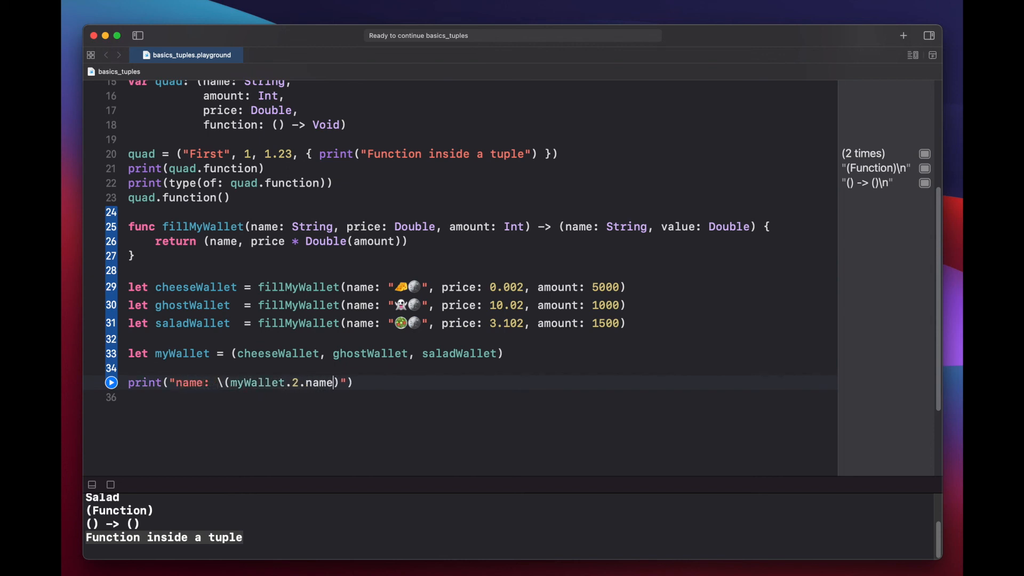
- Add a | separator and begin a second interpolation \(myWallet.2
text(|)
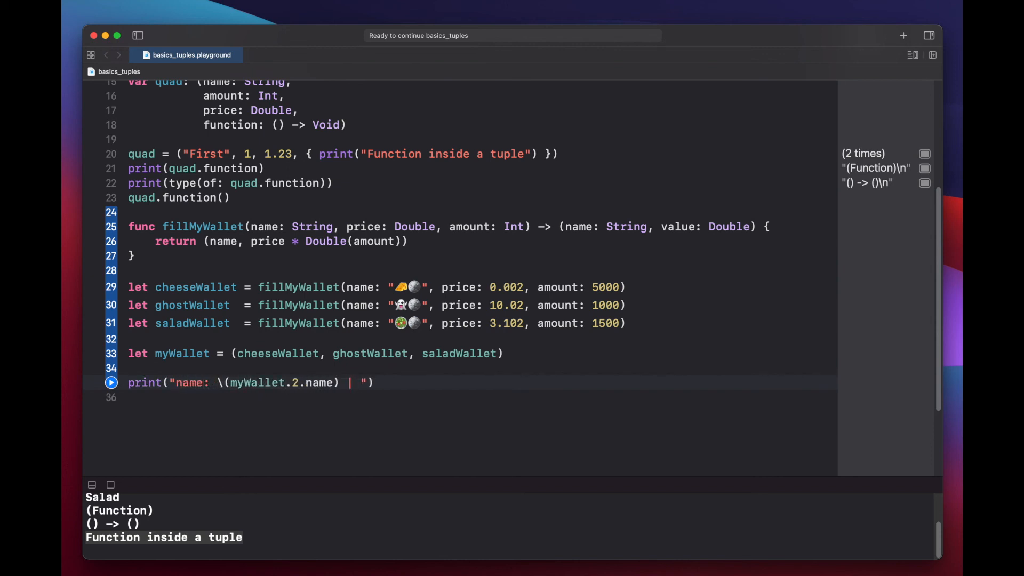
text(\()
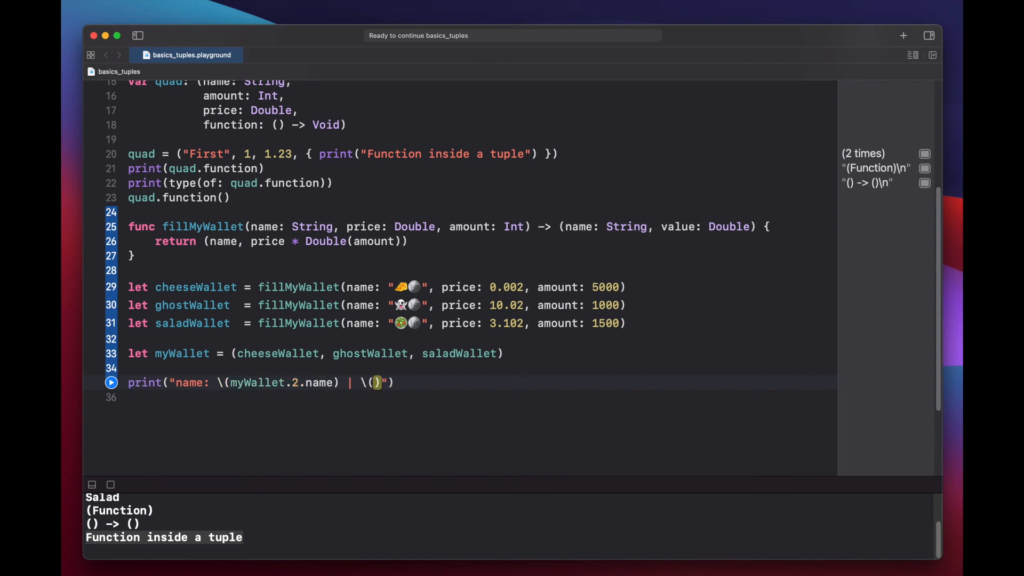
text(myWallet.)
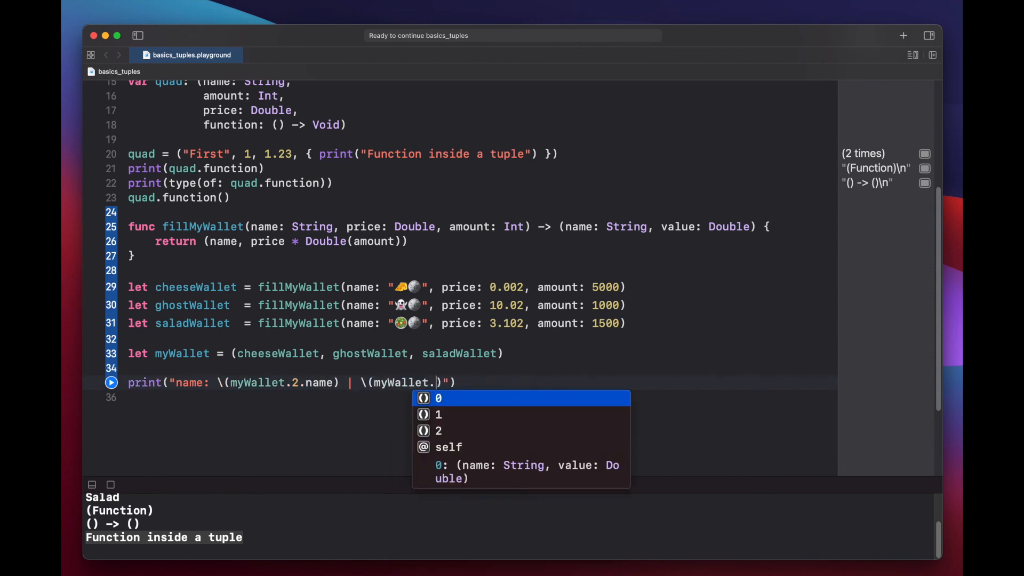
text(2.value)
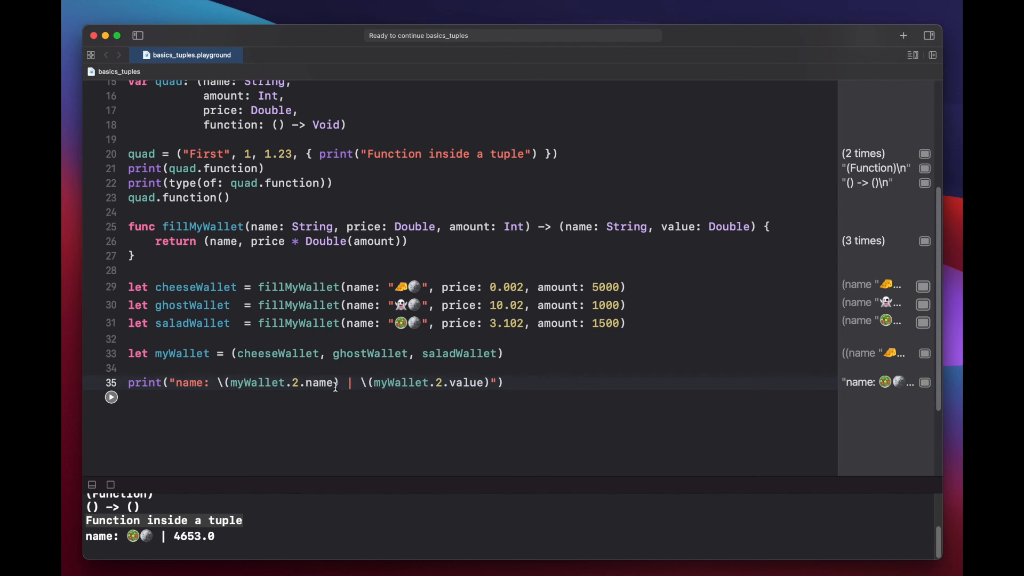
mouse_move(587, 432)
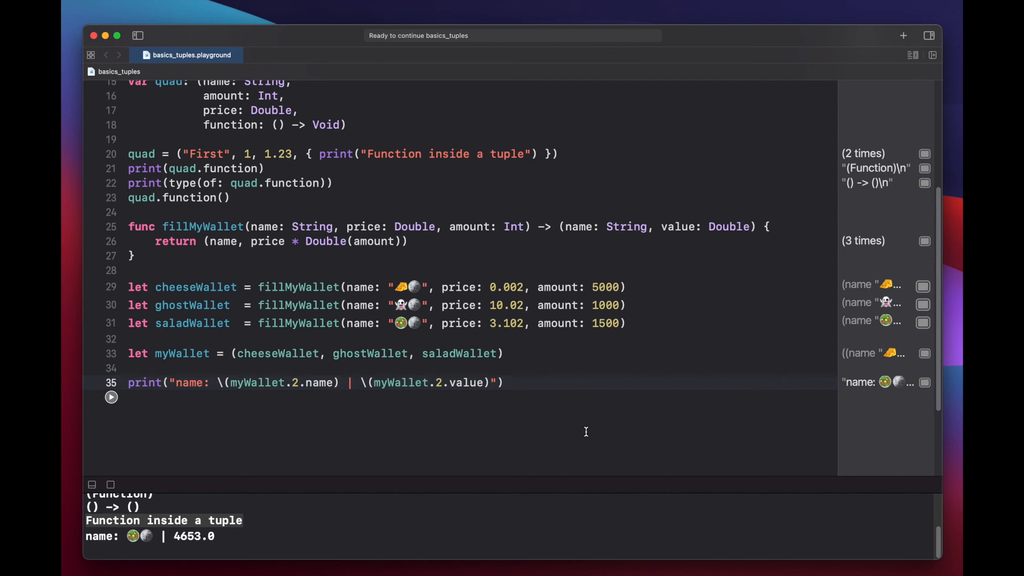